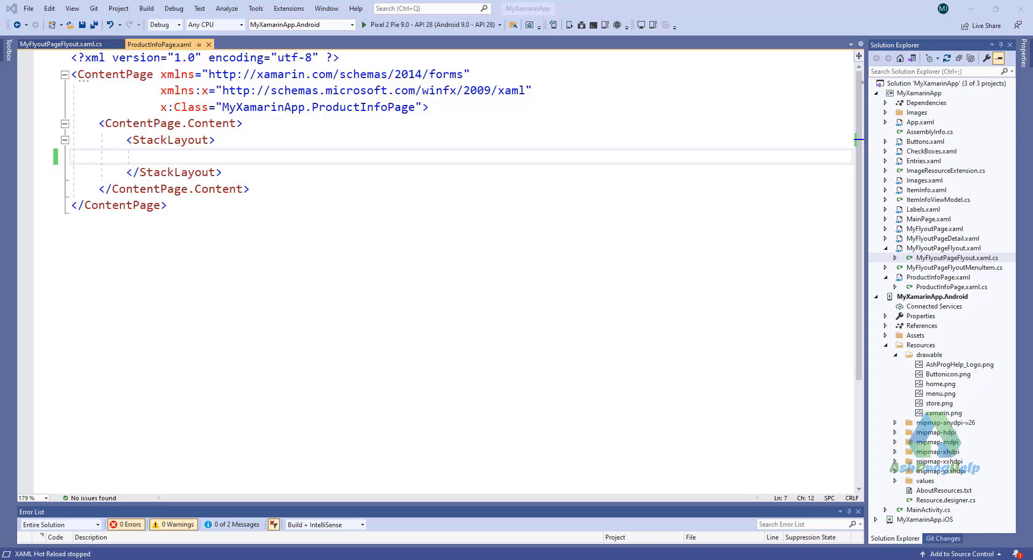
pyautogui.moveTo(932, 310)
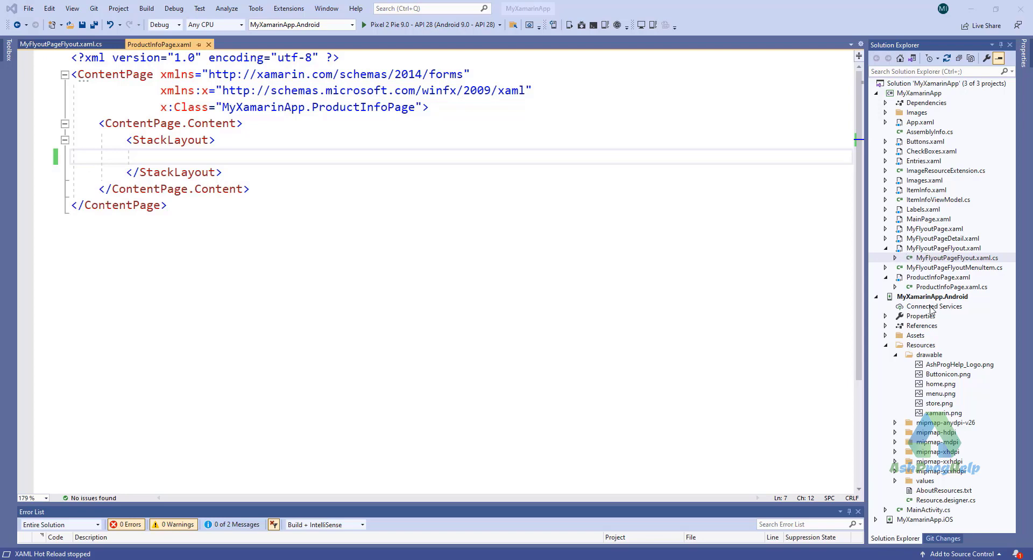
# - Write <ListView x:Name="lvProduct"> inside the StackLayout, then move to the code-behind
pyautogui.click(938, 276)
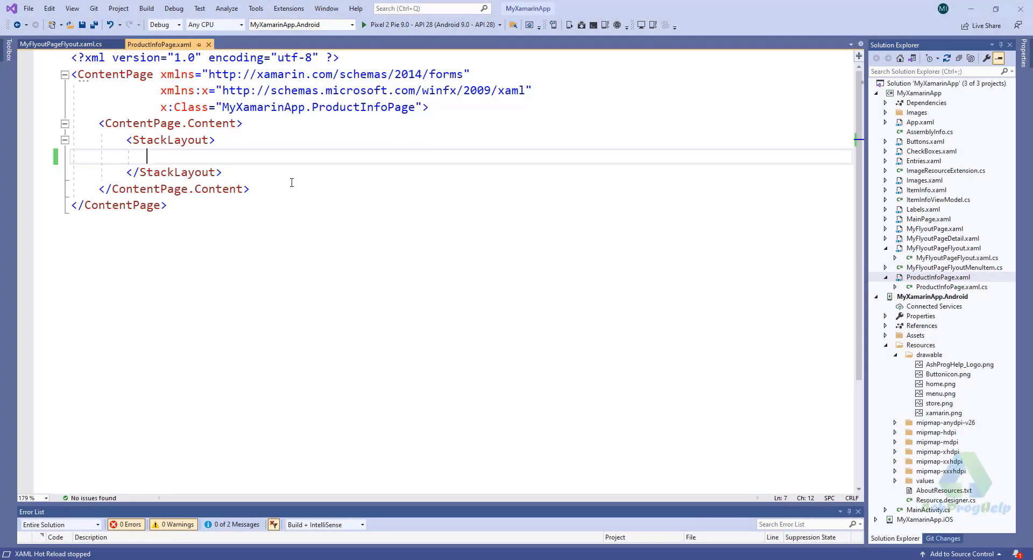
pyautogui.write('<')
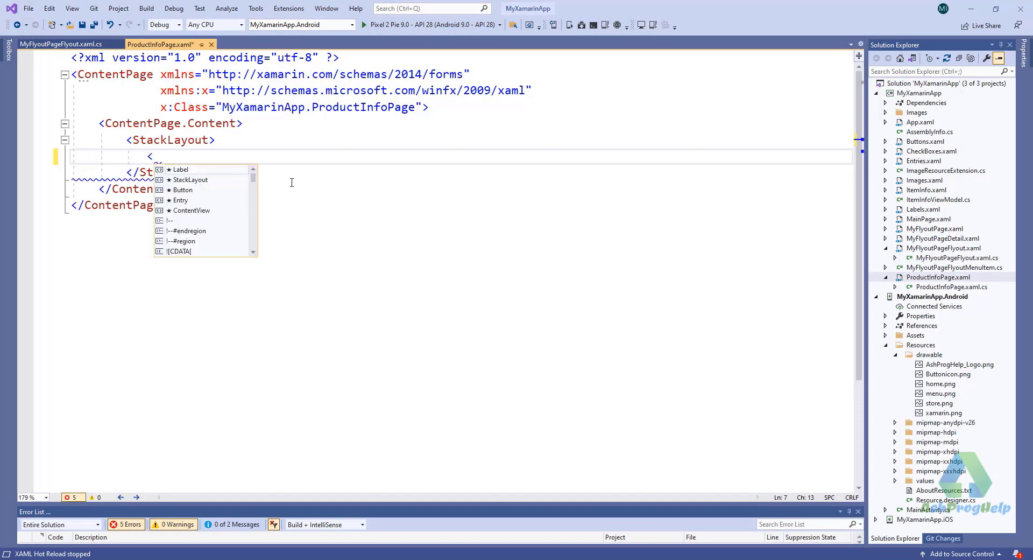
pyautogui.write('ListView>')
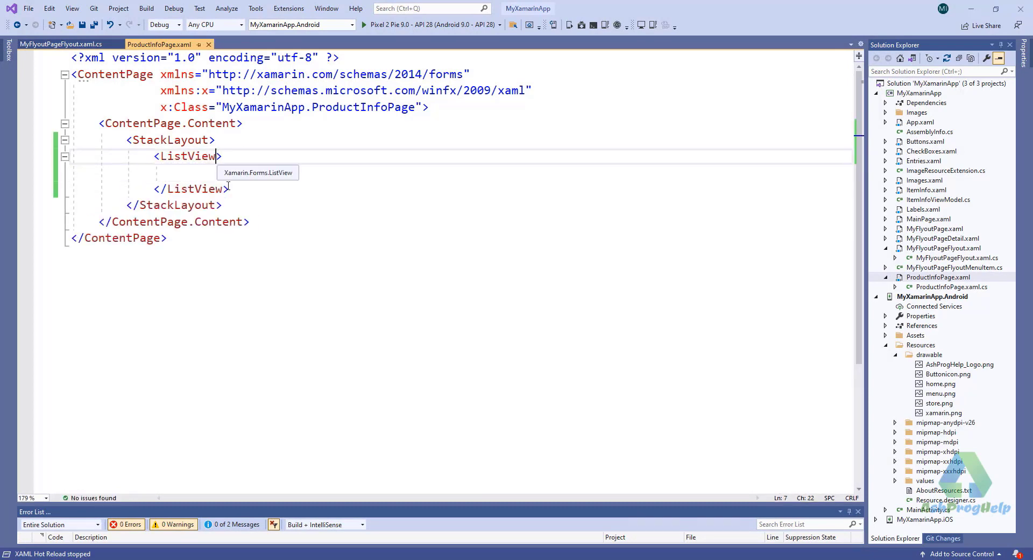
pyautogui.write('x')
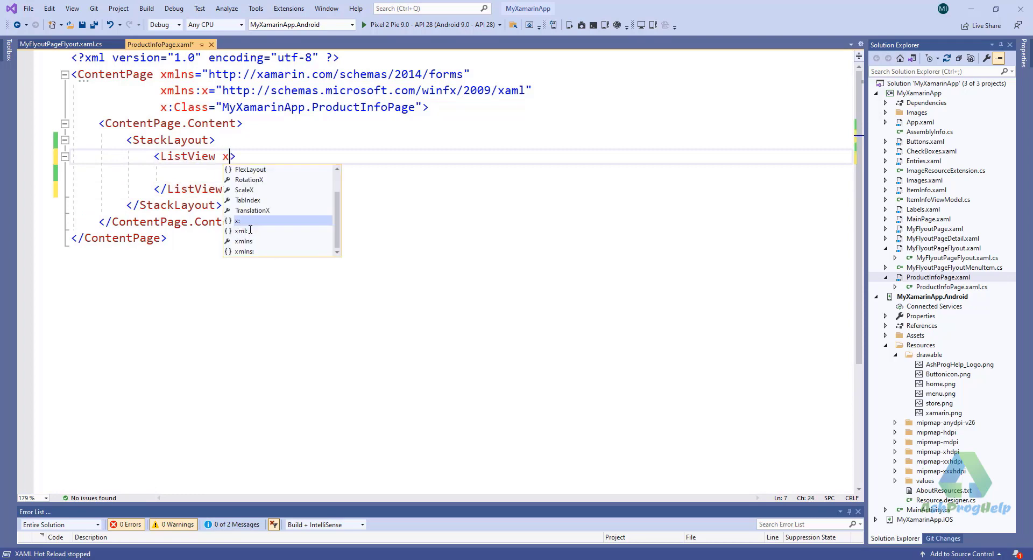
pyautogui.write(':Nam')
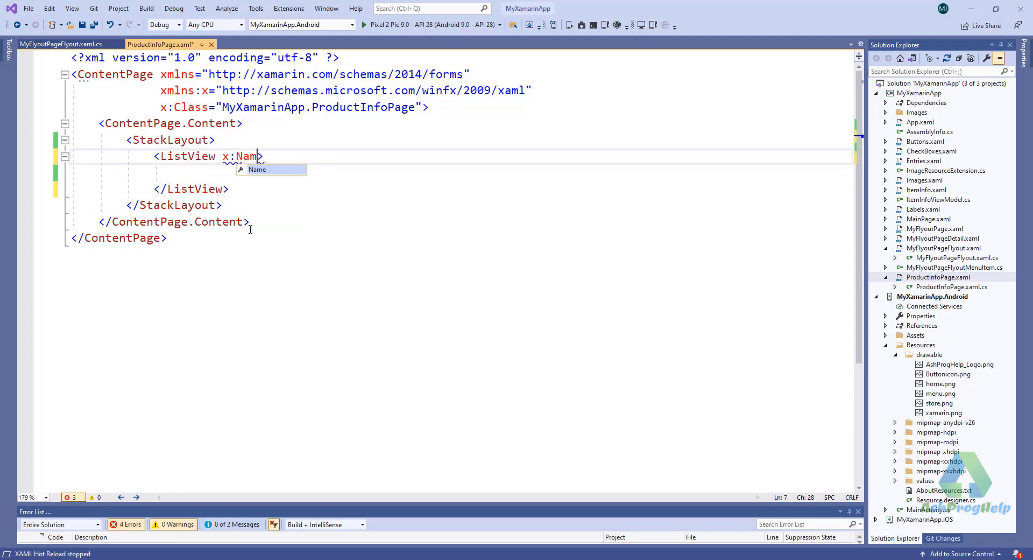
pyautogui.write('="lv"')
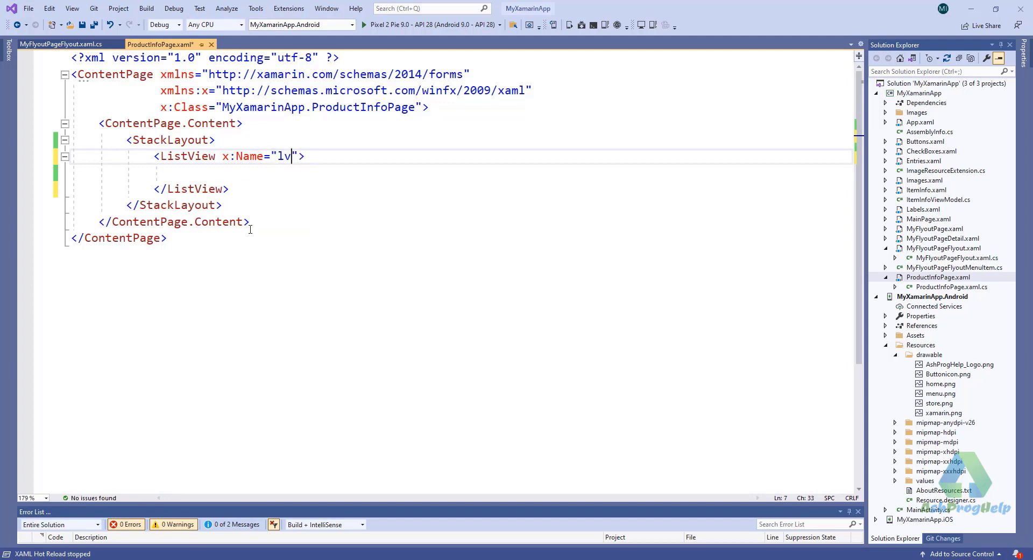
pyautogui.write('Product')
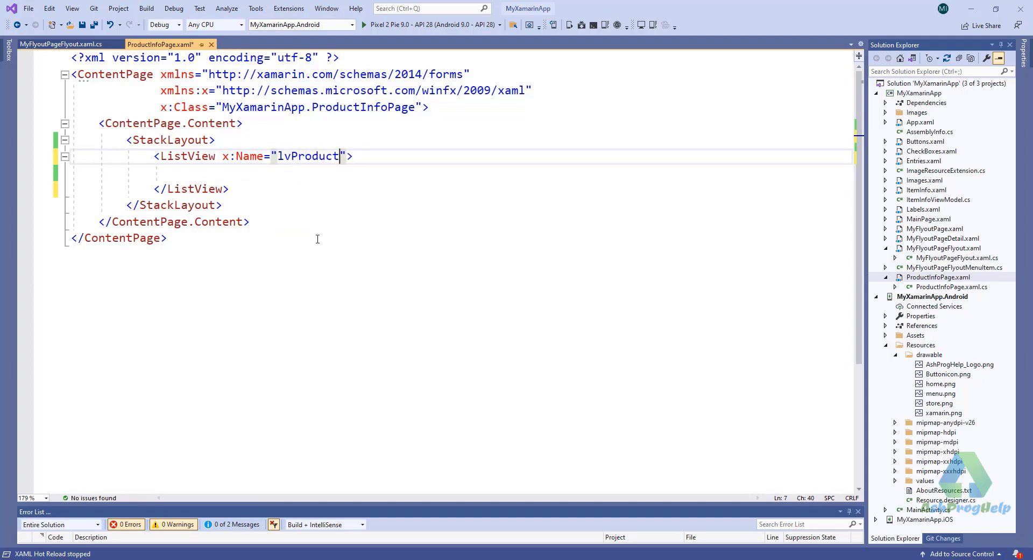
pyautogui.doubleClick(306, 156)
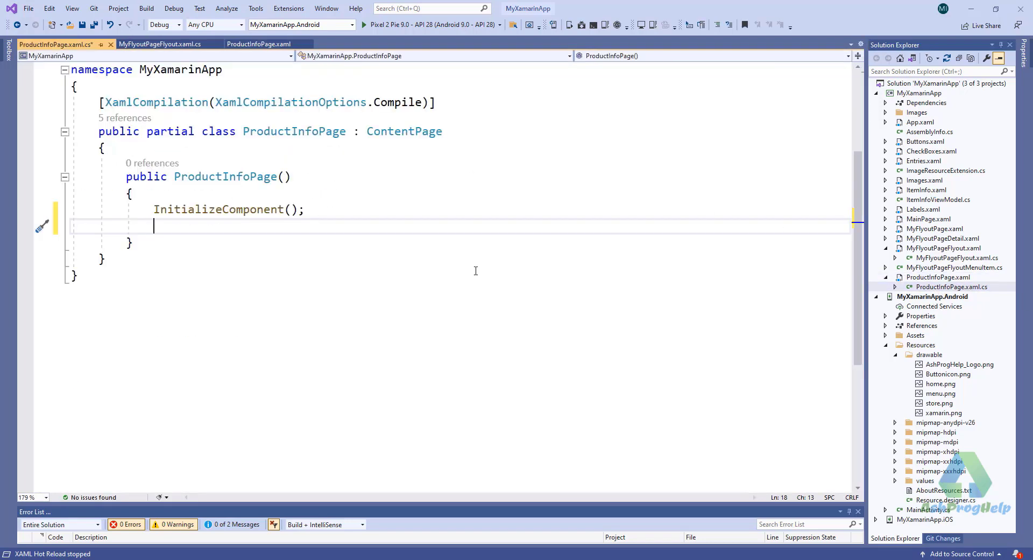
# - Set lvProduct.ItemsSource to a string array of Computer, Mouse, Keyboard, Laptop, Pendrive
pyautogui.write('lvProduct.')
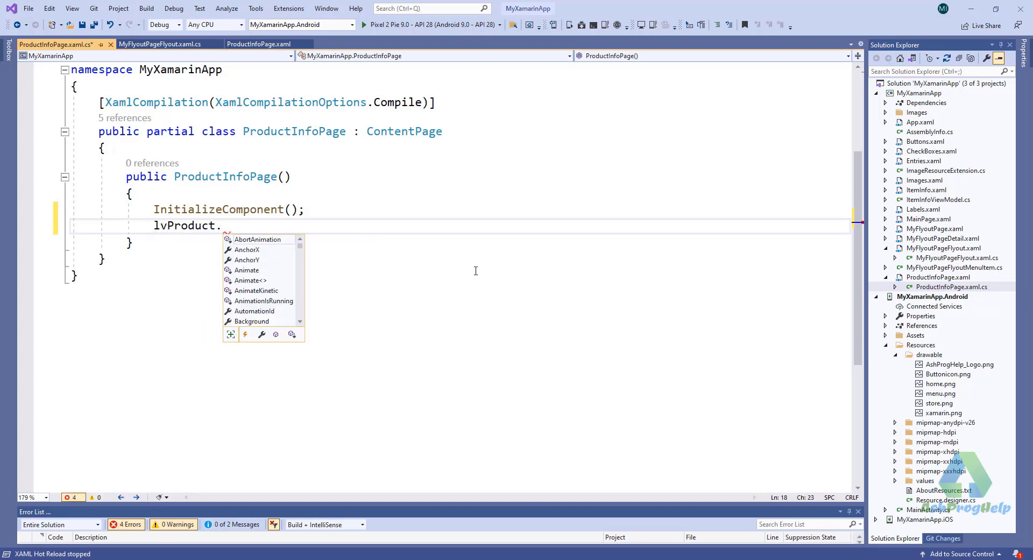
pyautogui.write('ItemsSource')
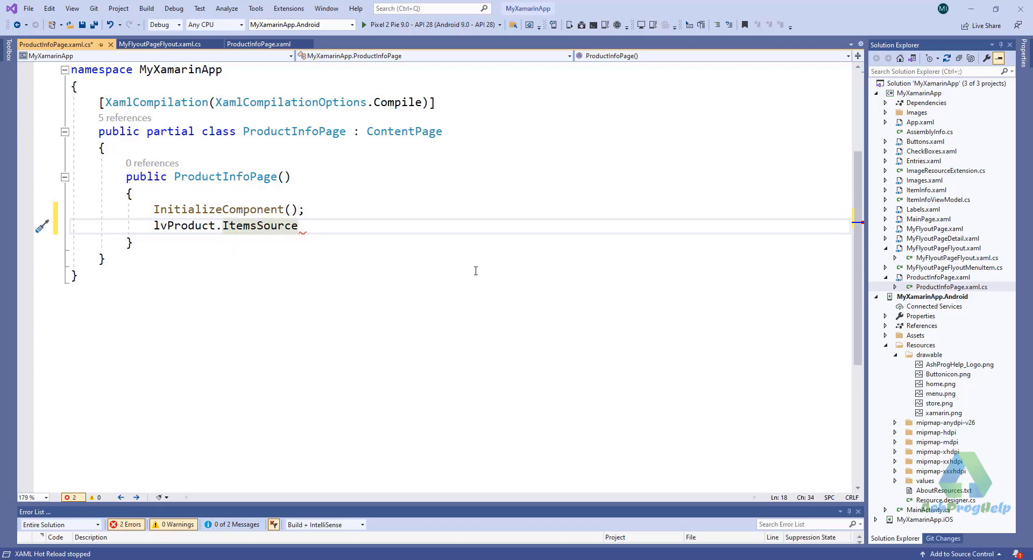
pyautogui.write('=new')
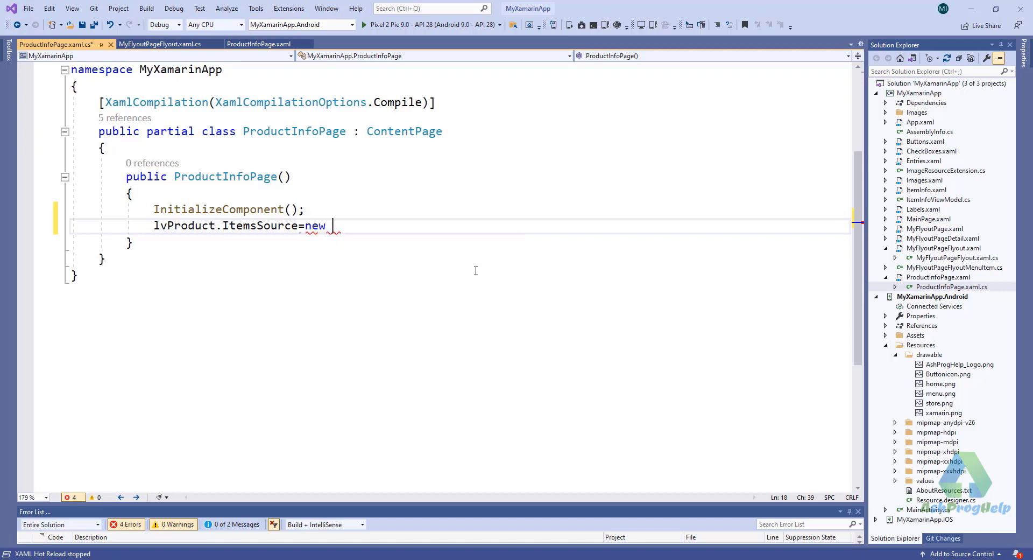
pyautogui.write('string')
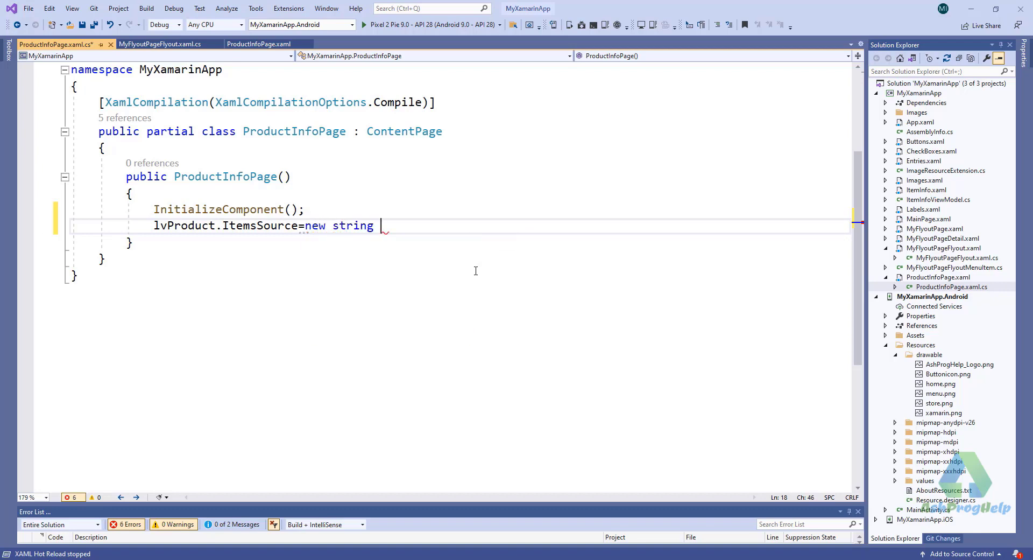
pyautogui.write('[] {')
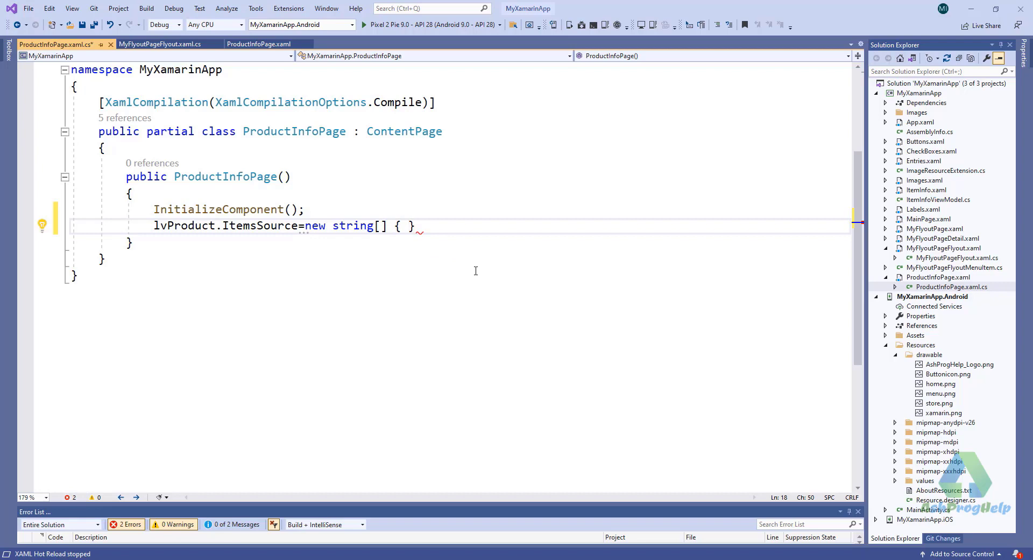
pyautogui.write('"C"')
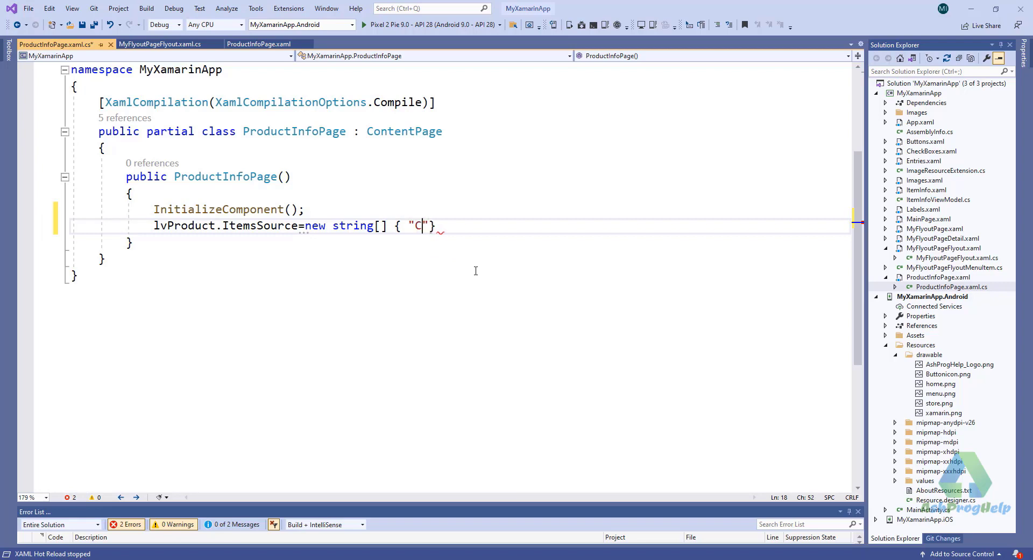
pyautogui.write('omputer')
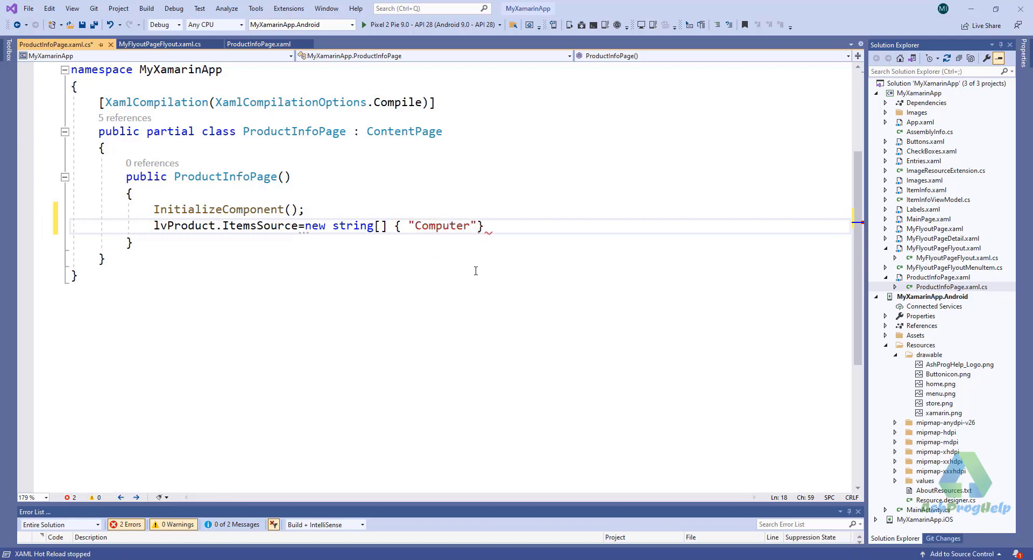
pyautogui.write(',"Mouse","Keyboard')
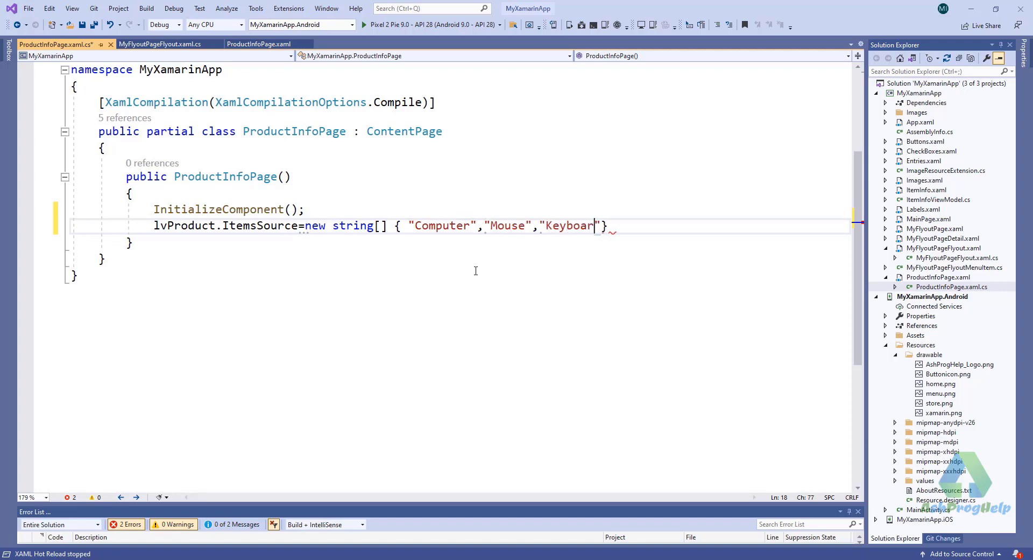
pyautogui.write(',"Laptop","Pend')
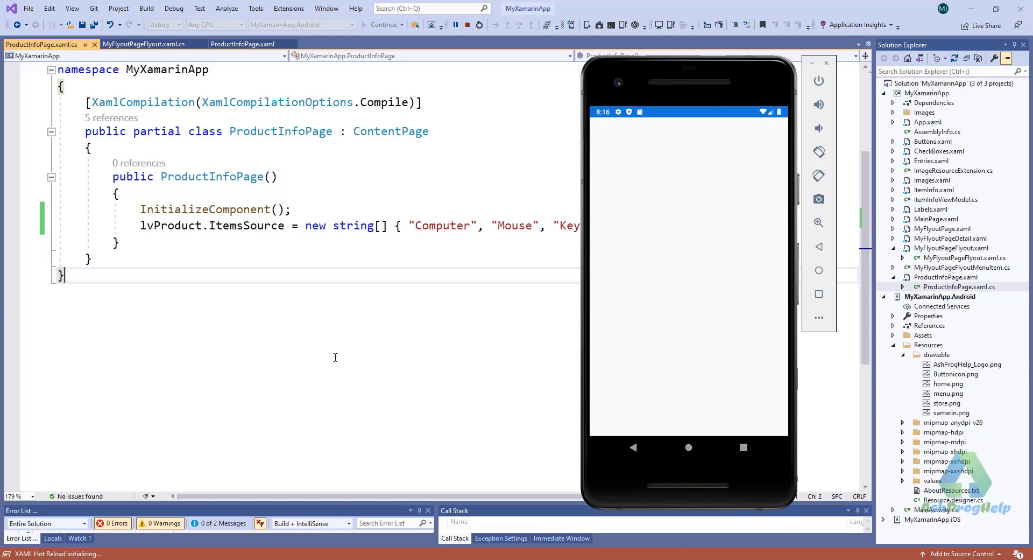
# - Launch the app, open Product Info from the flyout menu, and return to the code-behind
pyautogui.click(136, 43)
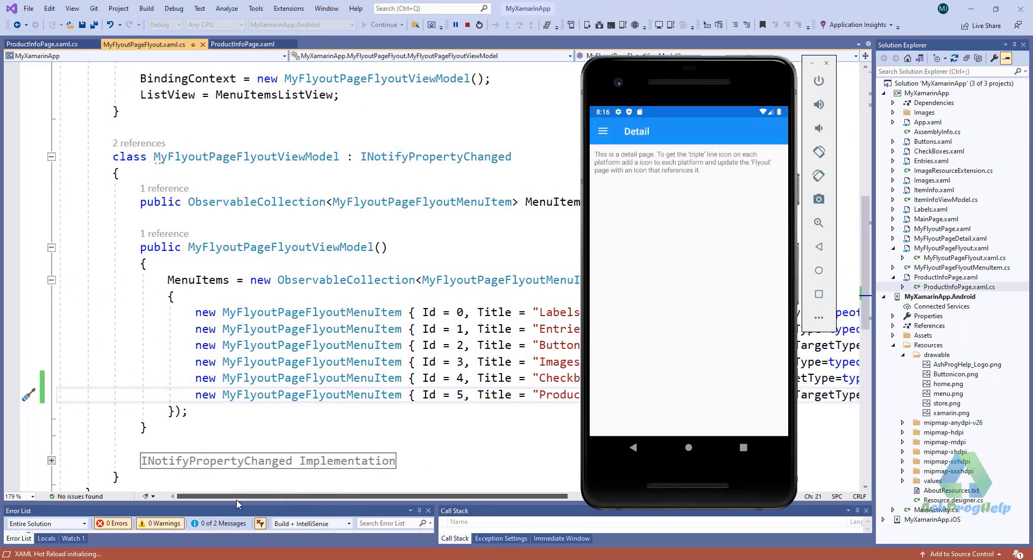
pyautogui.hscroll(3)
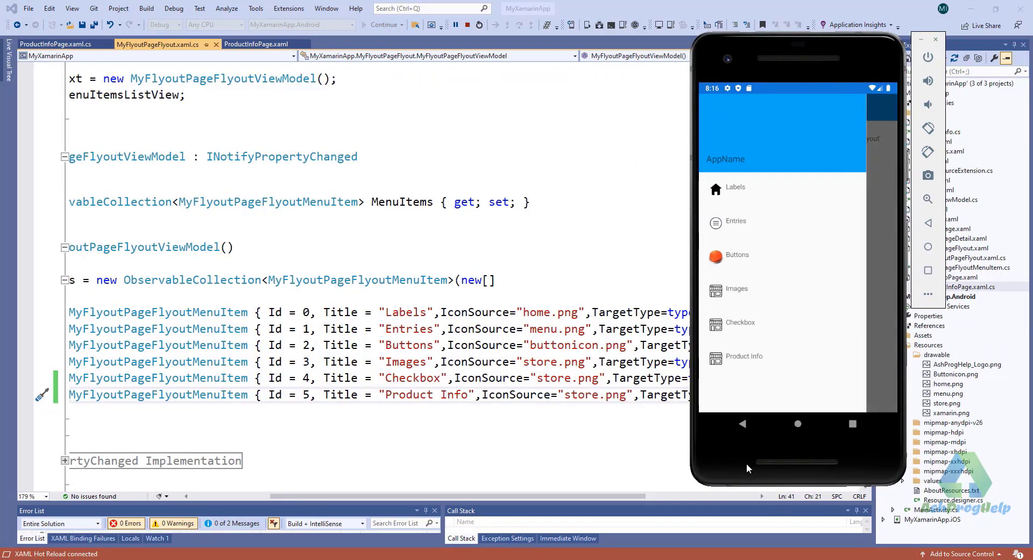
pyautogui.click(744, 356)
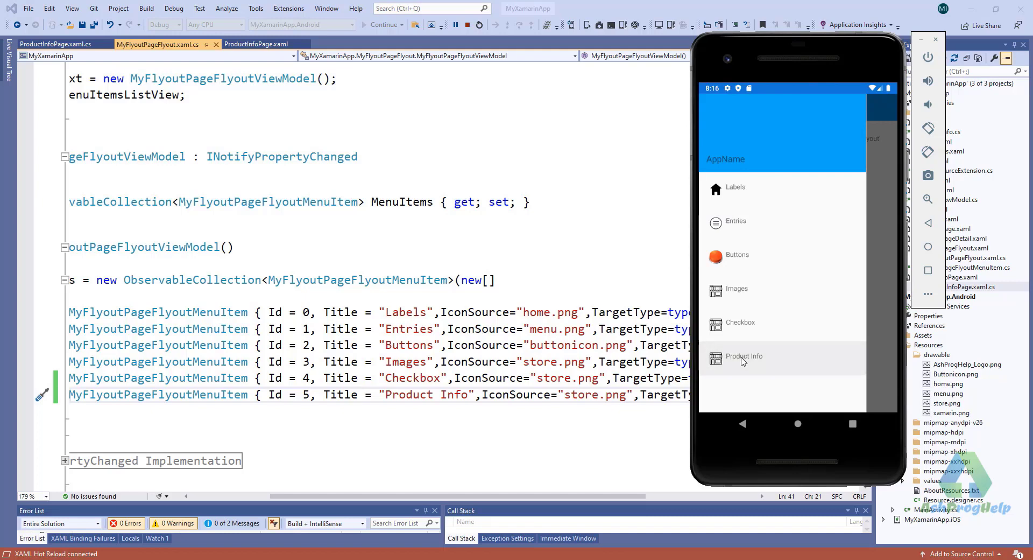
pyautogui.click(743, 356)
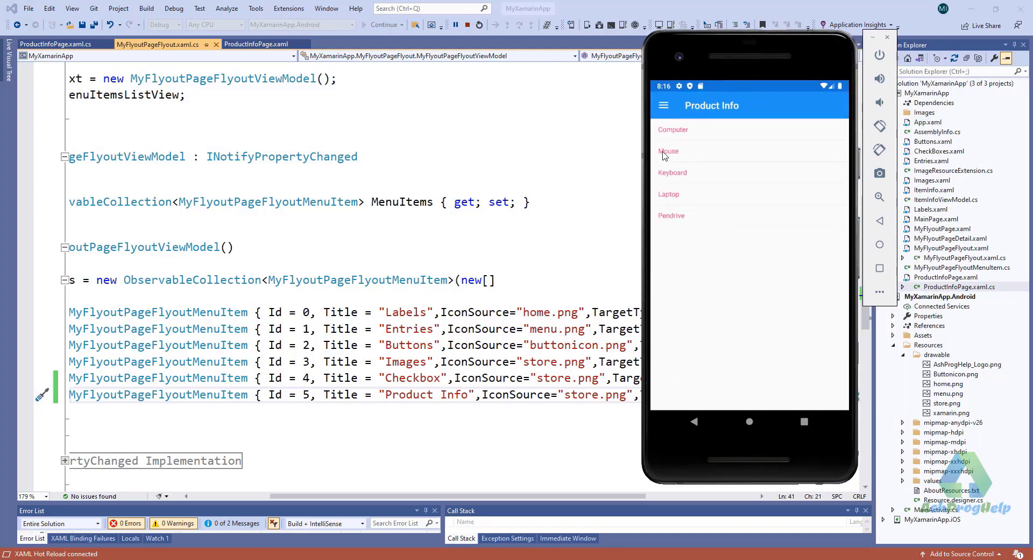
pyautogui.moveTo(709, 226)
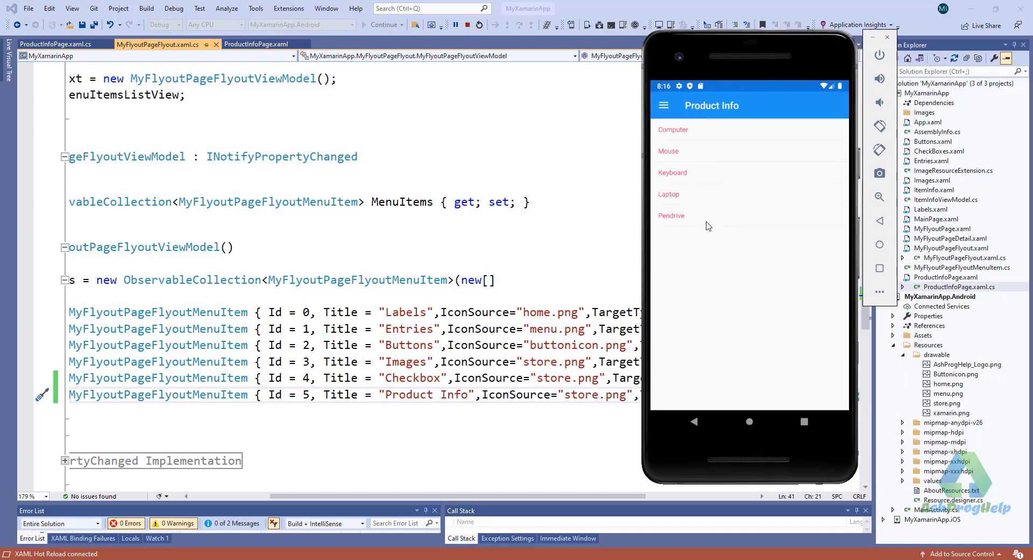
pyautogui.moveTo(705, 207)
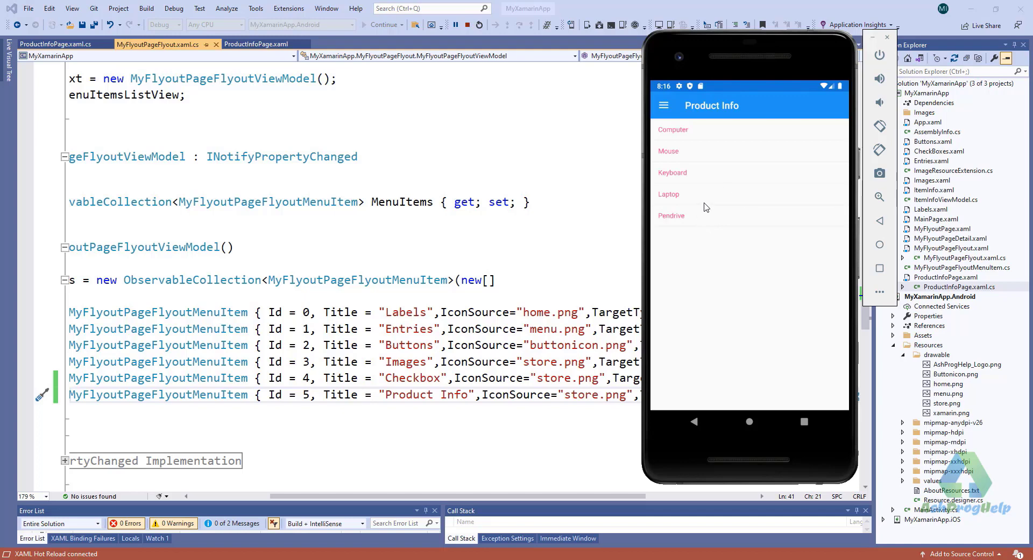
pyautogui.moveTo(352, 455)
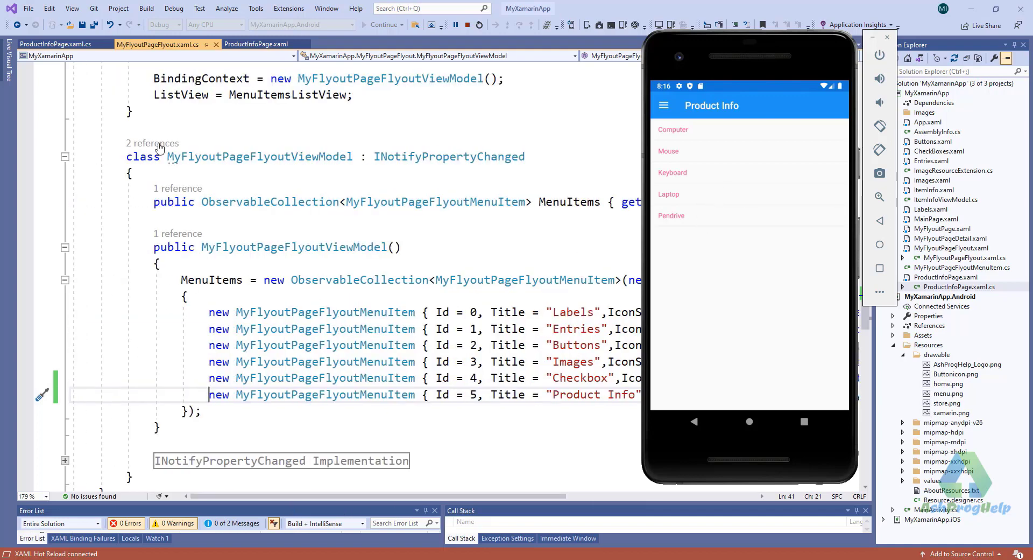
pyautogui.click(56, 43)
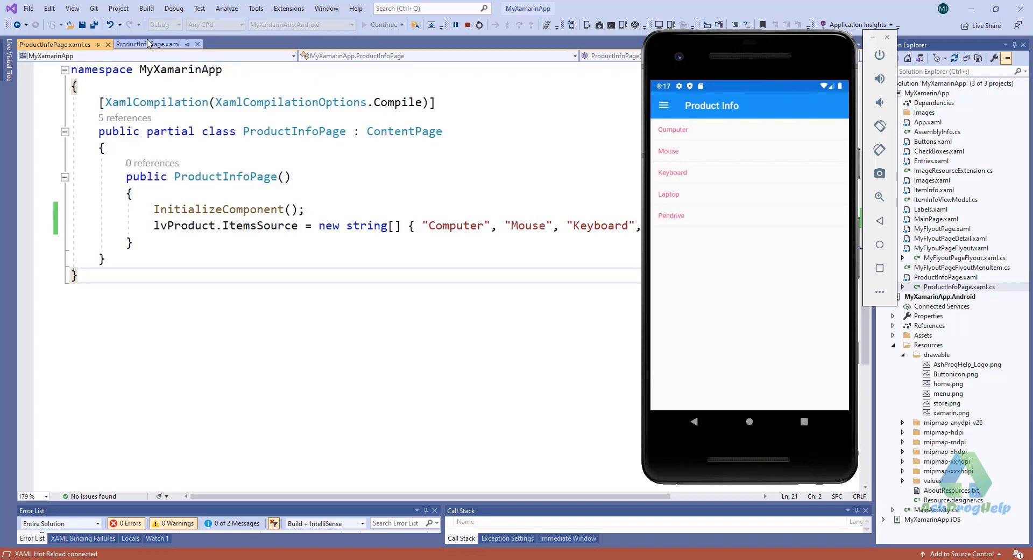
# - Return to the page XAML and put the Android emulator window away
pyautogui.click(148, 43)
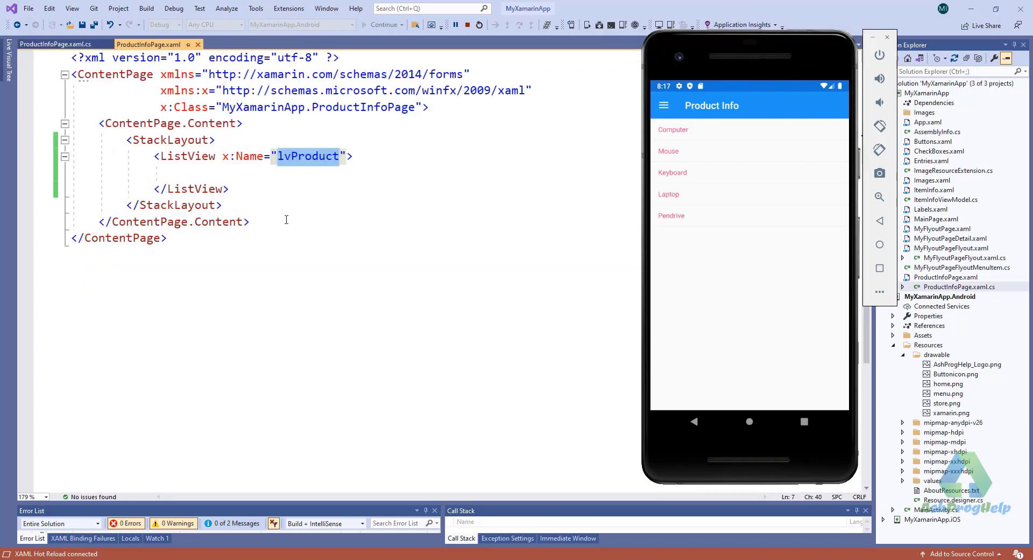
pyautogui.click(468, 24)
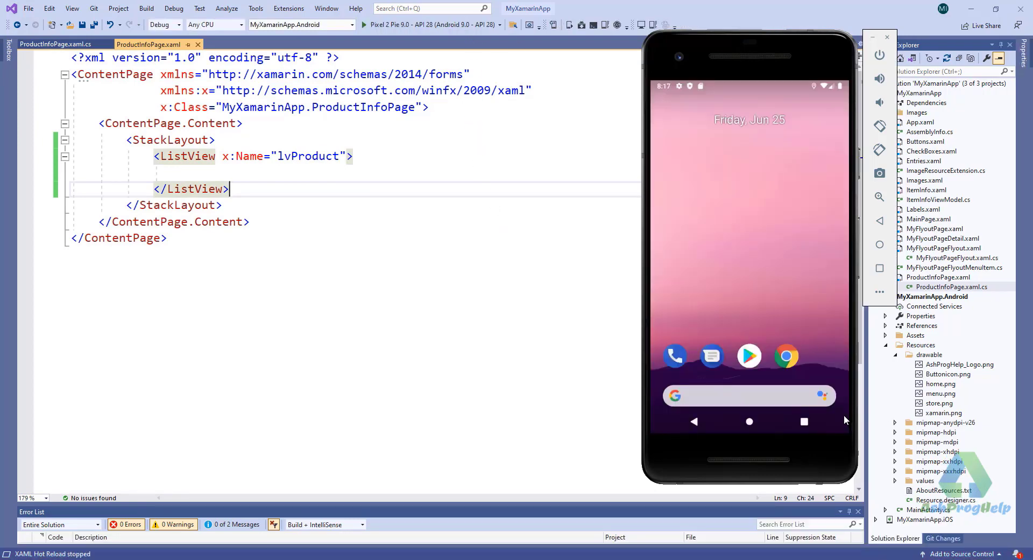
pyautogui.moveTo(652, 363)
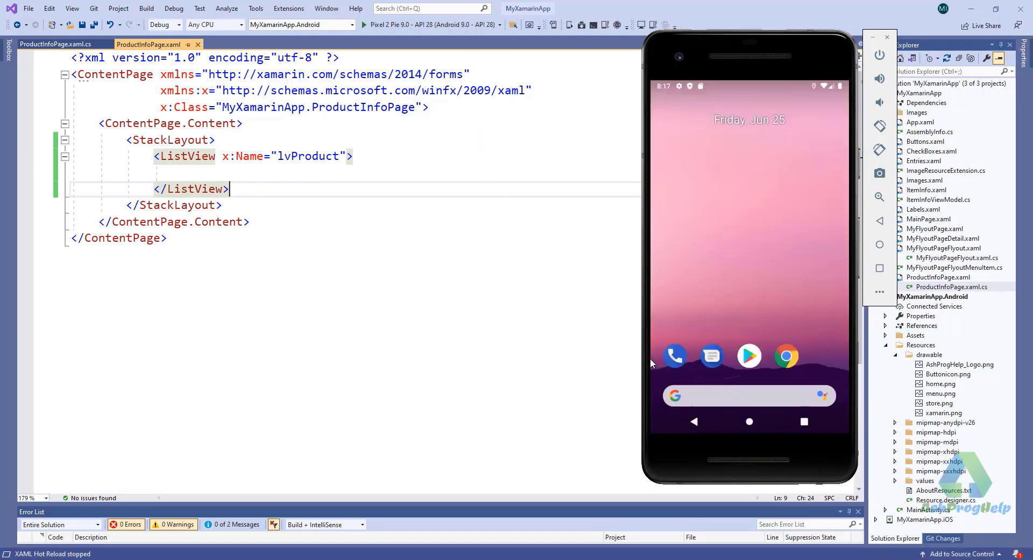
pyautogui.moveTo(894, 51)
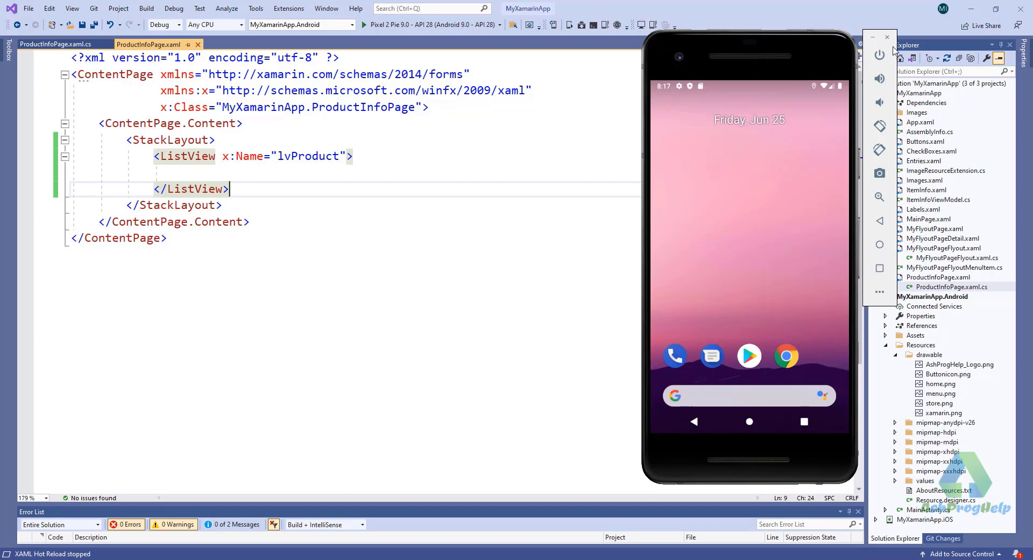
pyautogui.click(888, 36)
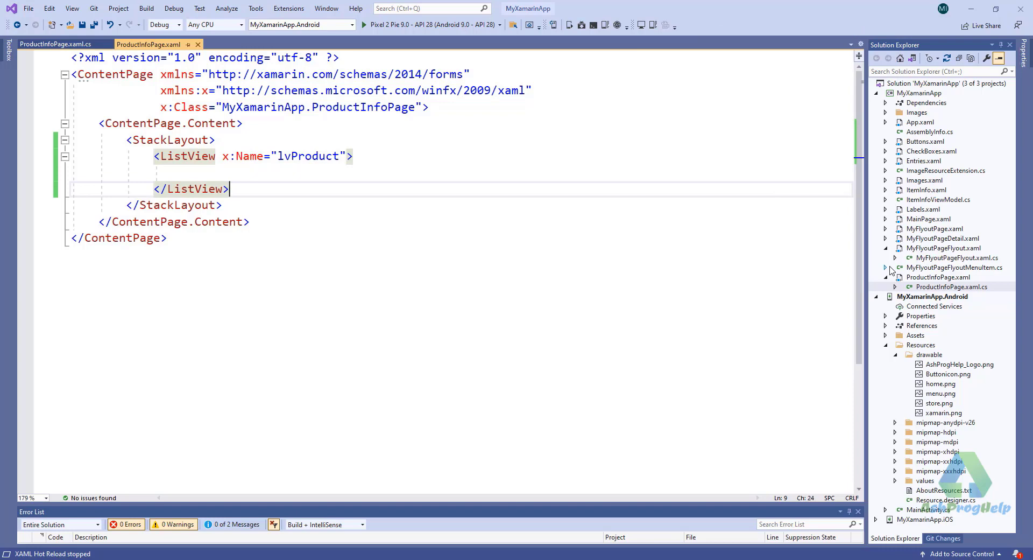
pyautogui.moveTo(917, 112)
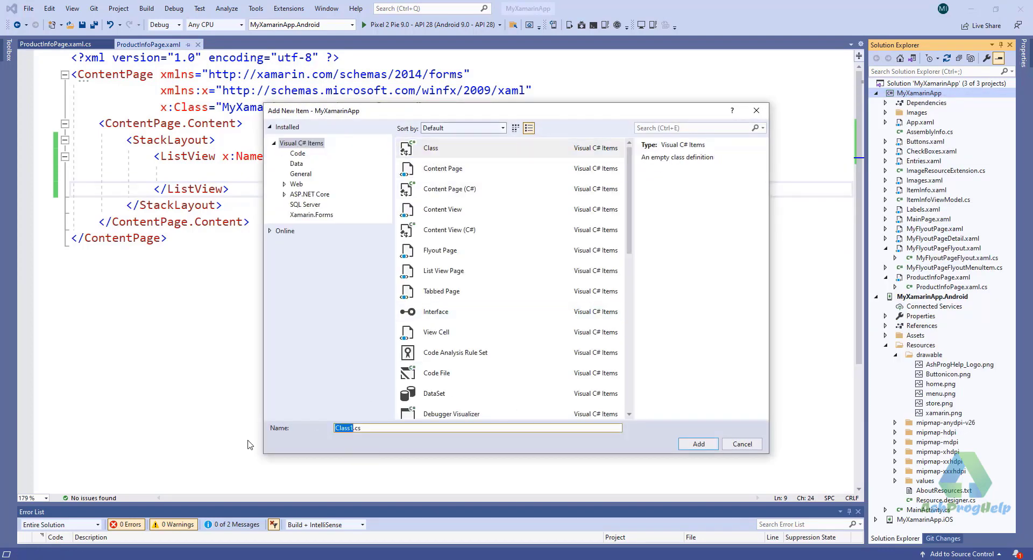
# - Create a new class file named ProductInfoViewModel in the MyXamarinApp project
pyautogui.write('ProductInfoViewMode.cs')
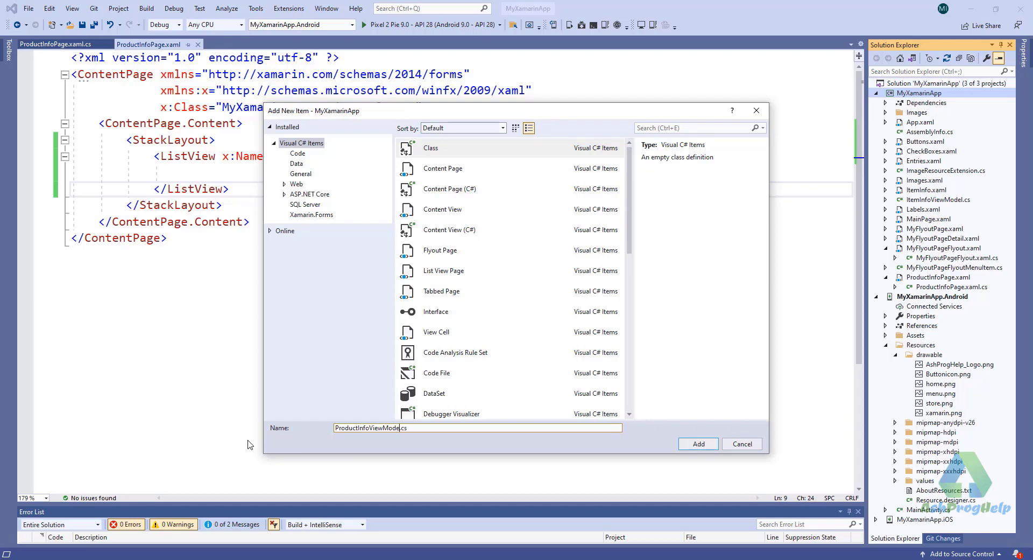
pyautogui.click(697, 444)
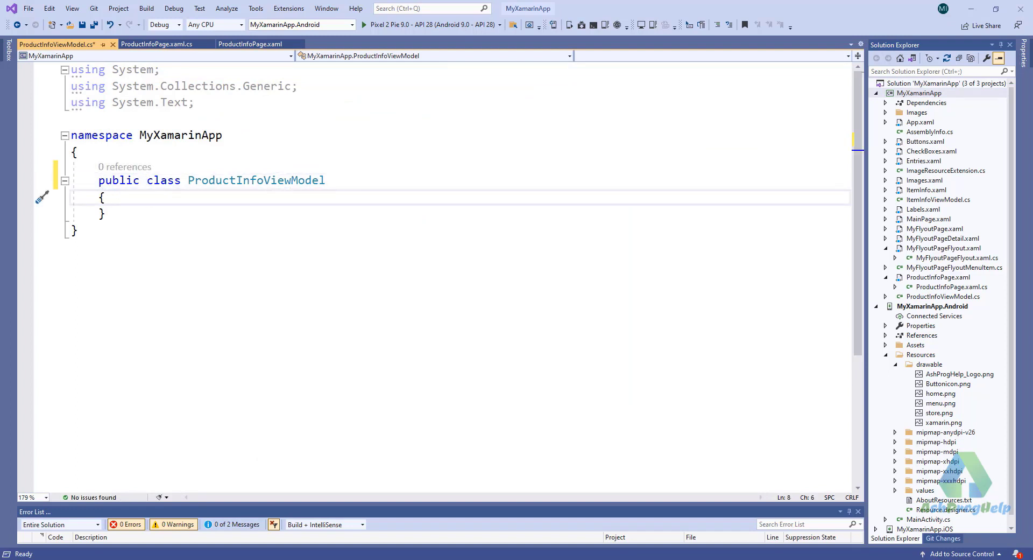
# - Add a constructor and a public string[] ItemList { get; set; } property to ProductInfoViewModel
pyautogui.write('public P')
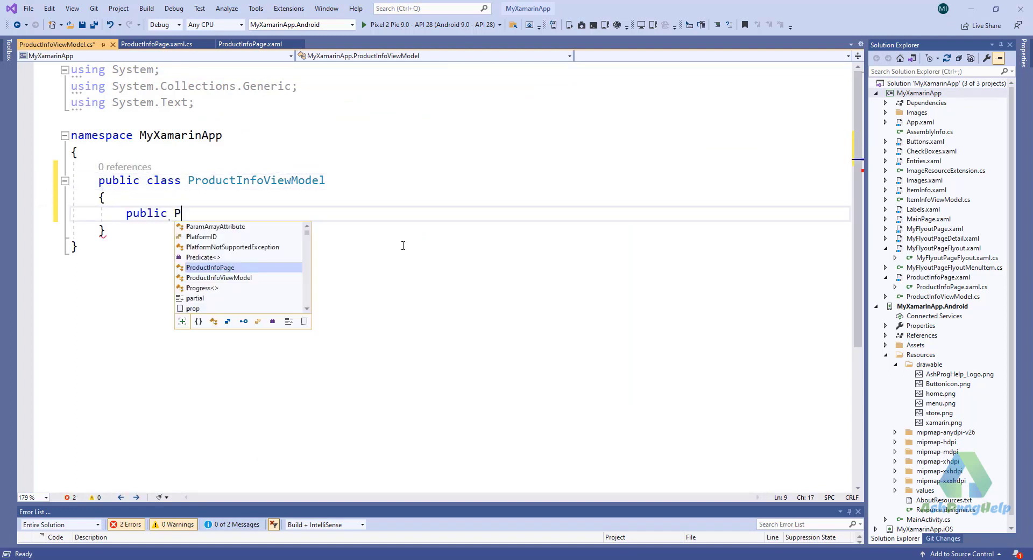
pyautogui.write('ProductInfoViewModel(')
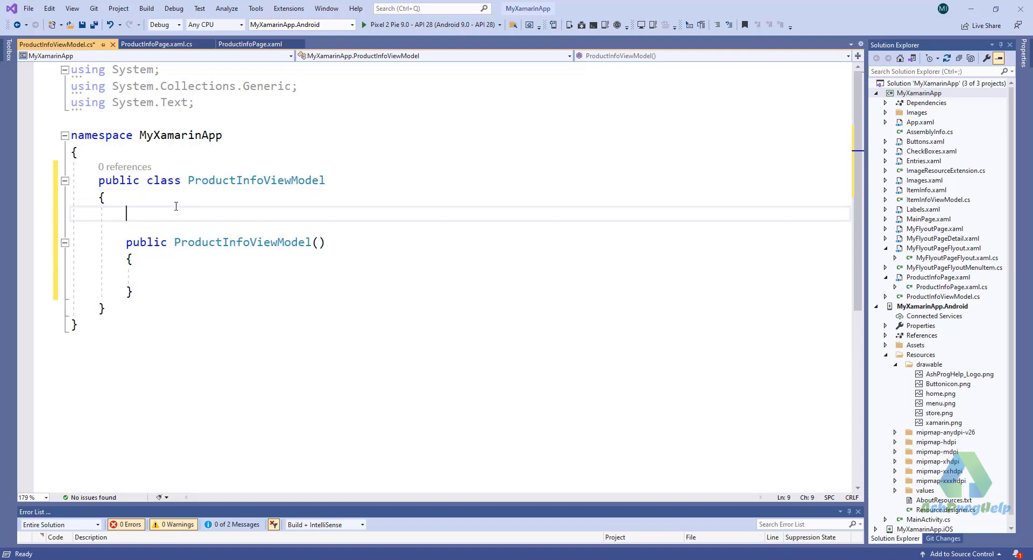
pyautogui.write('public')
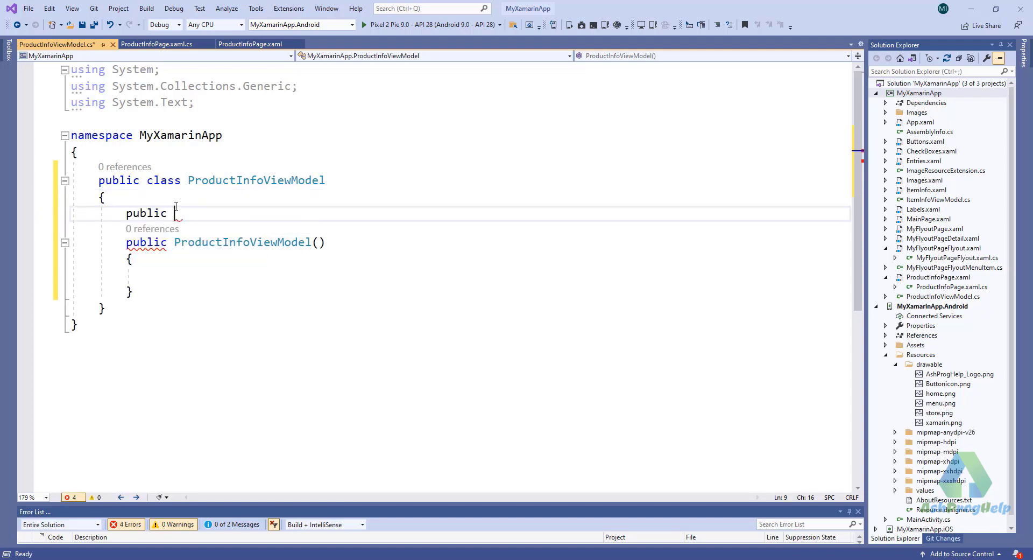
pyautogui.write('string')
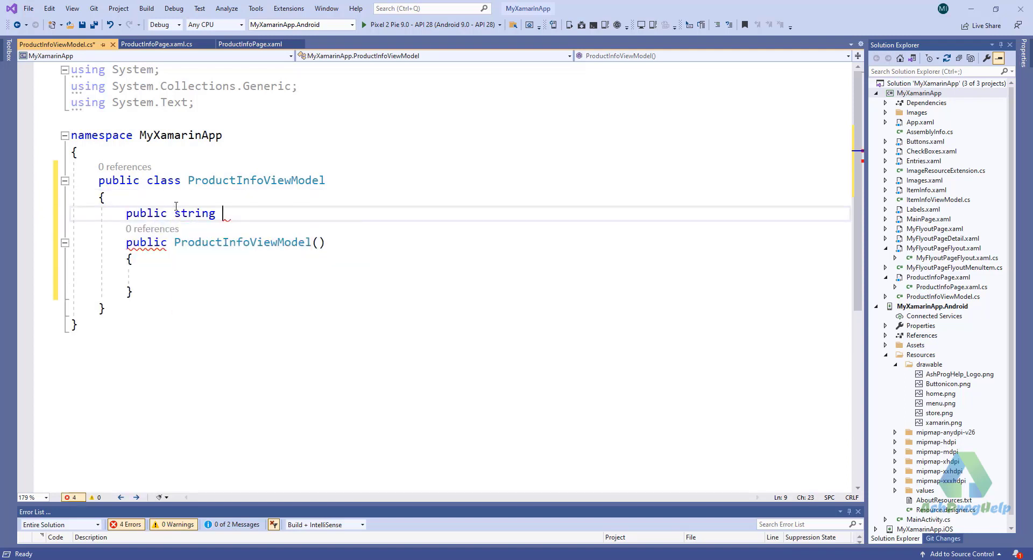
pyautogui.write('[]')
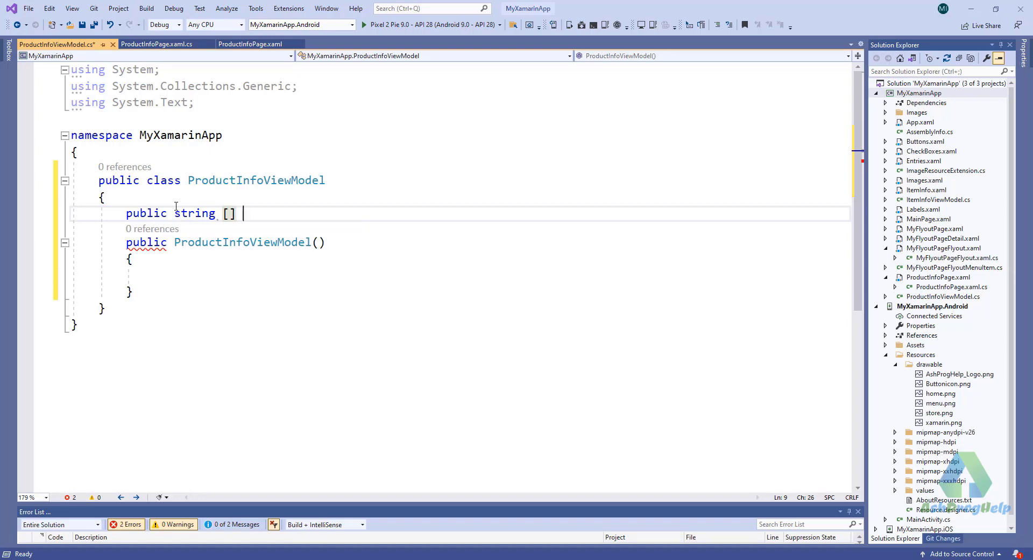
pyautogui.write('ItemList {')
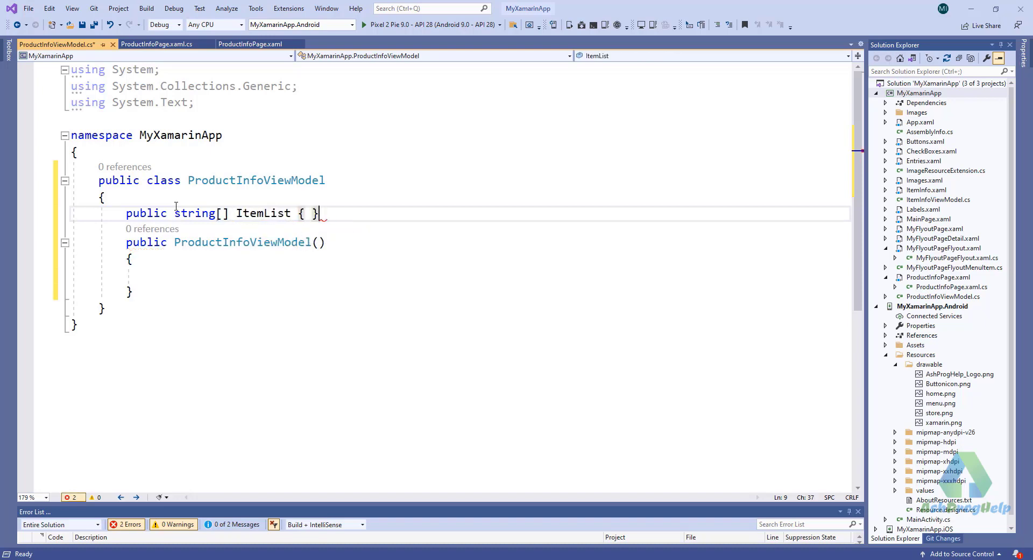
pyautogui.write('get; set;')
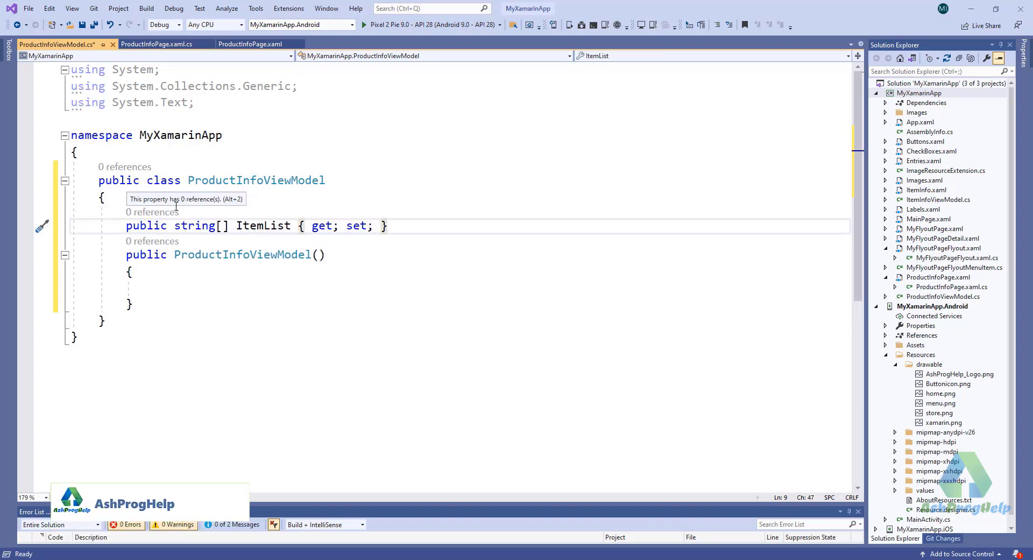
# - Initialise ItemList to a new string array in the constructor, then return to the code-behind
pyautogui.doubleClick(262, 225)
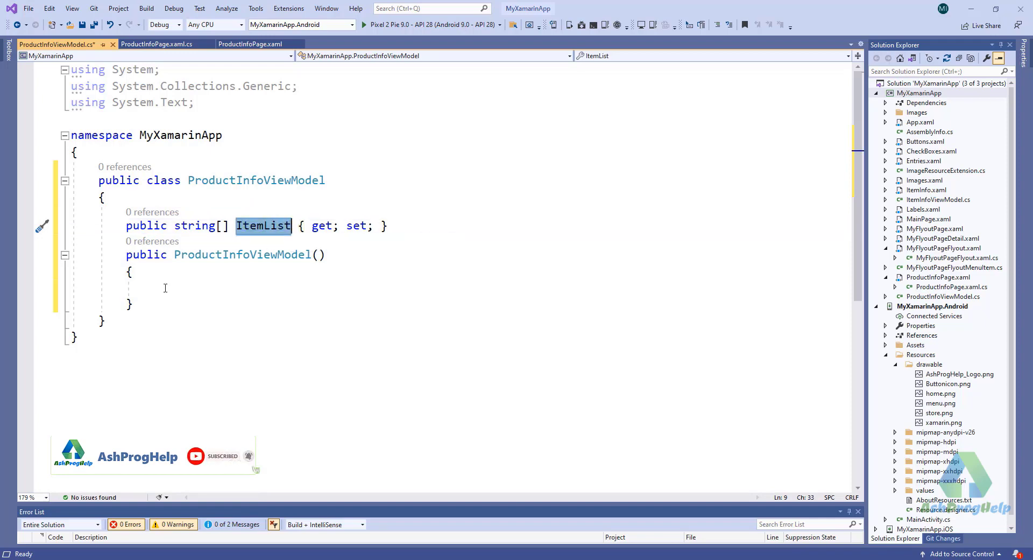
pyautogui.write('ItemList=')
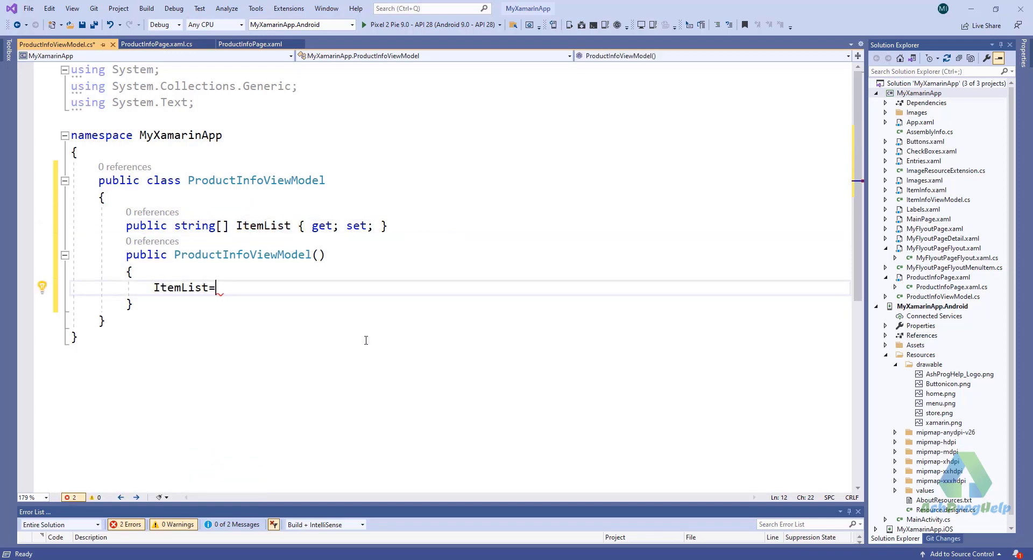
pyautogui.write('new str')
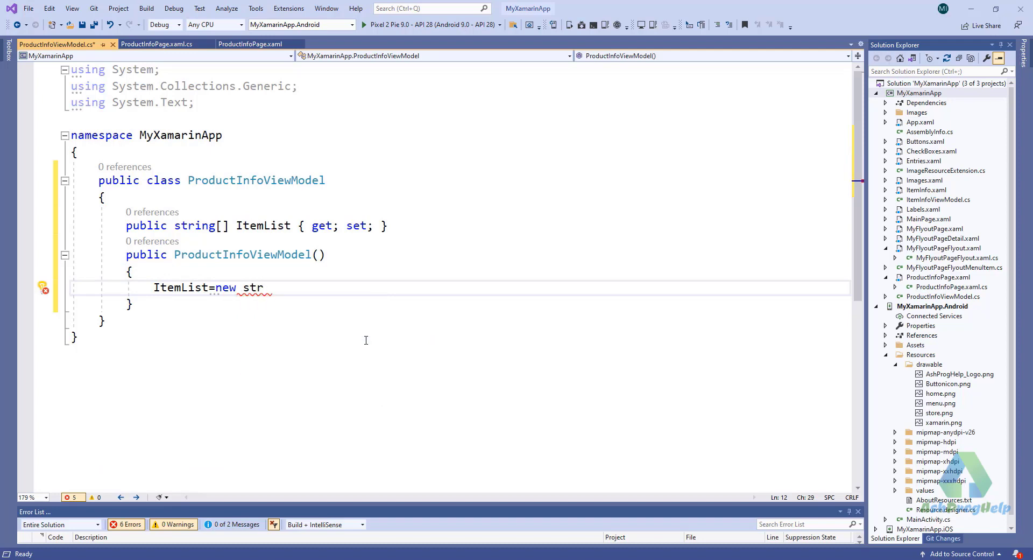
pyautogui.write('ing')
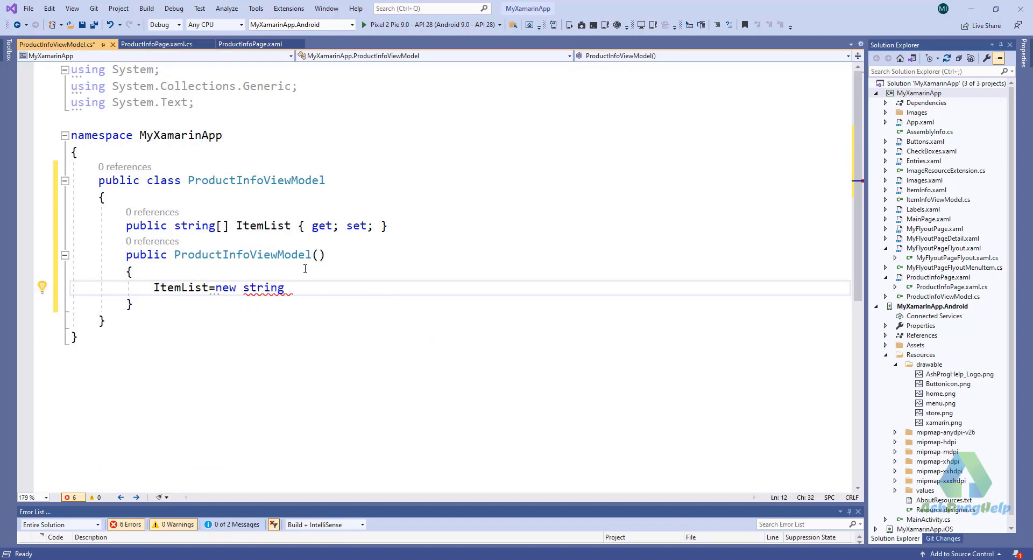
pyautogui.click(158, 43)
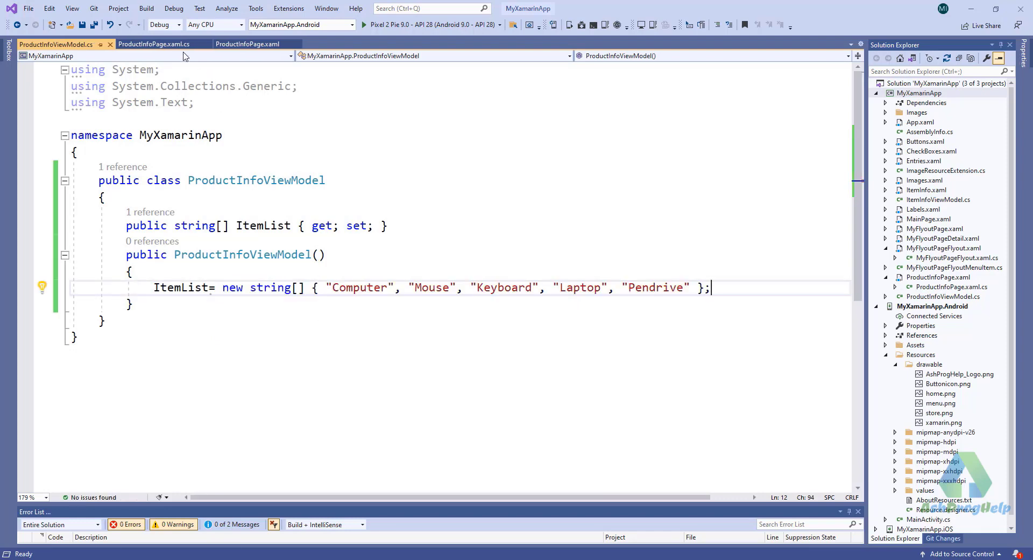
pyautogui.click(157, 44)
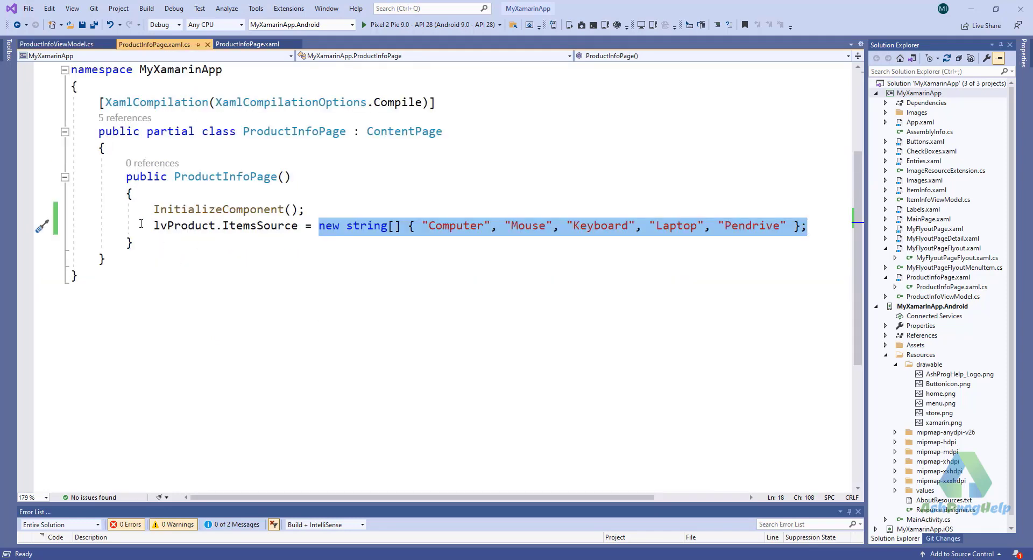
# - Remove the hard-coded ItemsSource and declare xmlns:local as clr-namespace:MyXamarinApp in the page XAML
pyautogui.press('Delete')
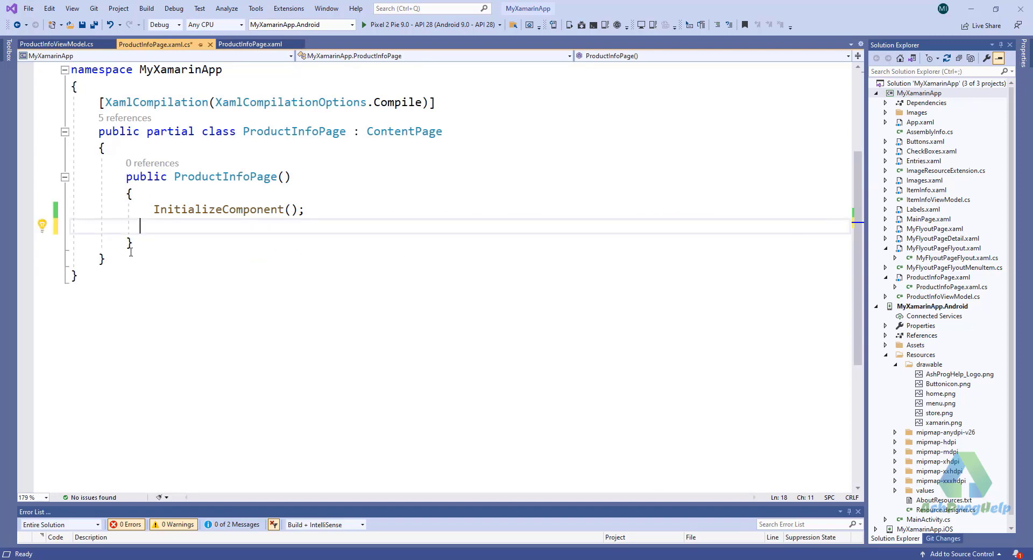
pyautogui.click(150, 45)
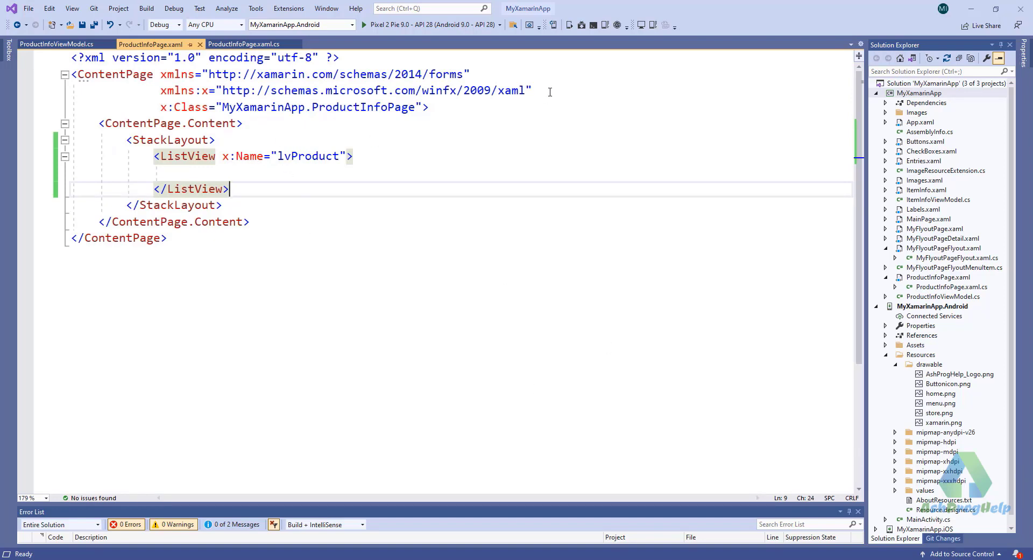
pyautogui.write('x')
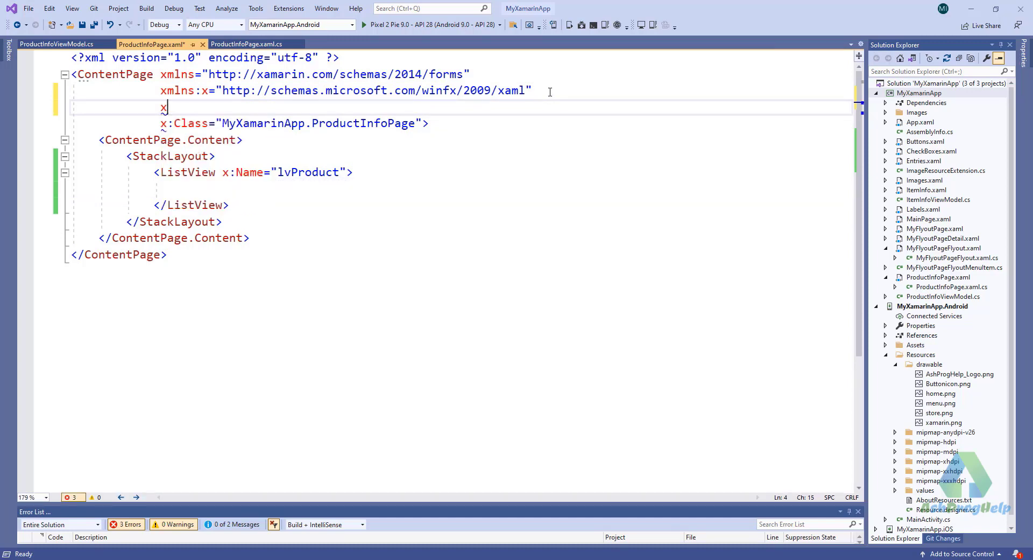
pyautogui.write('mlns:')
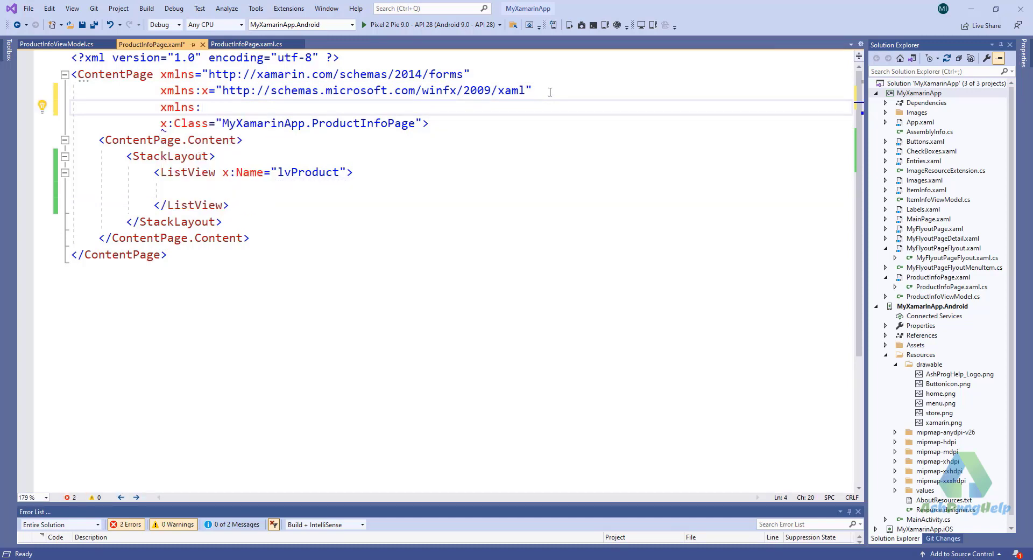
pyautogui.write('local')
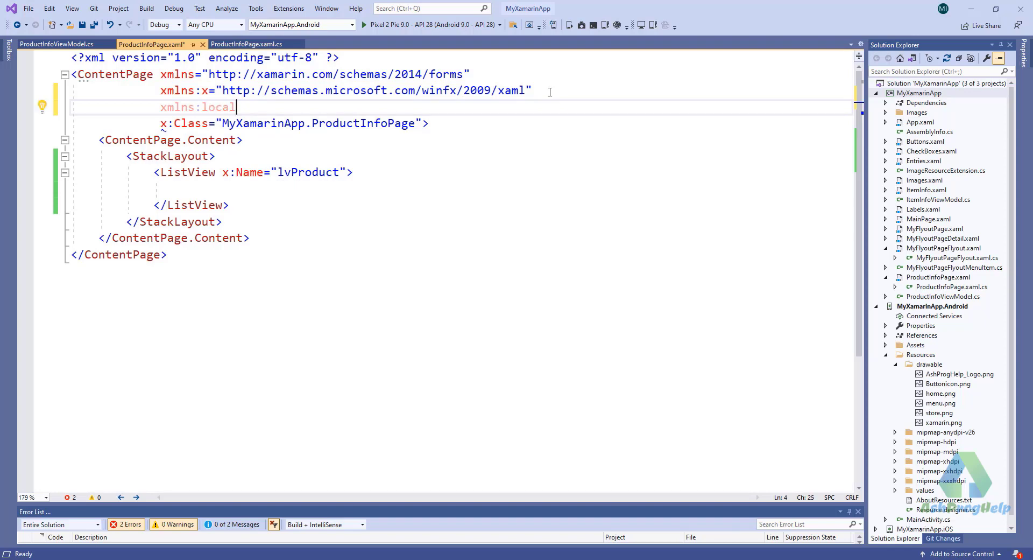
pyautogui.write('="')
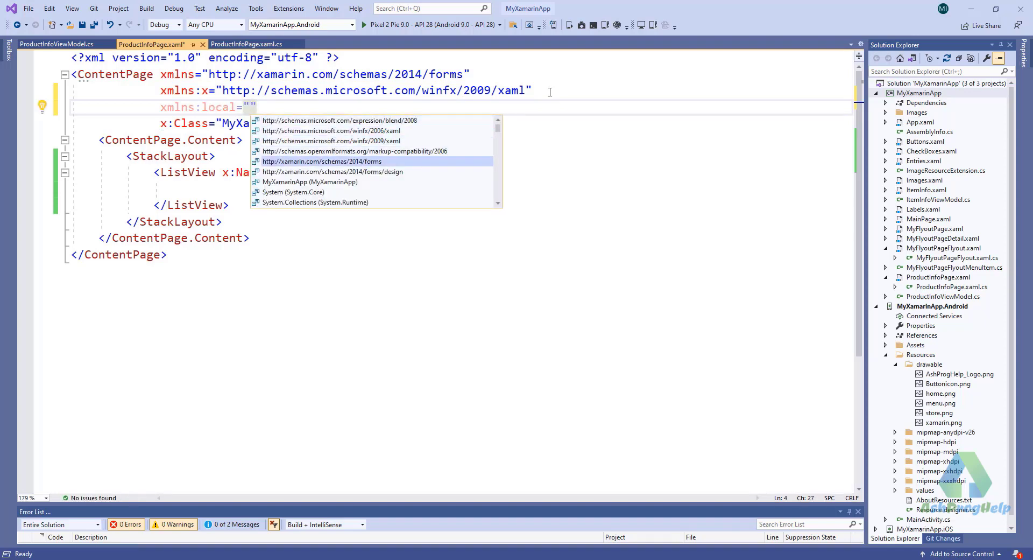
pyautogui.write('clr-namespace:MyXamarinApp')
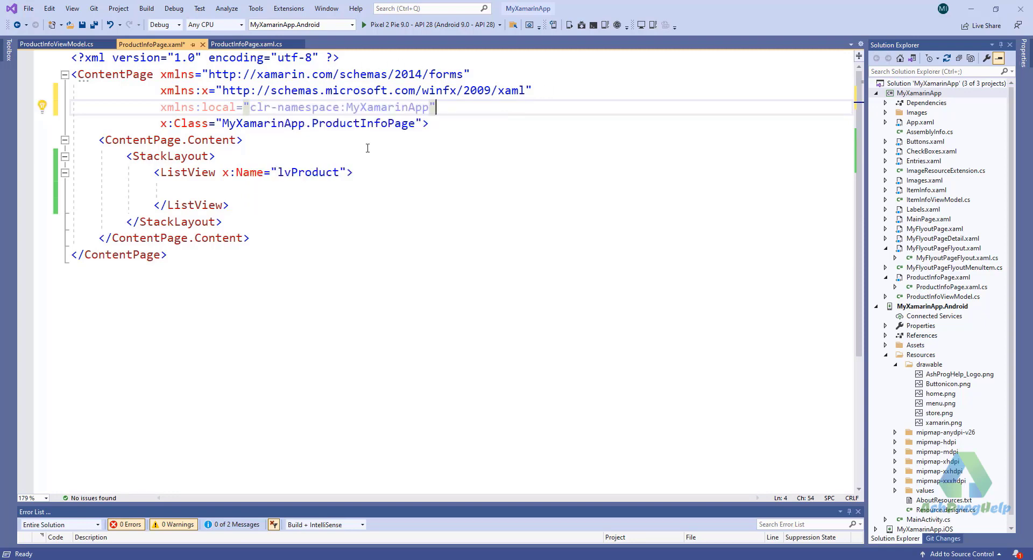
# - Set ContentPage.BindingContext to a self-closing <local:ProductInfoViewModel/> element
pyautogui.press('enter')
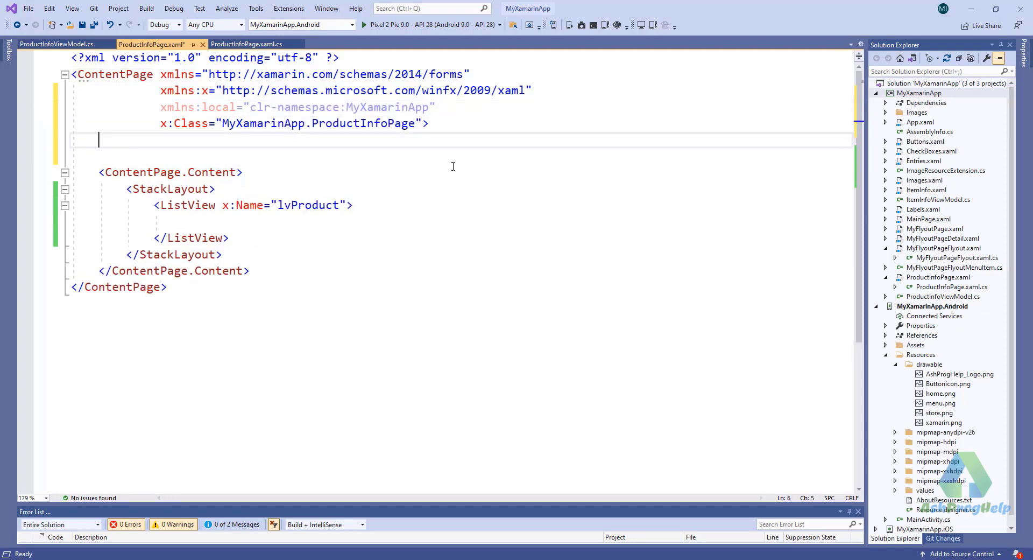
pyautogui.write('<')
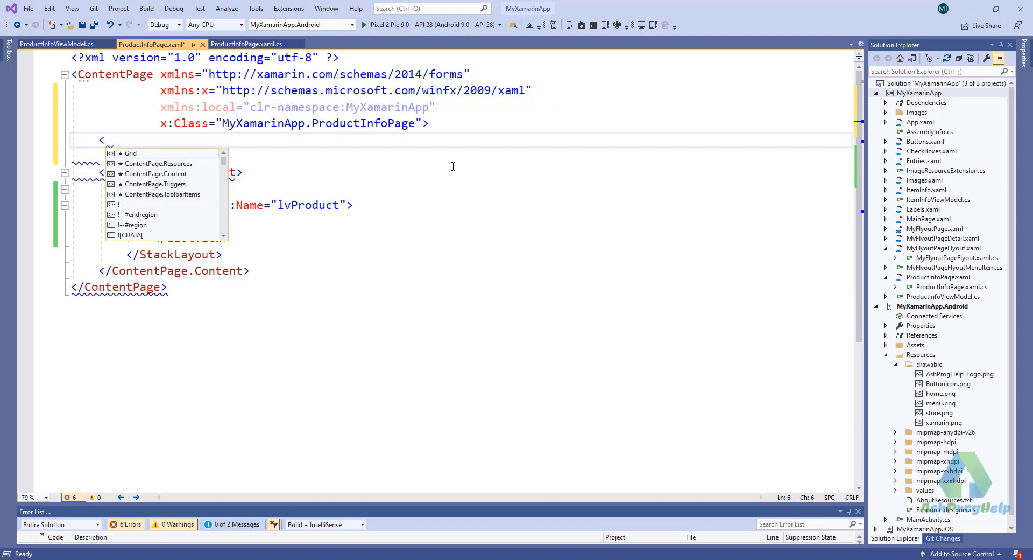
pyautogui.write('Conte')
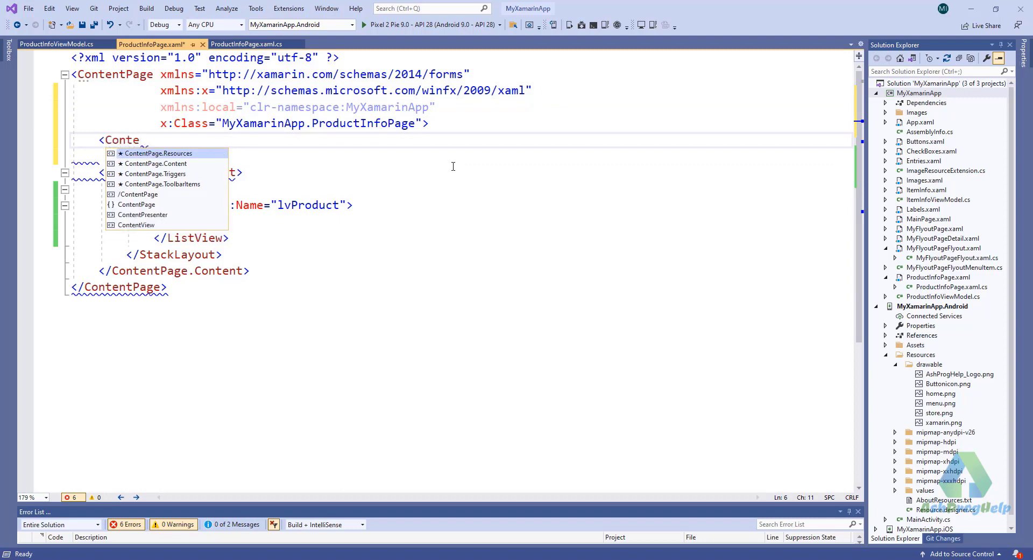
pyautogui.write('.BindingContext>')
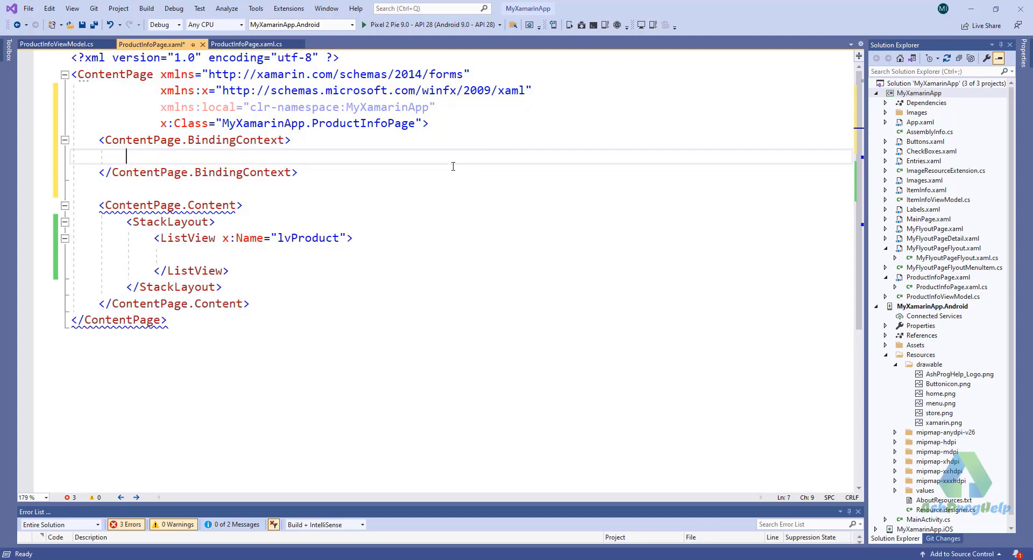
pyautogui.write('<local:')
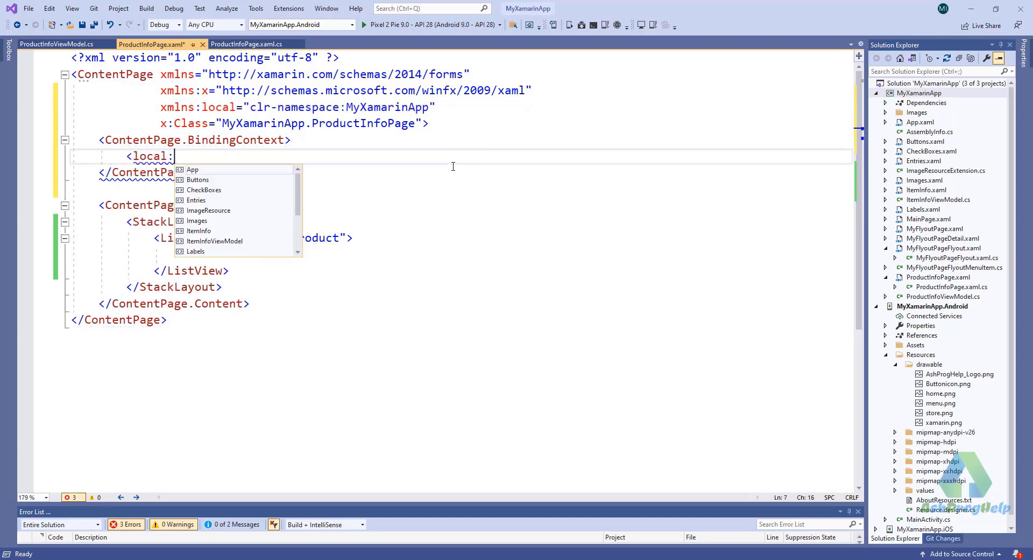
pyautogui.write('Pro')
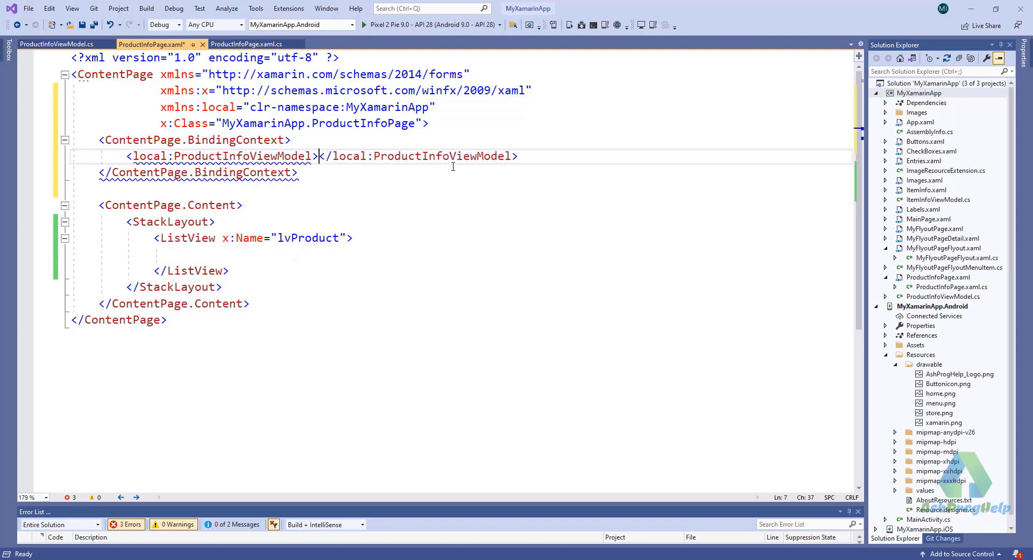
pyautogui.write('/>')
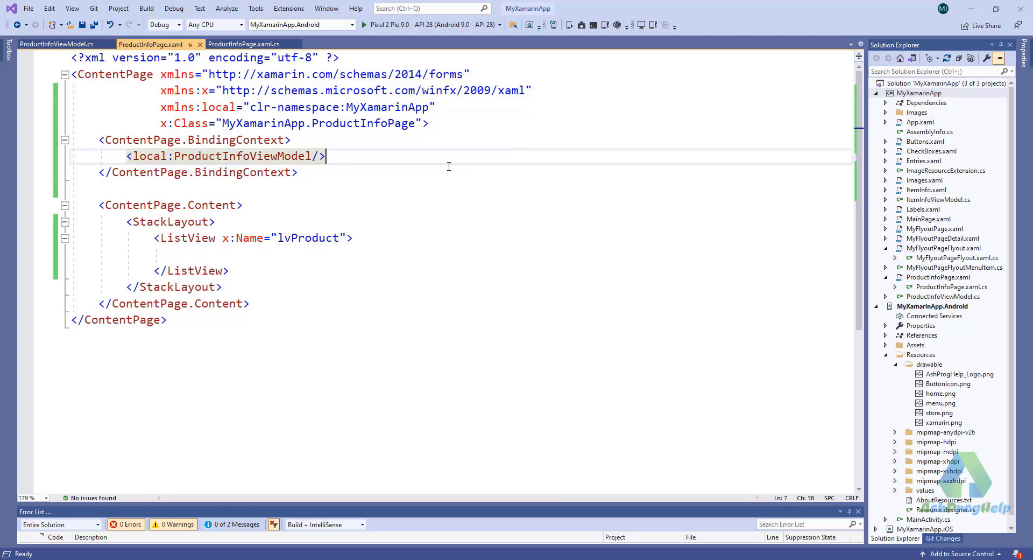
# - Replace the ListView's lvProduct name with ItemsSource="{Binding ItemList}"
pyautogui.click(216, 238)
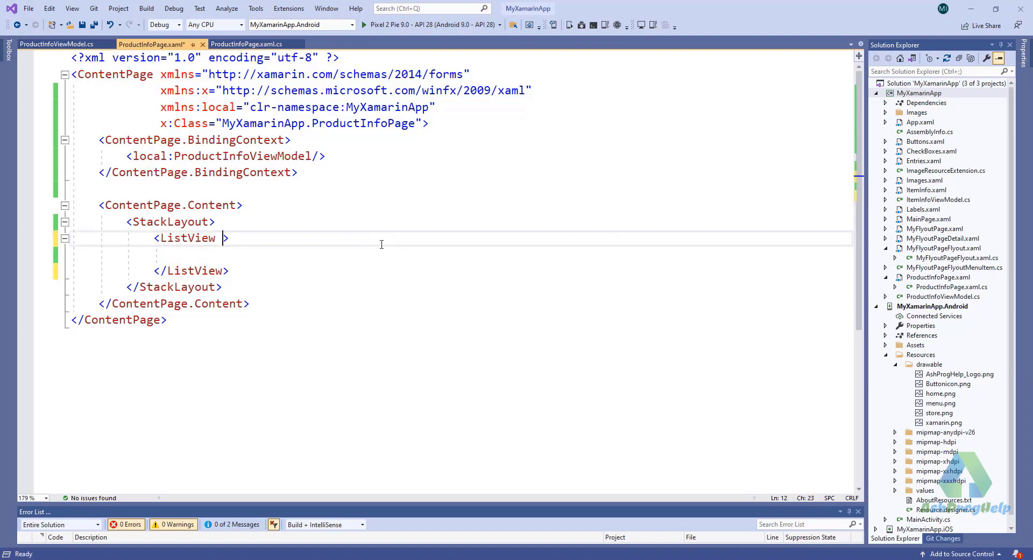
pyautogui.write('ItemsSource=""')
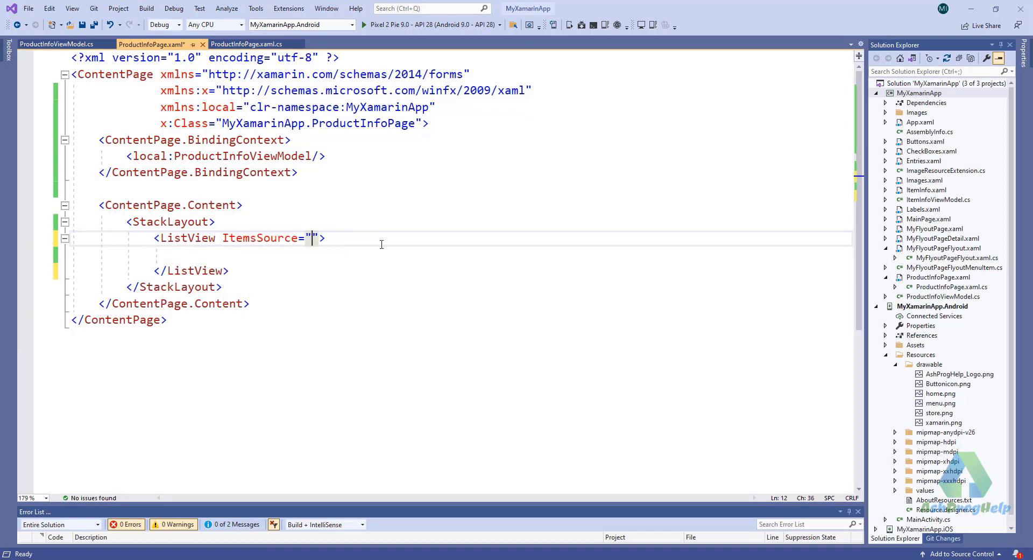
pyautogui.write('{')
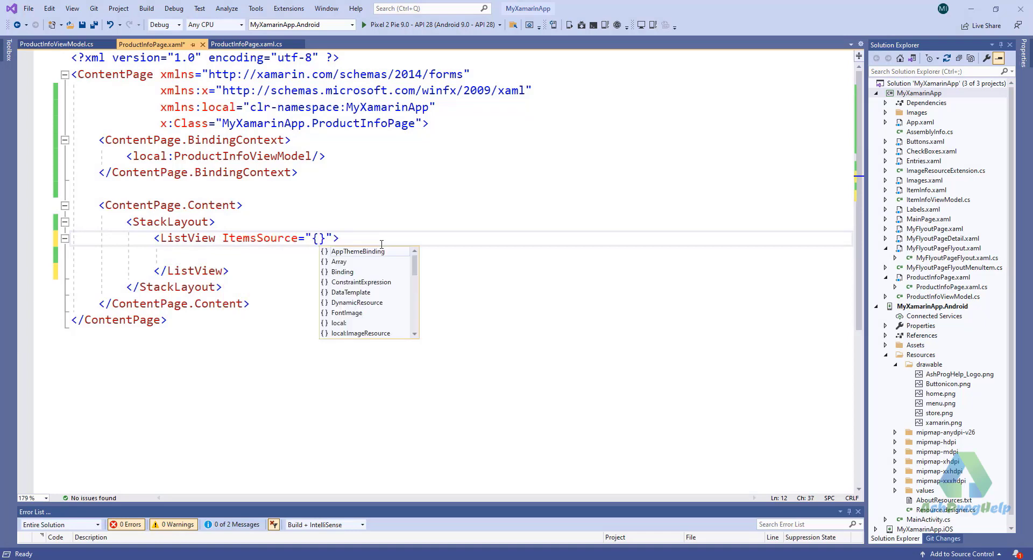
pyautogui.write('Binding')
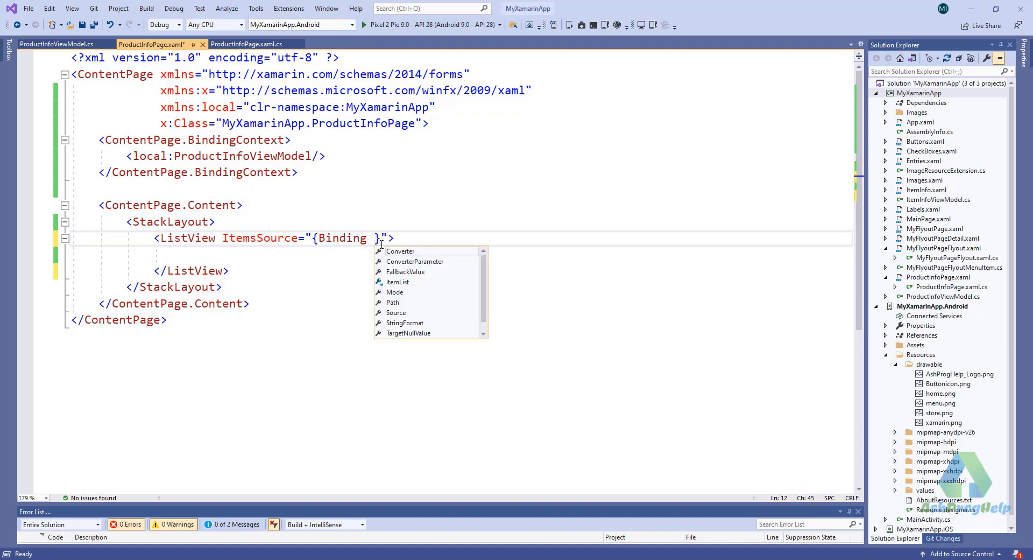
pyautogui.write('ItemList')
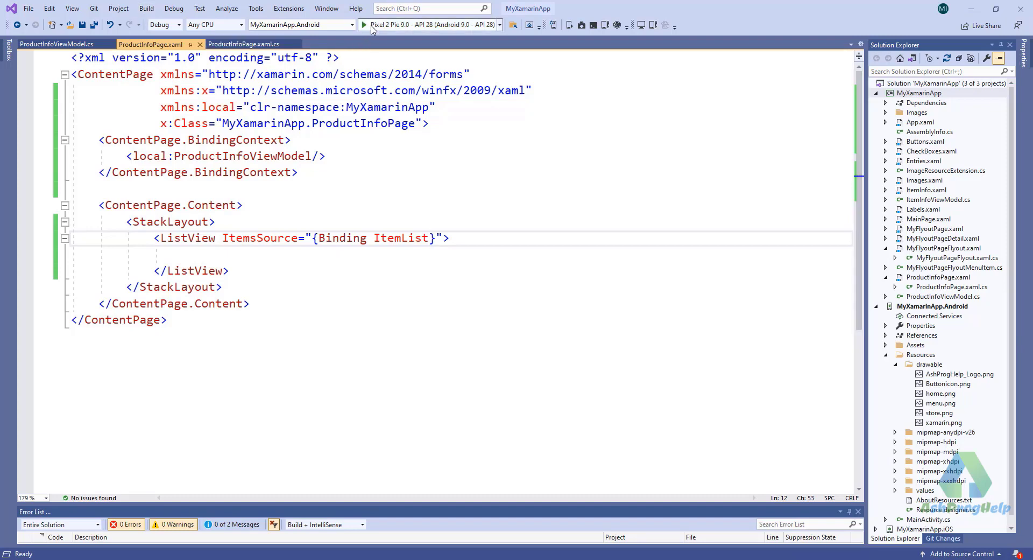
pyautogui.click(363, 25)
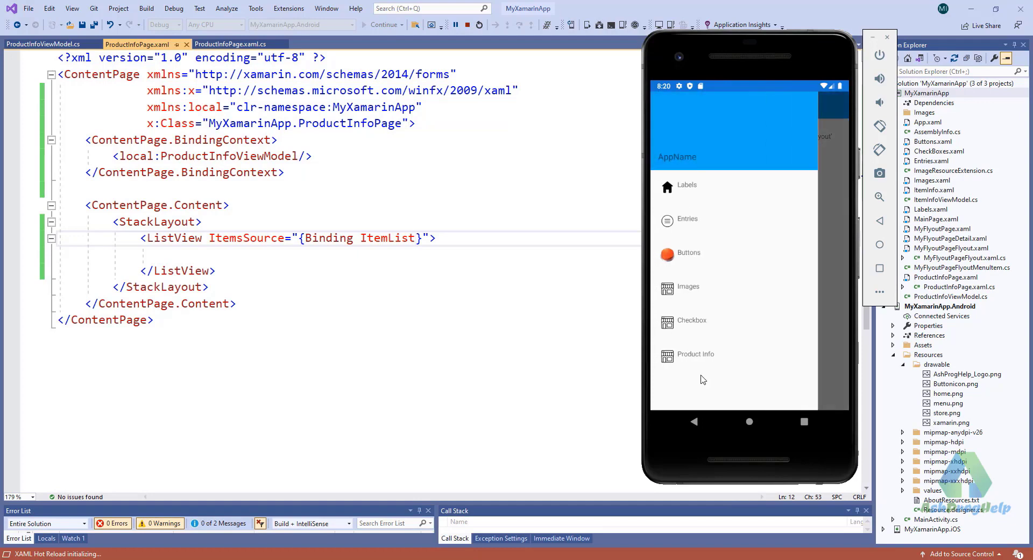
pyautogui.click(695, 352)
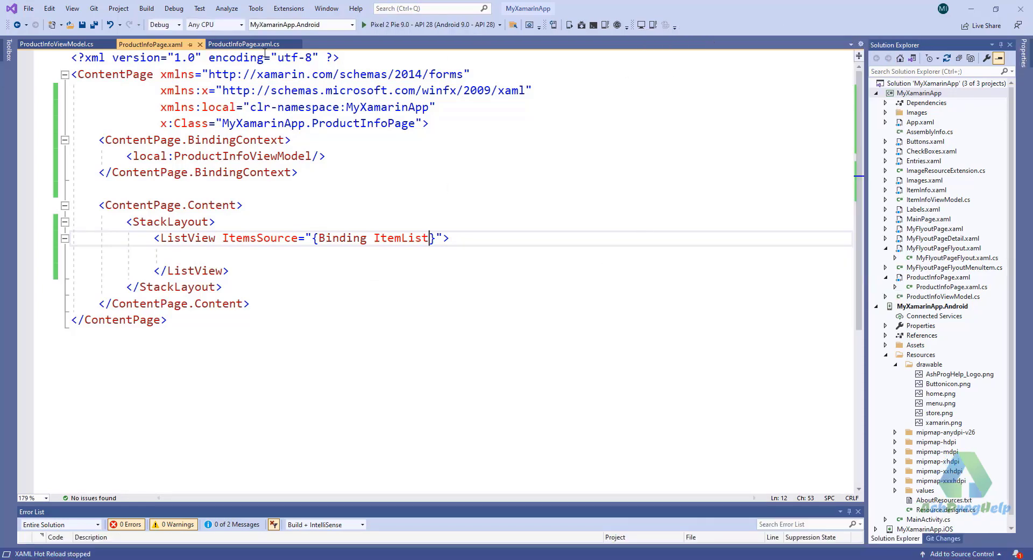
# - Change ItemList to ObservableCollection<string> and import System.Collections.ObjectModel via Quick Actions
pyautogui.click(56, 44)
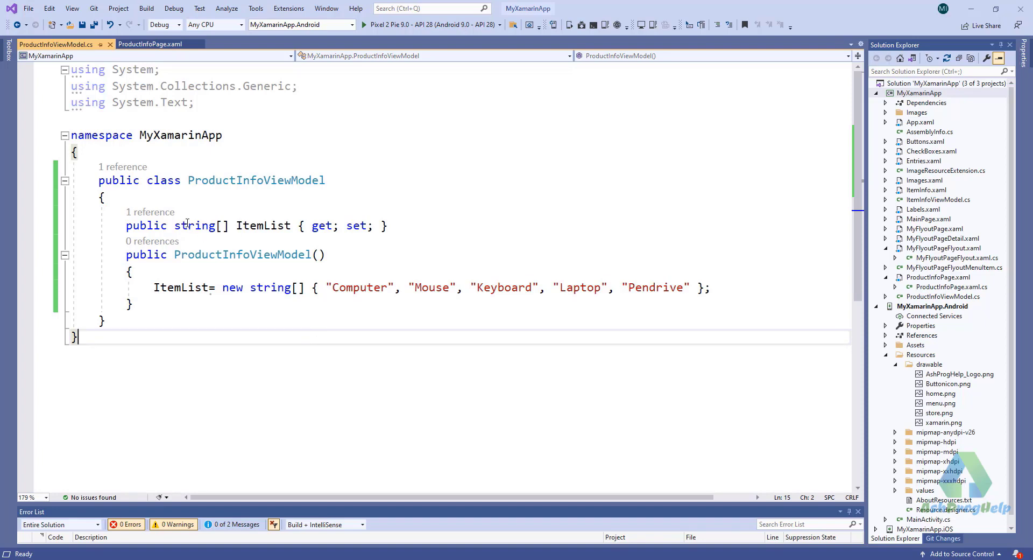
pyautogui.doubleClick(194, 224)
pyautogui.write('O')
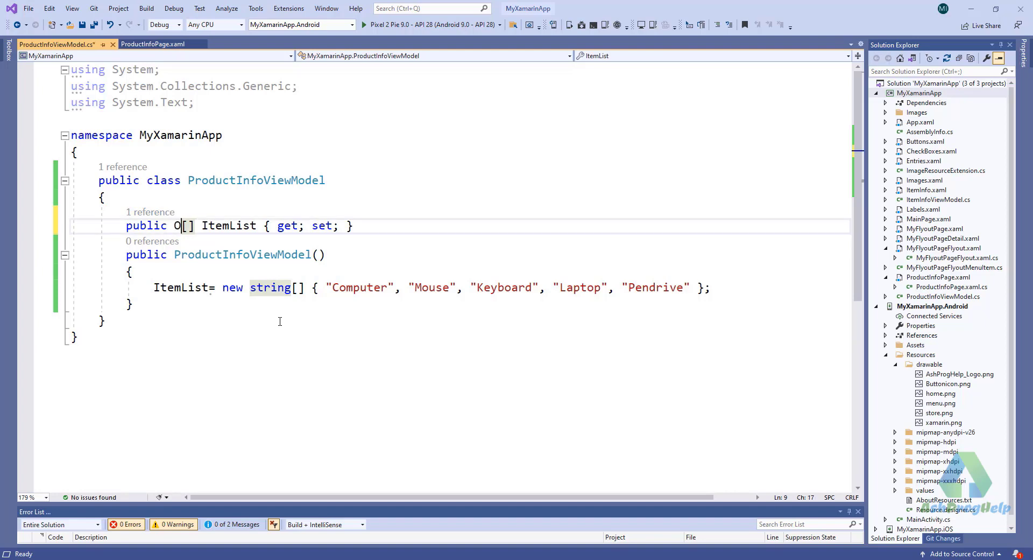
pyautogui.write('bservable')
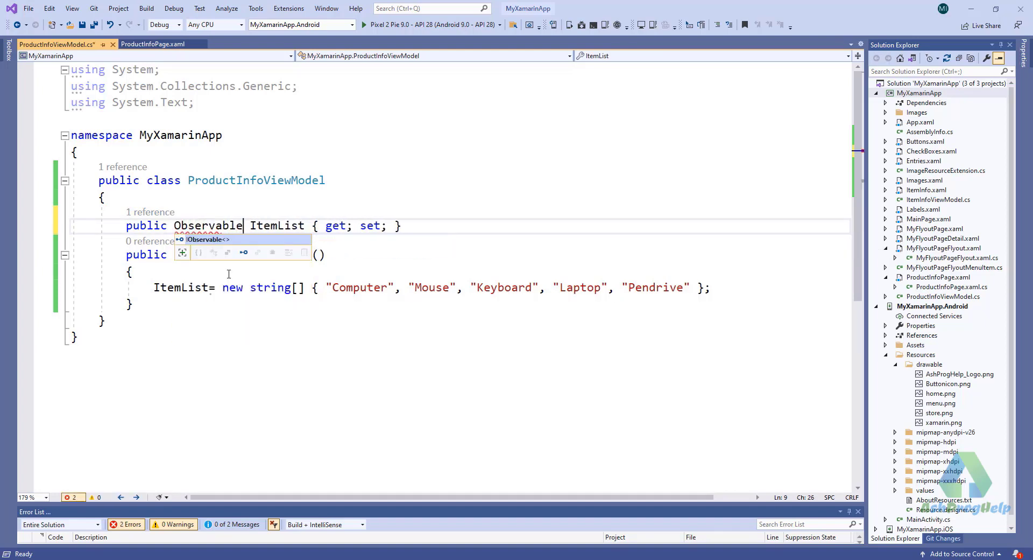
pyautogui.write('Collection')
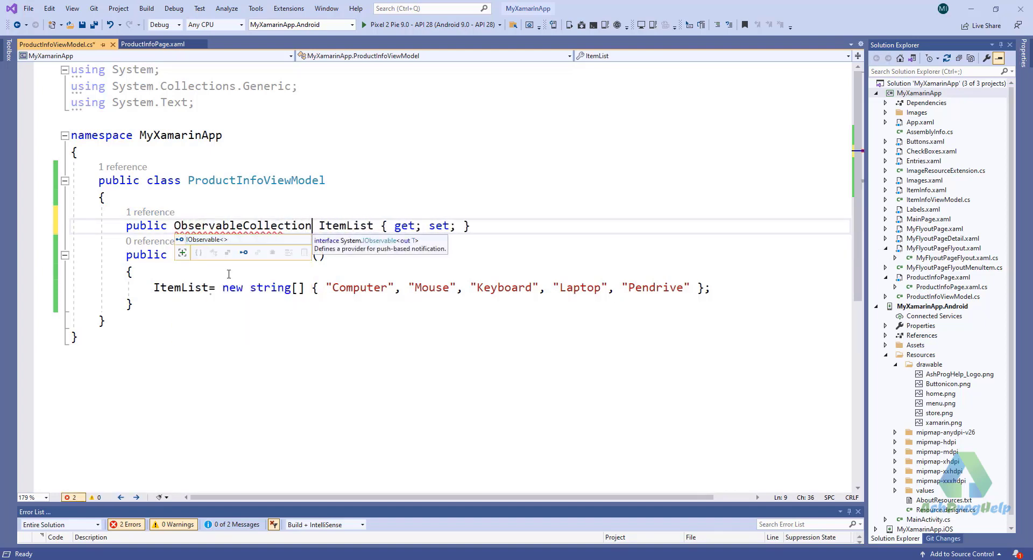
pyautogui.write('< >')
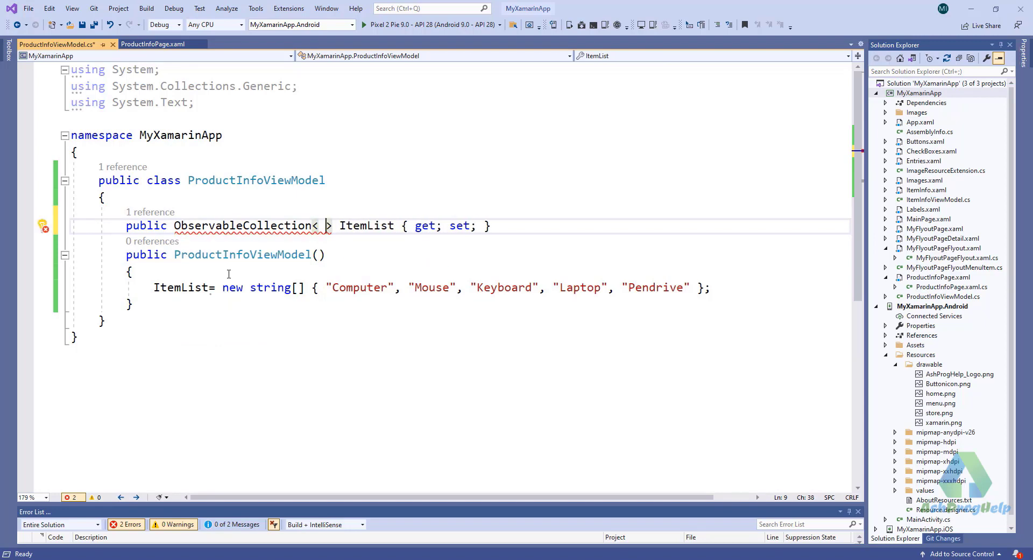
pyautogui.write('string')
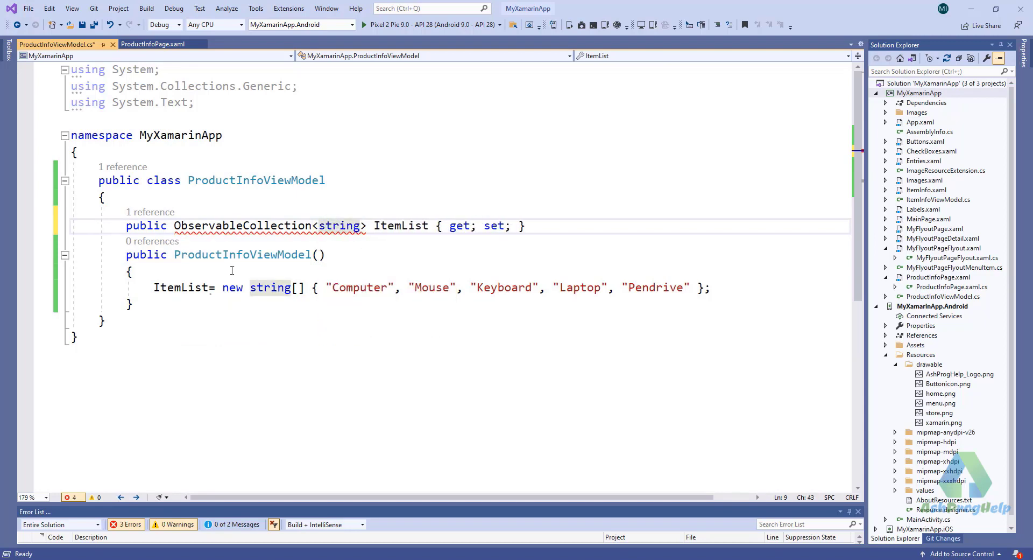
pyautogui.click(211, 240)
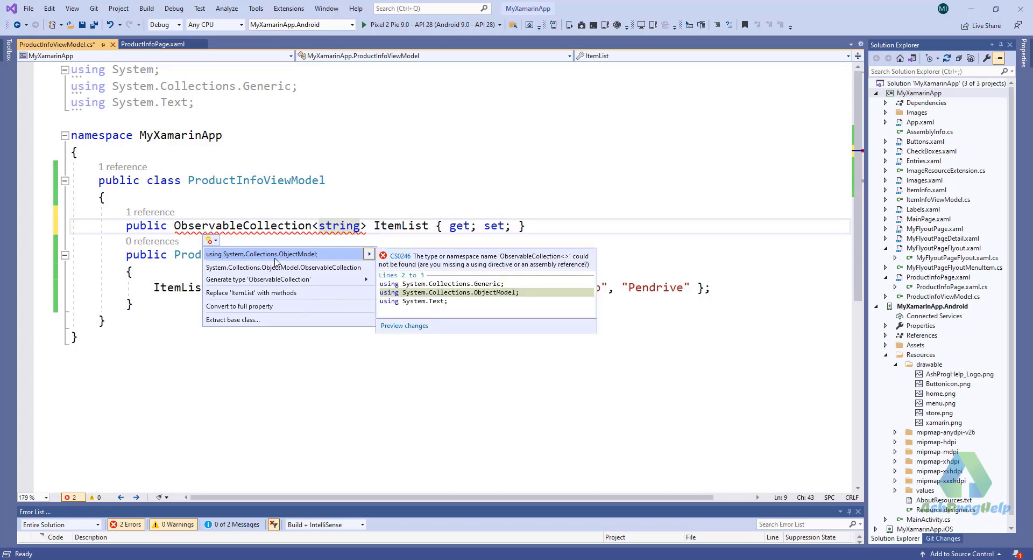
pyautogui.click(261, 254)
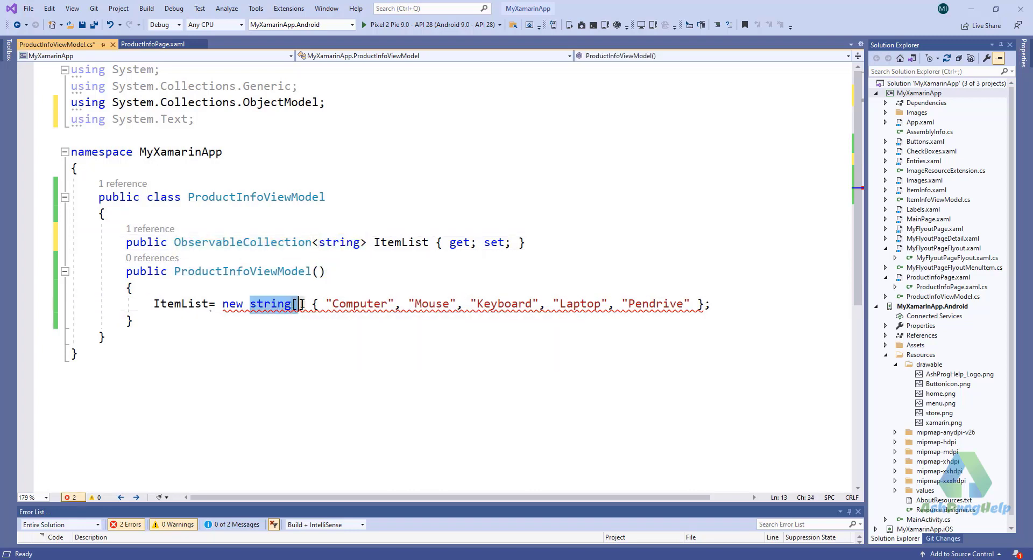
# - Instantiate the collection and fill it with ItemList.Add calls starting with Computer
pyautogui.write('ObservableCollection<string> ();')
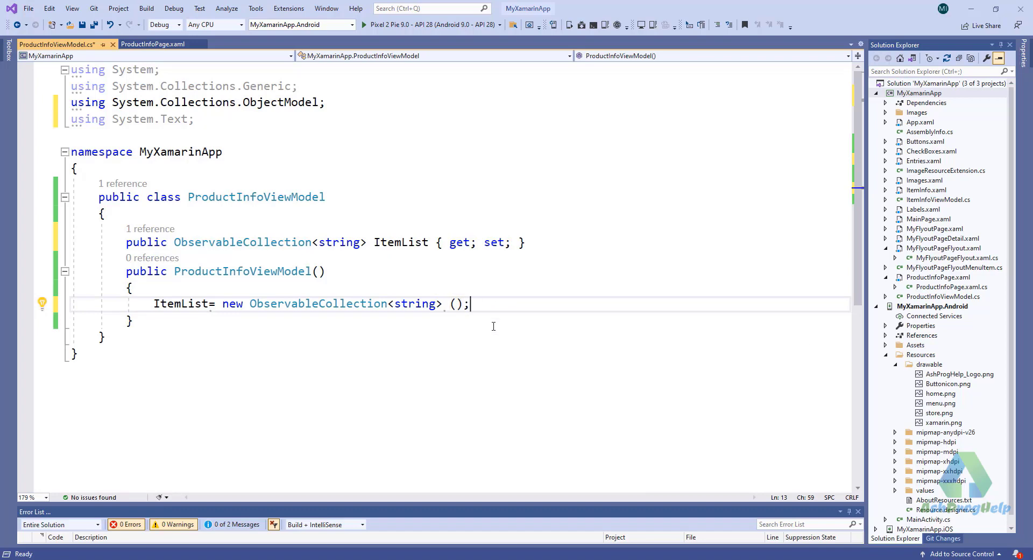
pyautogui.write('ItemList.')
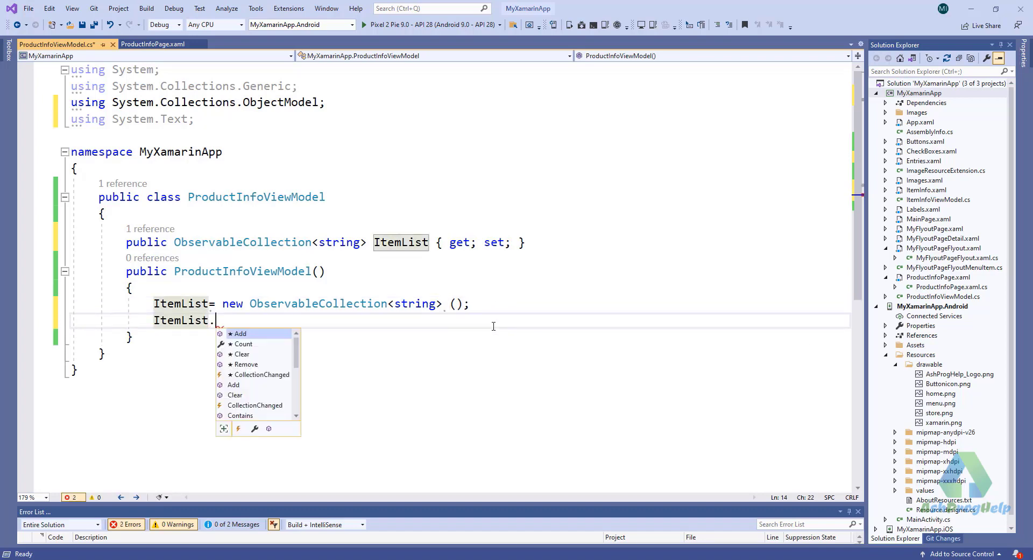
pyautogui.write('Add')
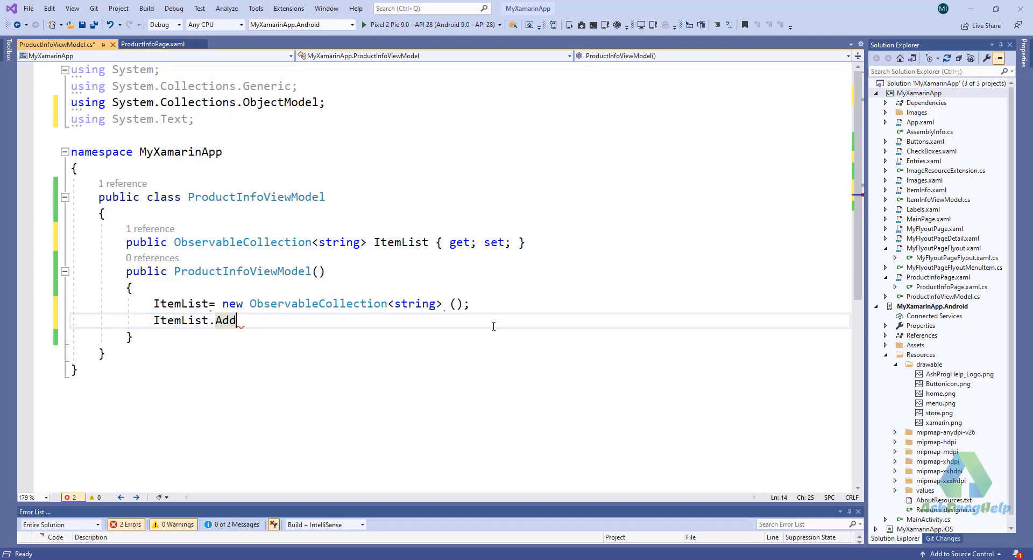
pyautogui.write('()')
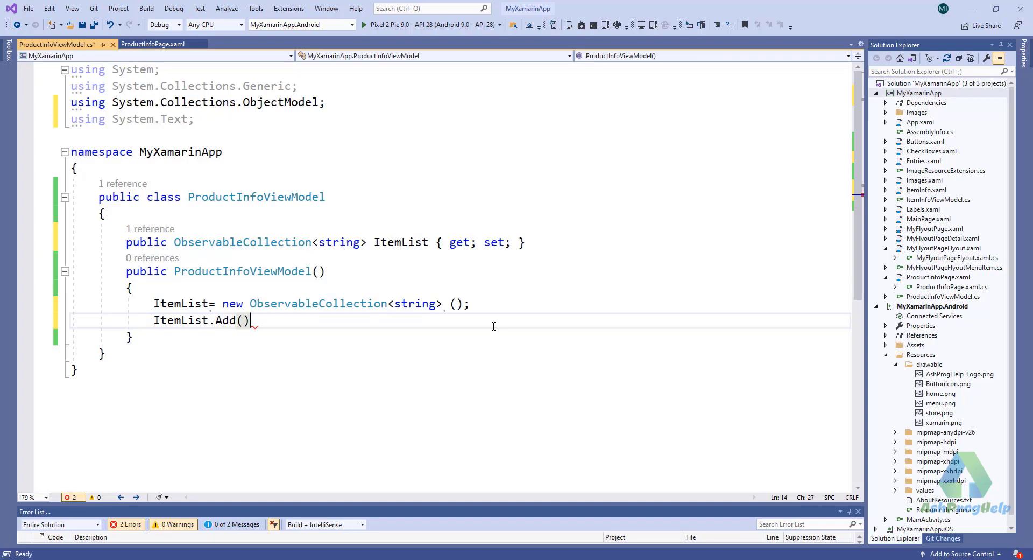
pyautogui.write('"')
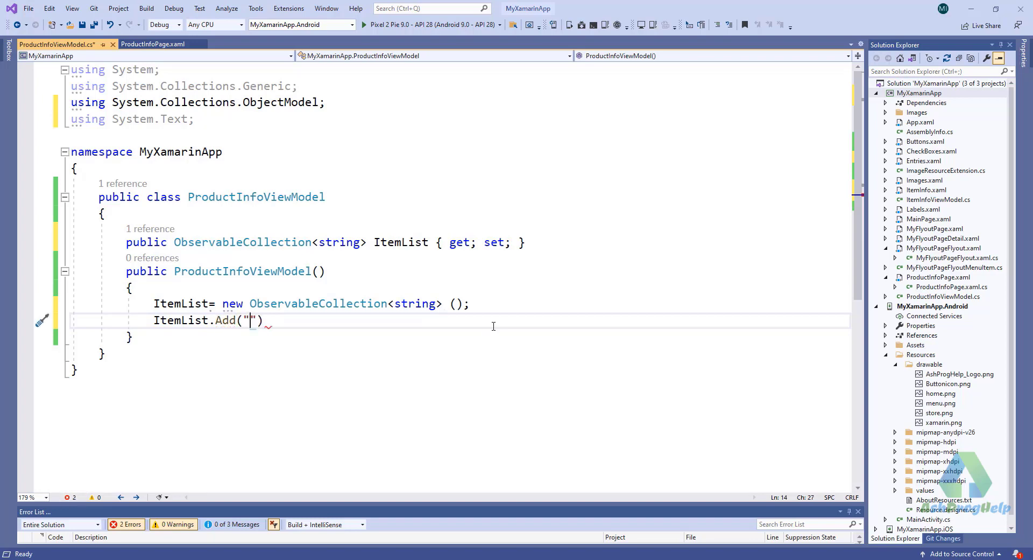
pyautogui.write('Computer')
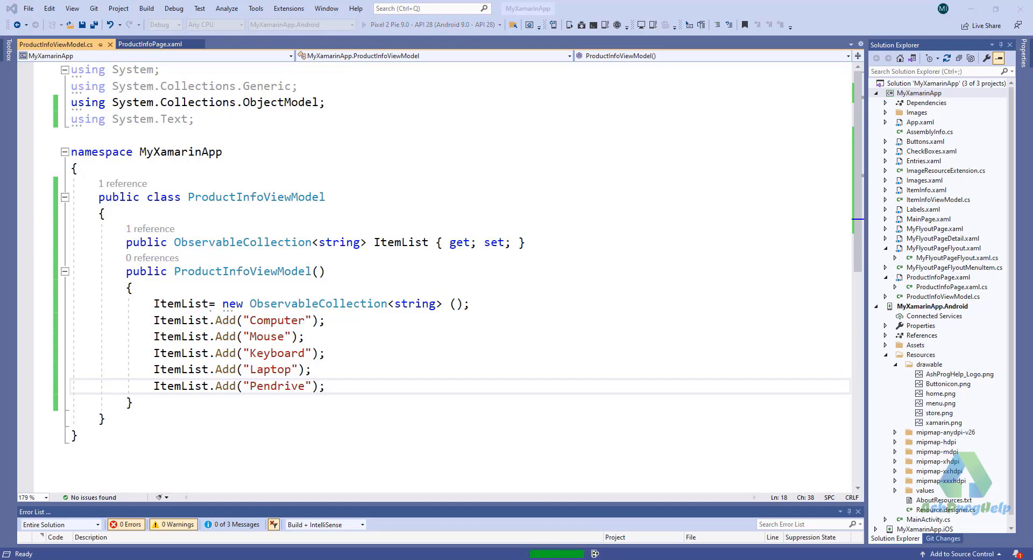
pyautogui.moveTo(941, 116)
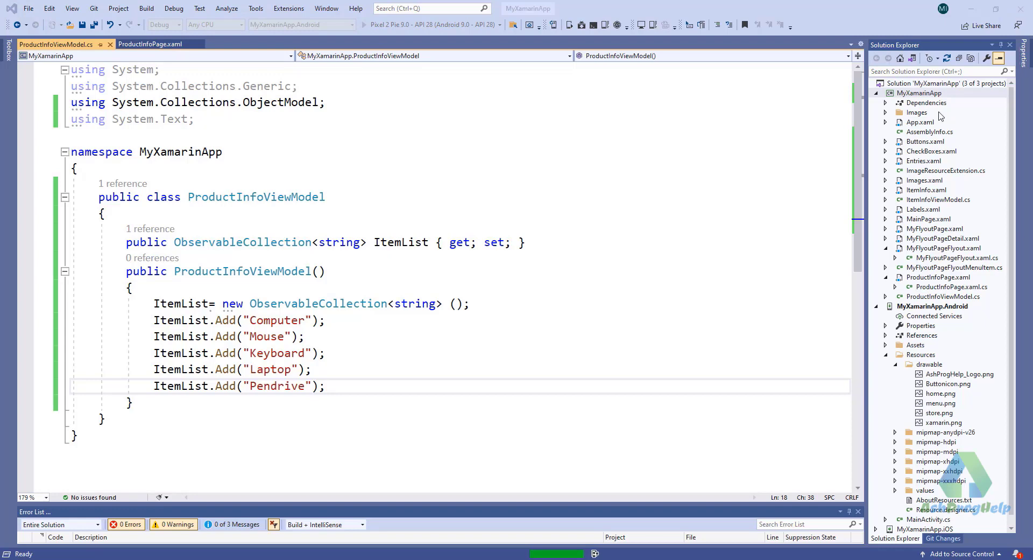
pyautogui.click(372, 24)
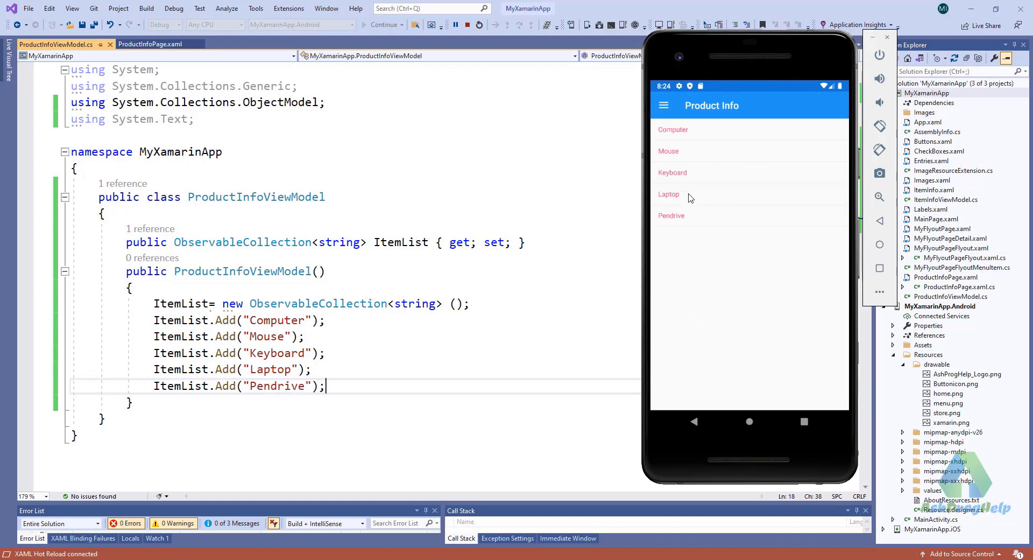
pyautogui.moveTo(671, 203)
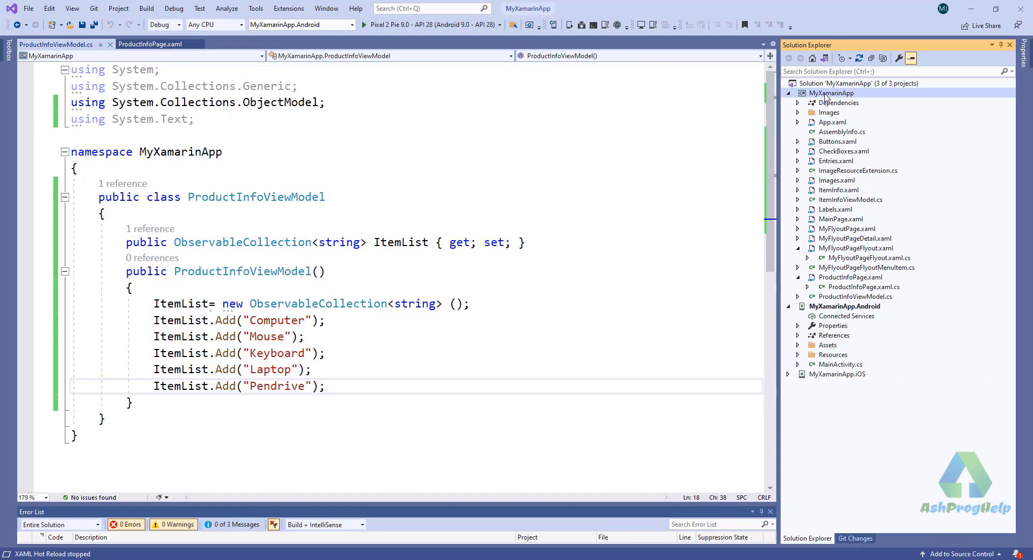
# - Create a ProductInfo class with public string properties ProductId, ProductName, Price and ImageUrl
pyautogui.rightClick(832, 92)
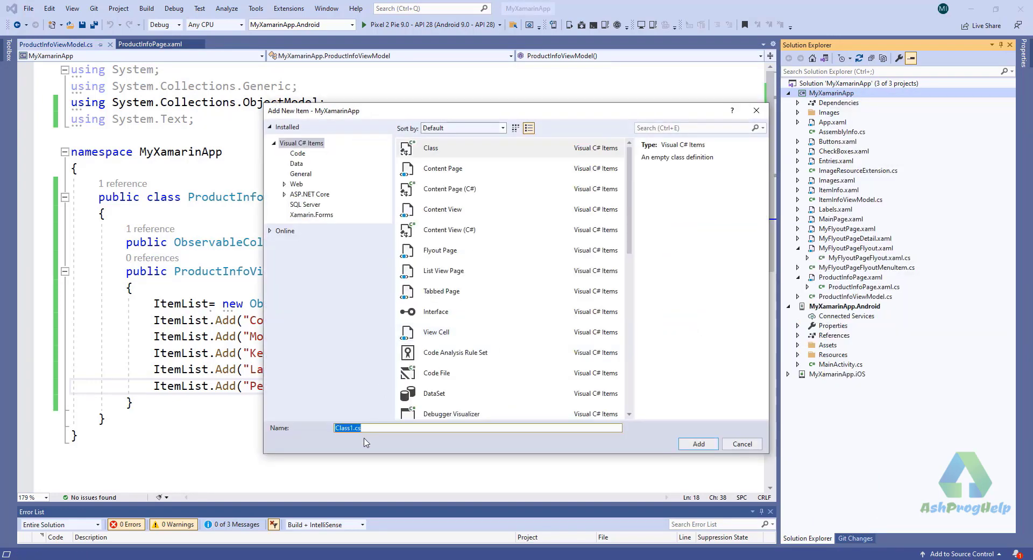
pyautogui.write('Pro')
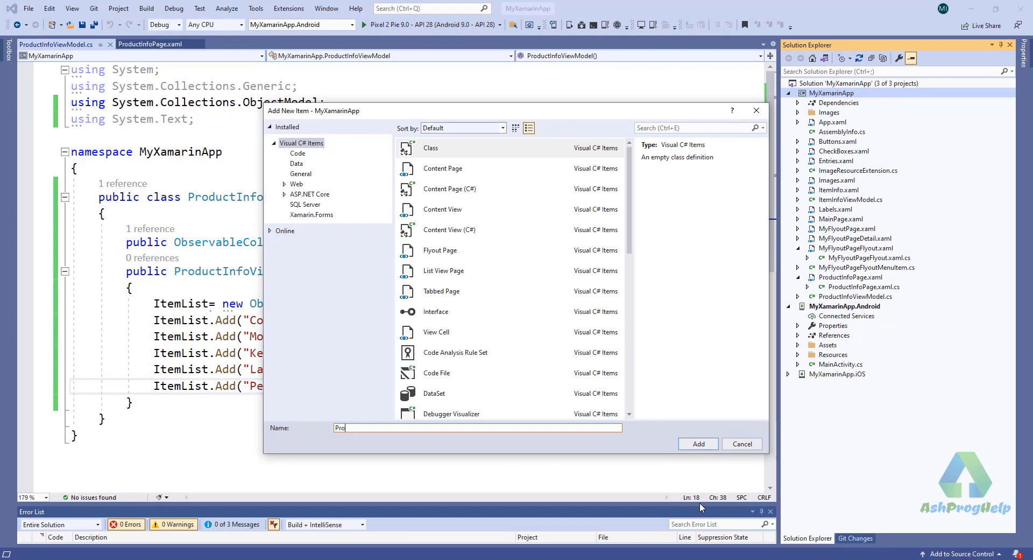
pyautogui.click(741, 443)
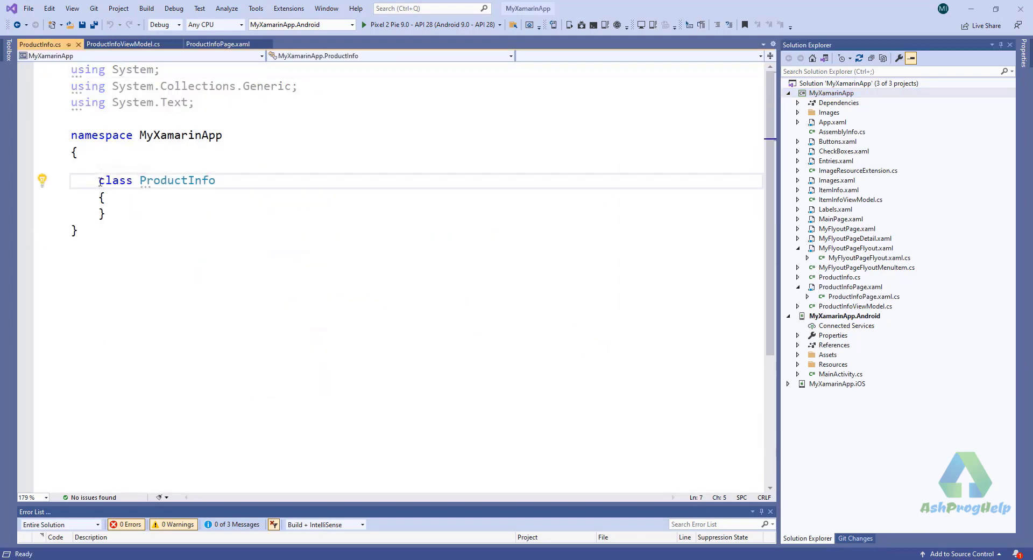
pyautogui.write('public')
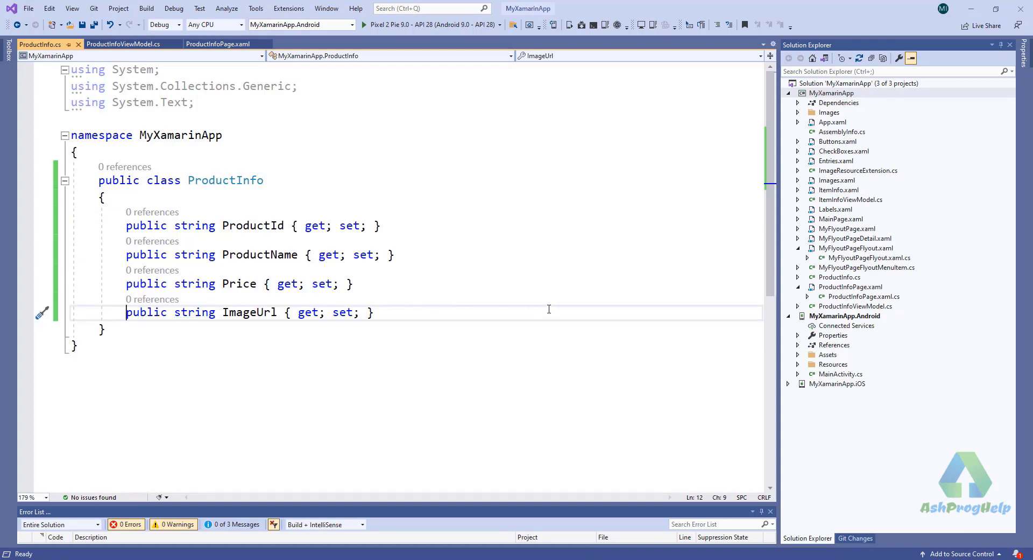
pyautogui.click(123, 43)
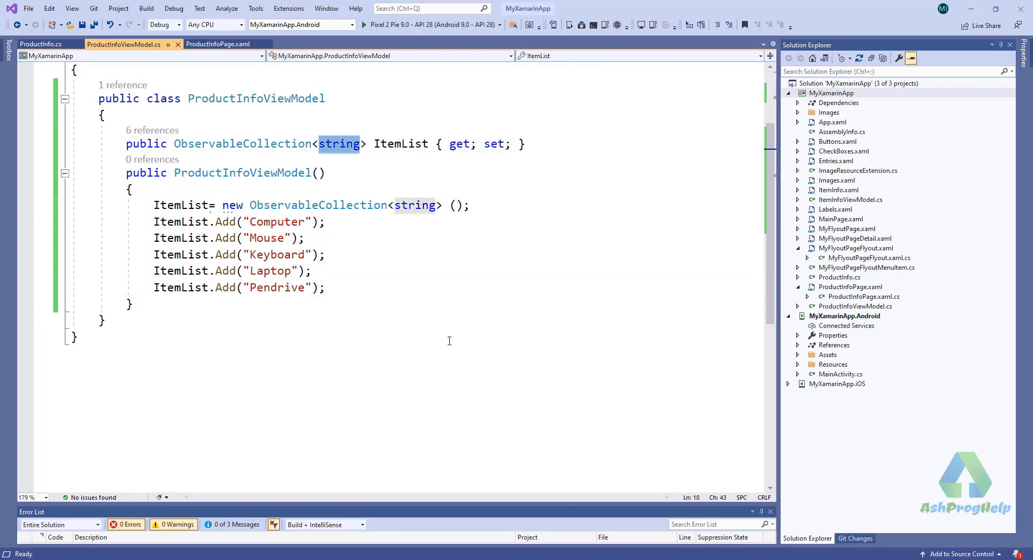
# - Make ItemList an ObservableCollection<ProductInfo> and add ProductInfo objects with ProductId, ProductName and Price
pyautogui.write('ProductInfo')
pyautogui.click(239, 221)
pyautogui.write('new')
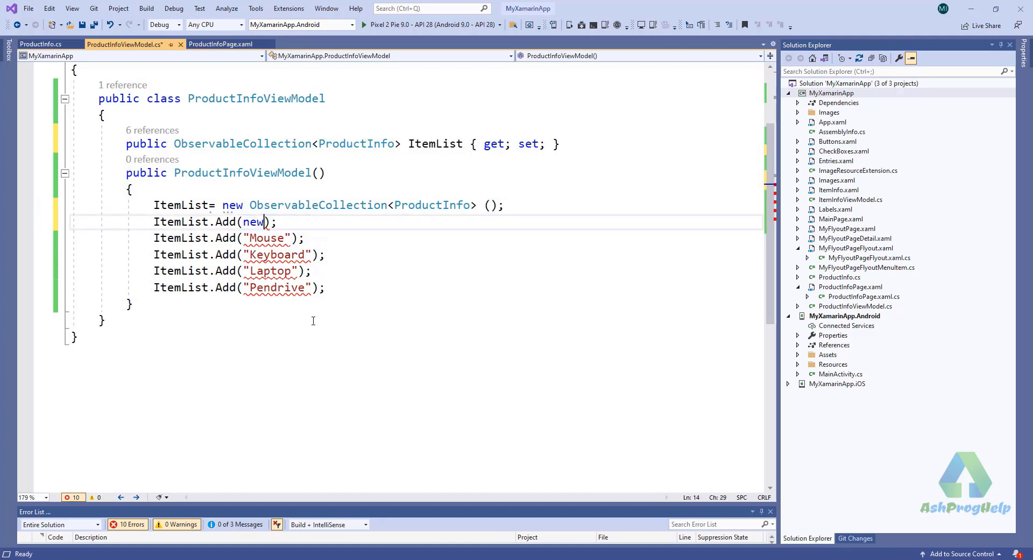
pyautogui.write('ProductInfo() { ProductId=1,ProductName="Computer",Price')
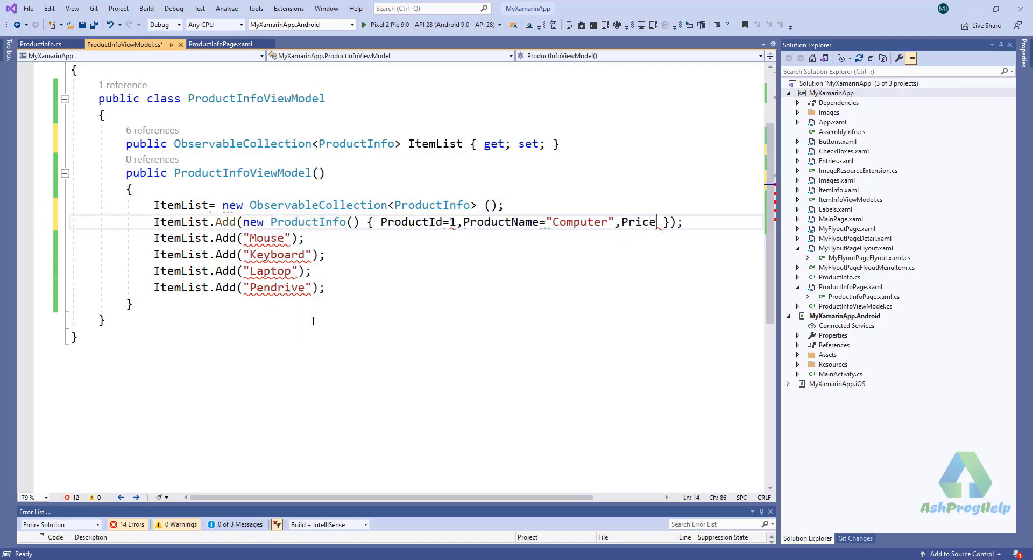
pyautogui.write('=50000,')
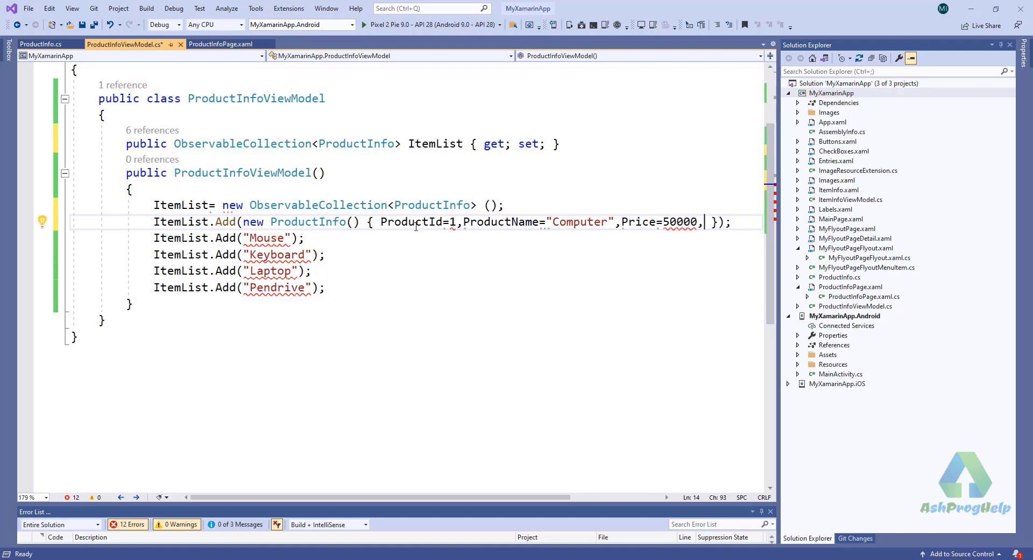
pyautogui.click(40, 43)
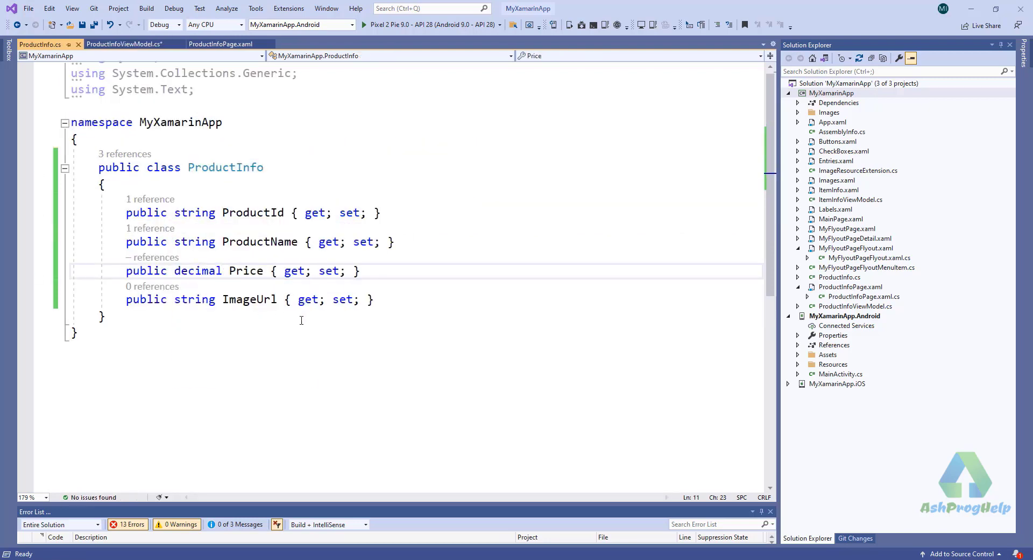
pyautogui.click(123, 43)
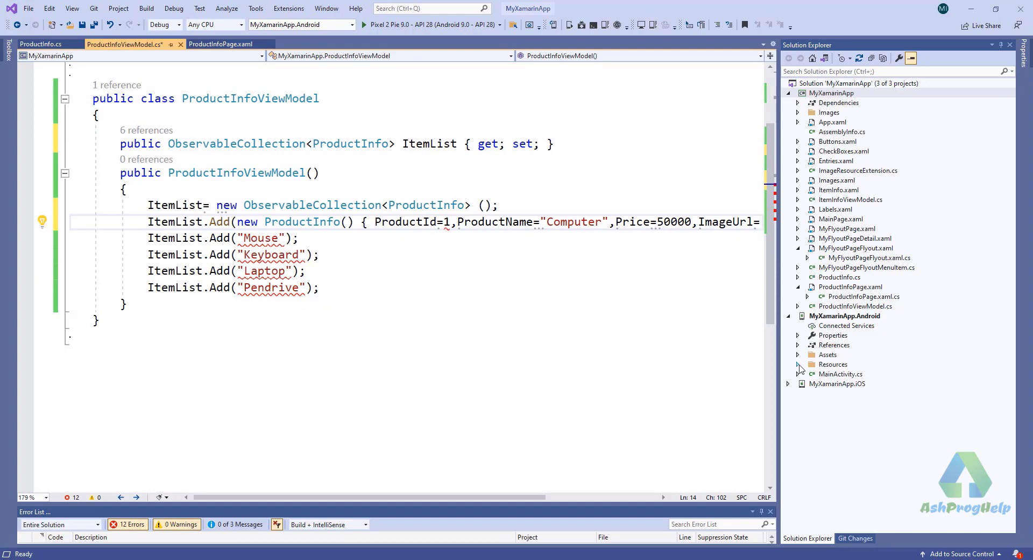
pyautogui.moveTo(800, 368)
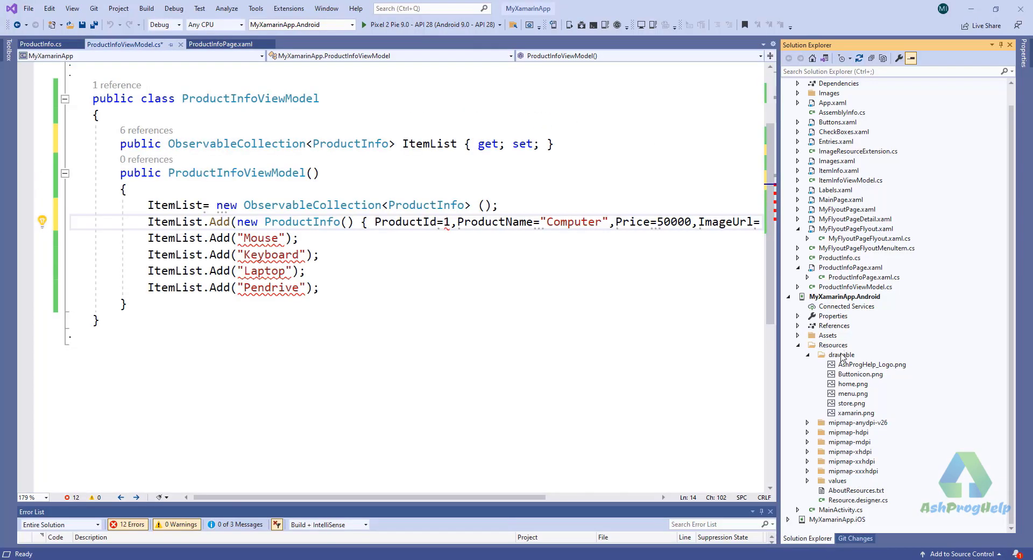
# - Give each product an ImageUrl from the drawable folder, such as pc.png, checking the ProductInfo class
pyautogui.click(840, 354)
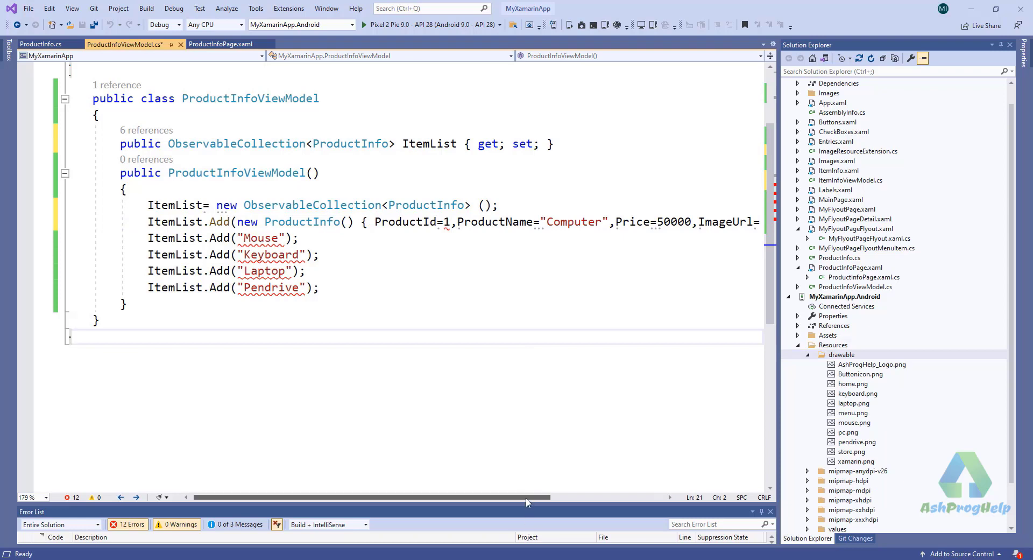
pyautogui.hscroll(3)
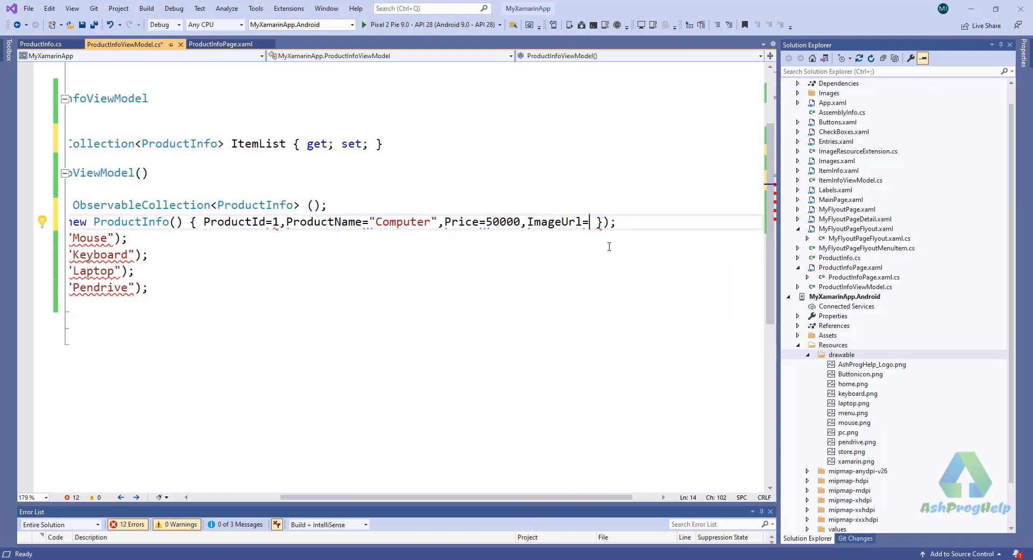
pyautogui.write('""')
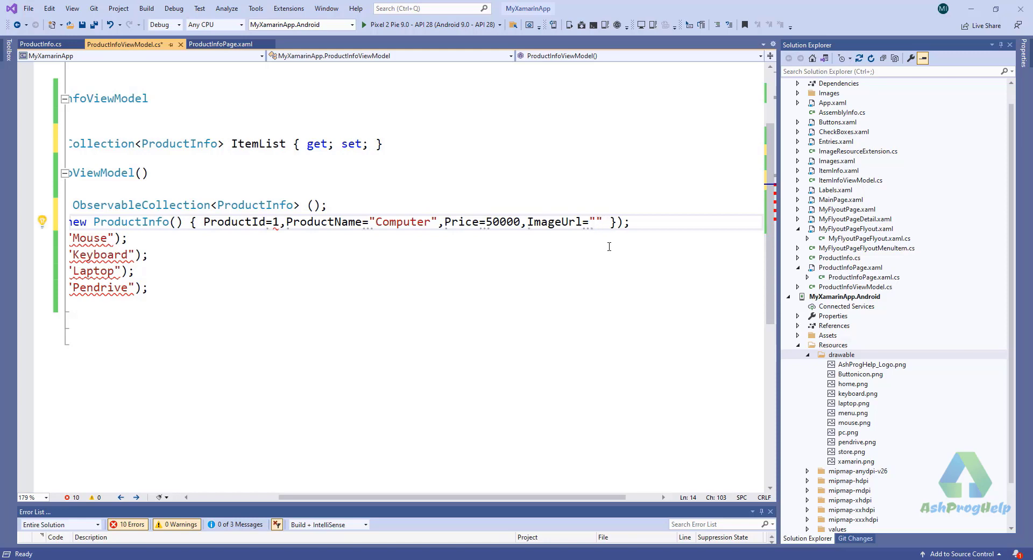
pyautogui.write('pc.png')
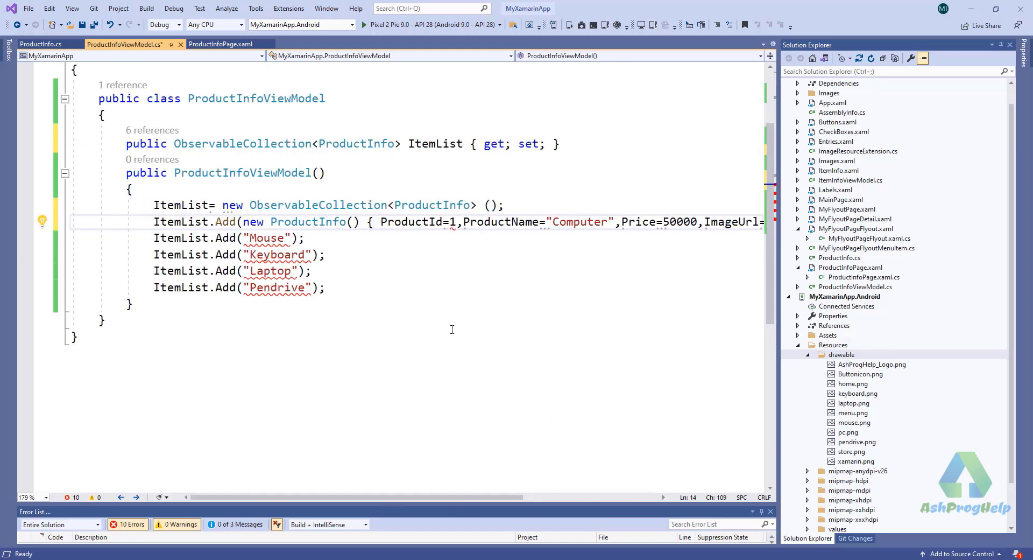
pyautogui.click(41, 43)
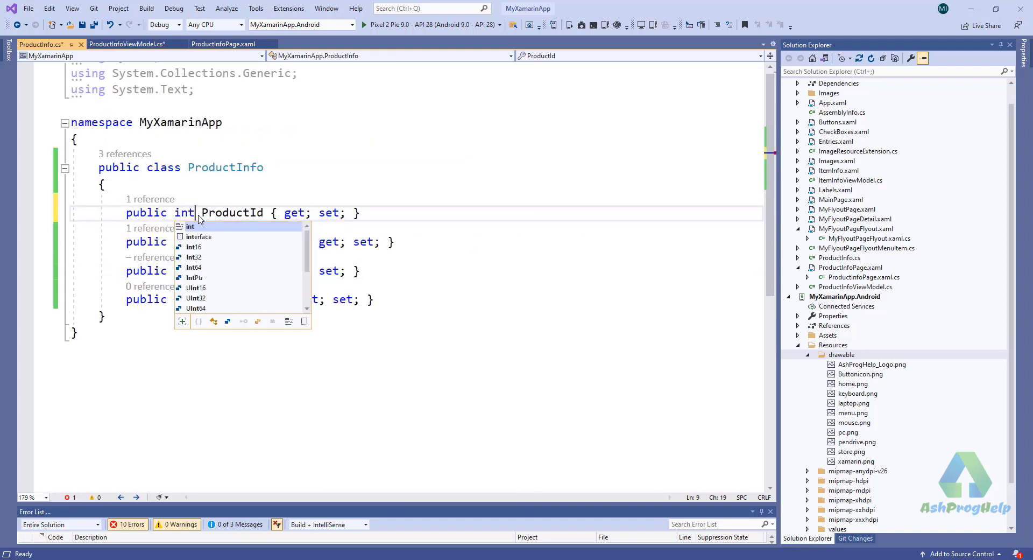
pyautogui.click(127, 43)
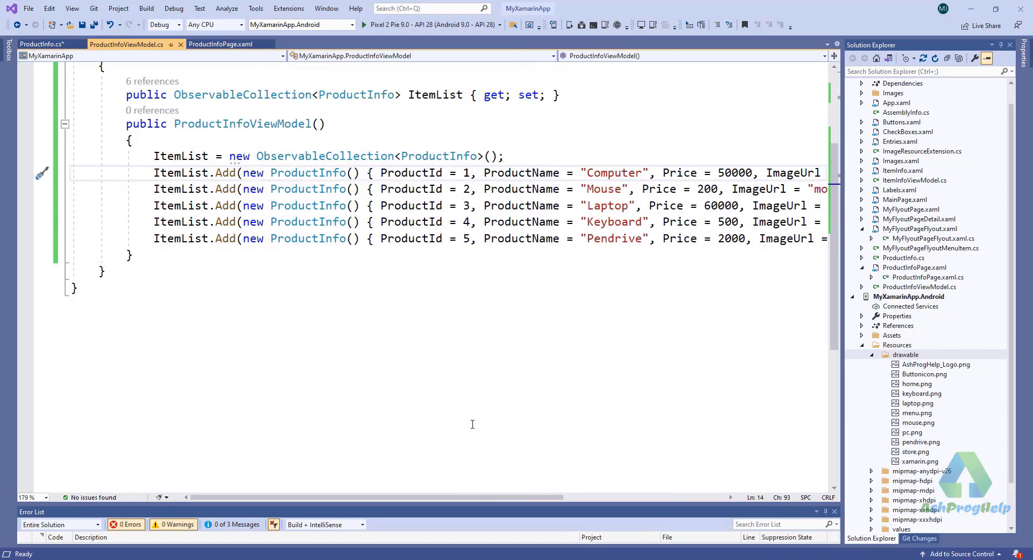
pyautogui.hscroll(3)
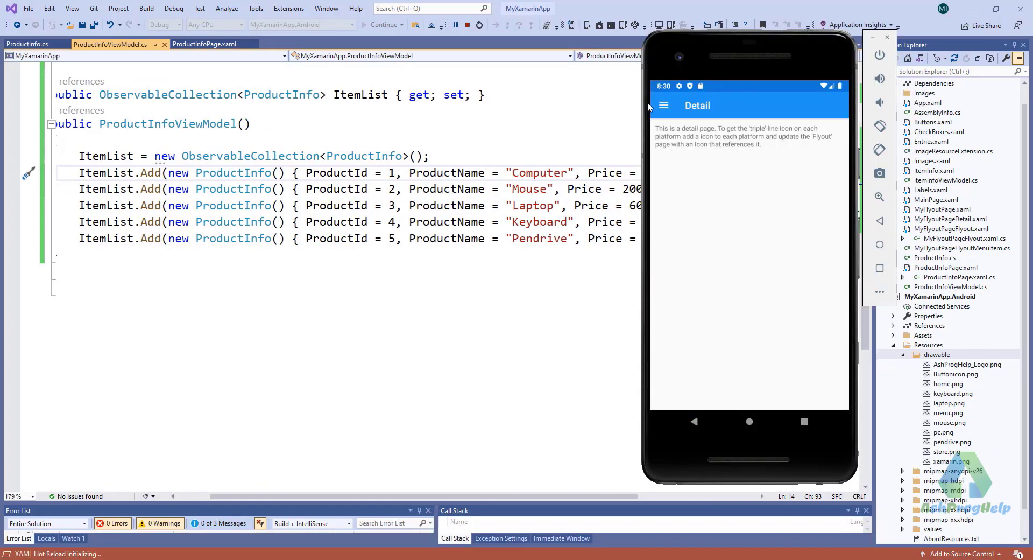
# - View the Product Info page in the emulator, then return to the ProductInfoPage.xaml layout
pyautogui.click(664, 105)
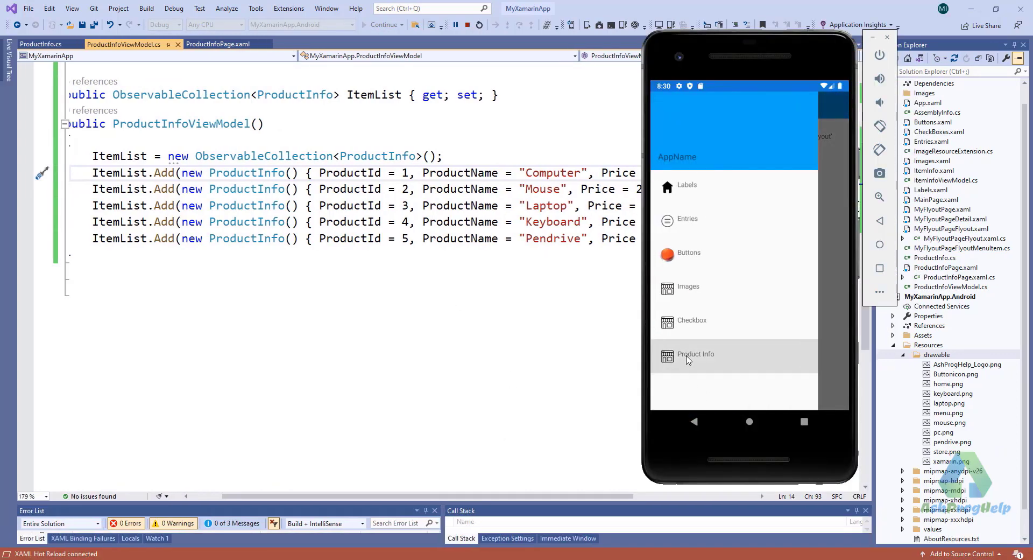
pyautogui.click(695, 354)
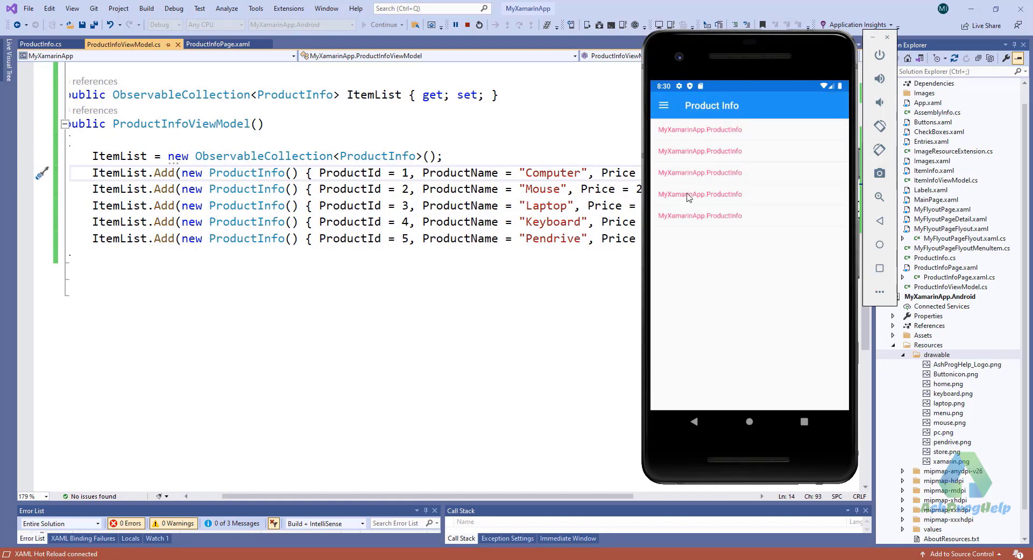
pyautogui.moveTo(666, 136)
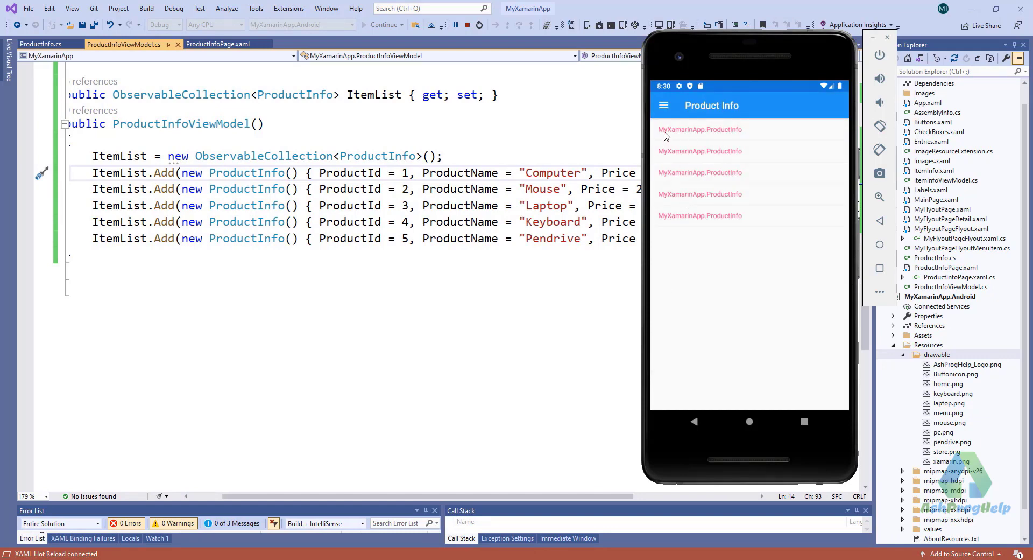
pyautogui.moveTo(726, 161)
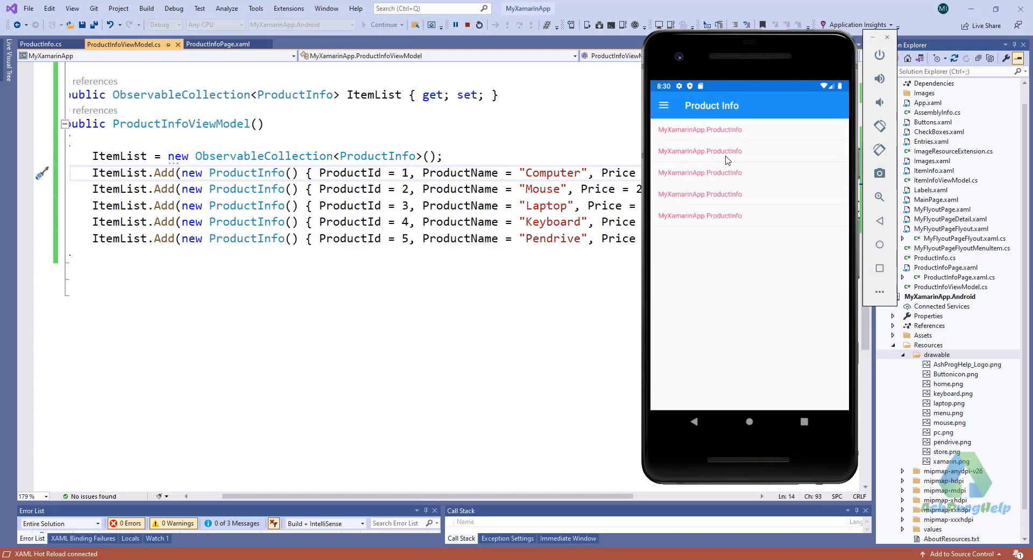
pyautogui.click(218, 43)
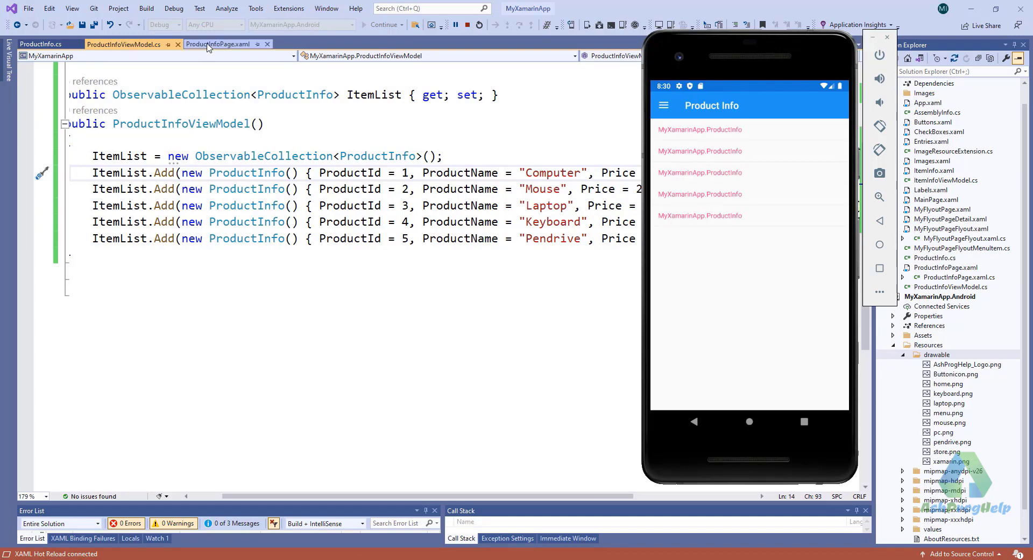
pyautogui.click(217, 43)
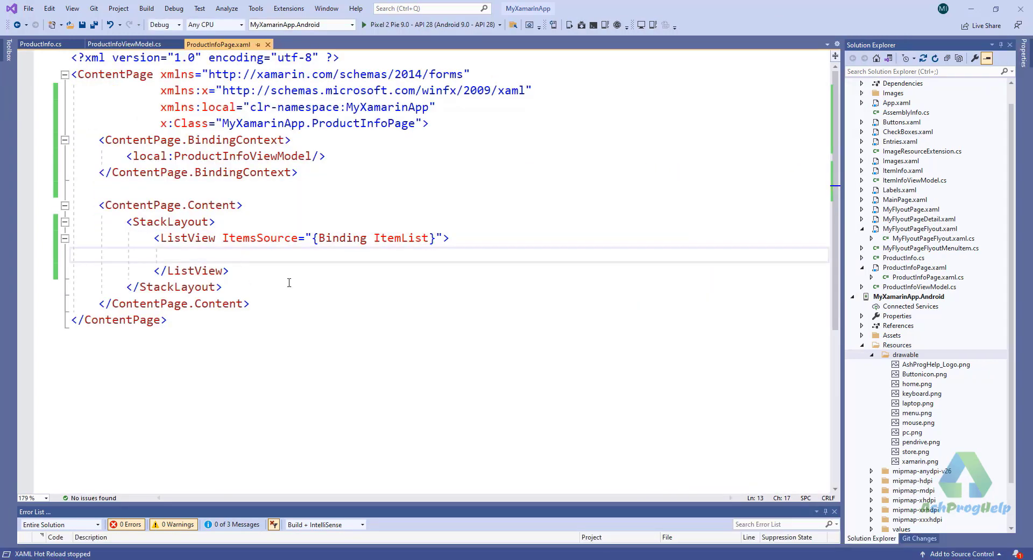
# - Add a ListView.ItemTemplate with a DataTemplate whose TextCell Text binds to ProductName
pyautogui.write('<')
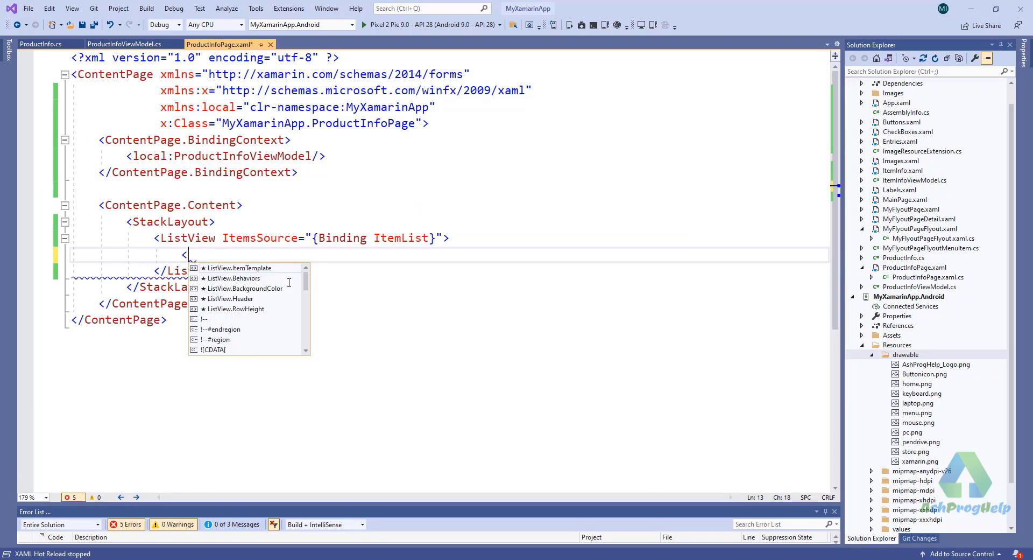
pyautogui.write('ListView.ItemTemplate>')
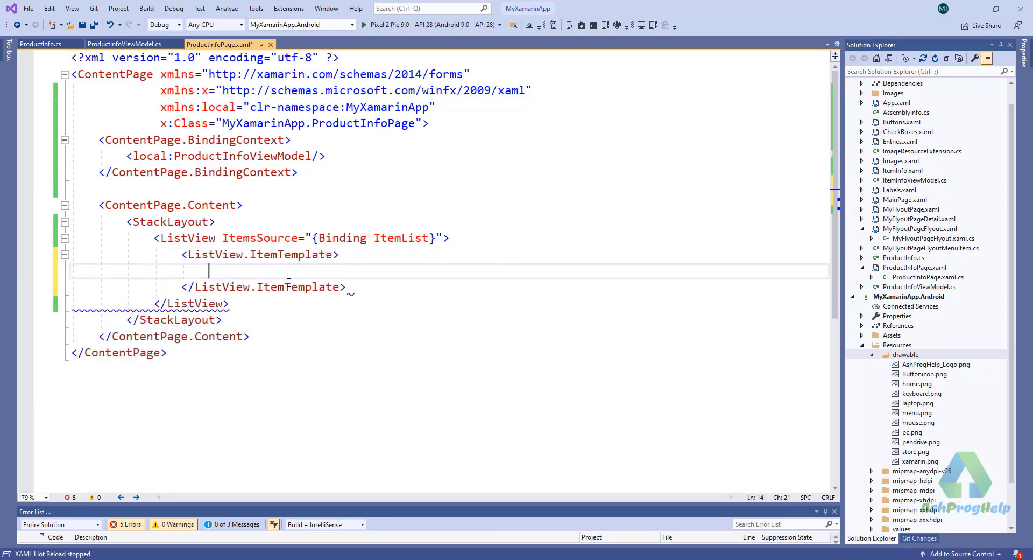
pyautogui.write('<DataTemplate>')
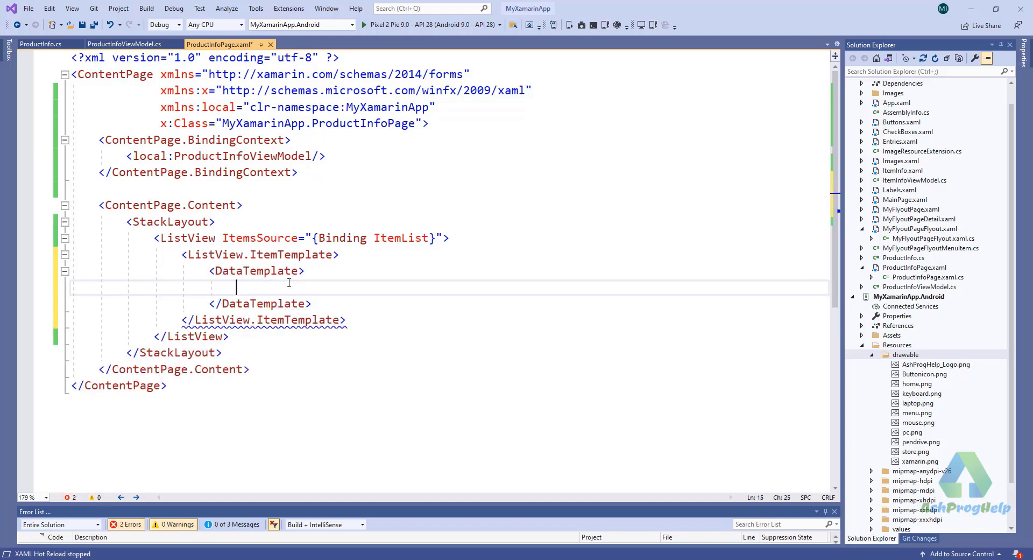
pyautogui.write('<')
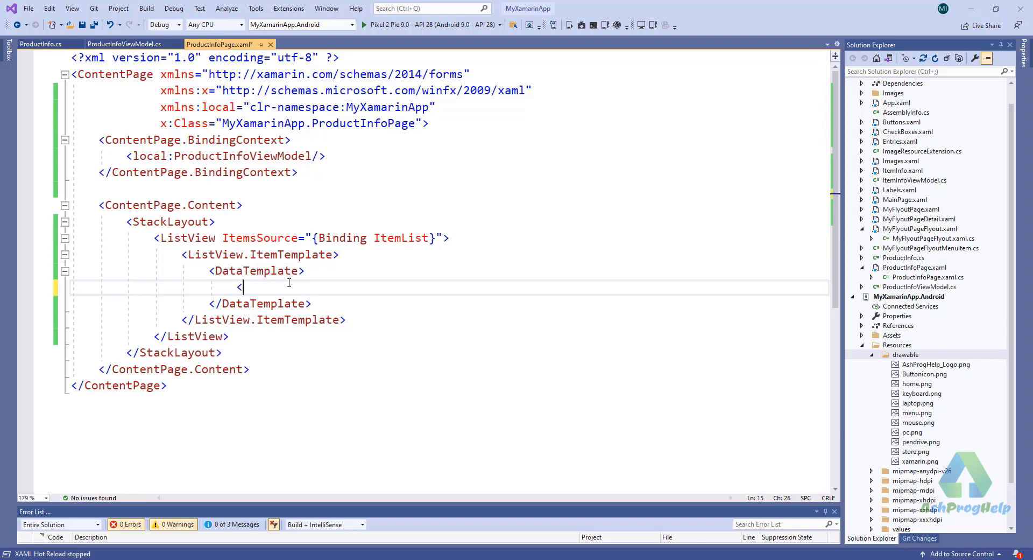
pyautogui.write('TextCell></TextCell>')
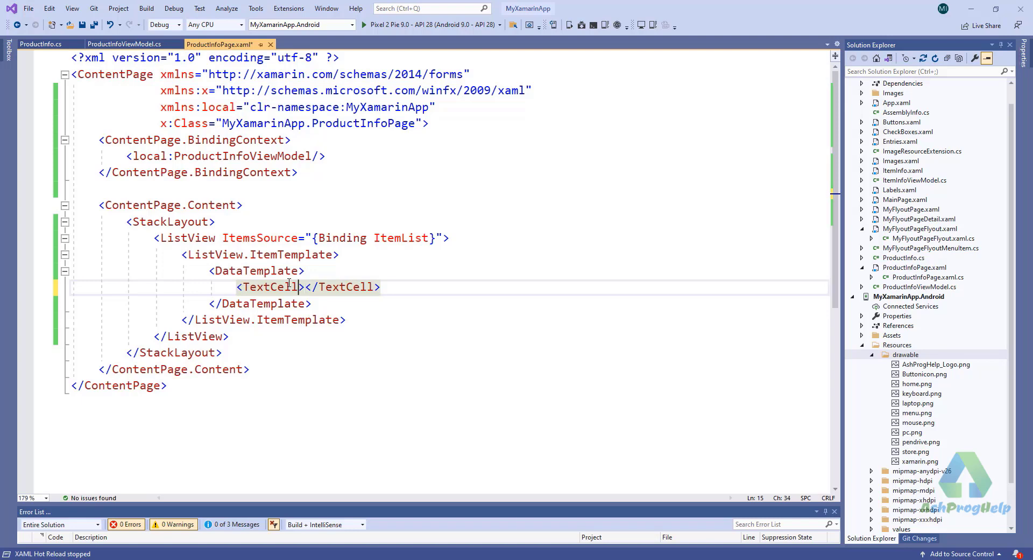
pyautogui.write('Text=""')
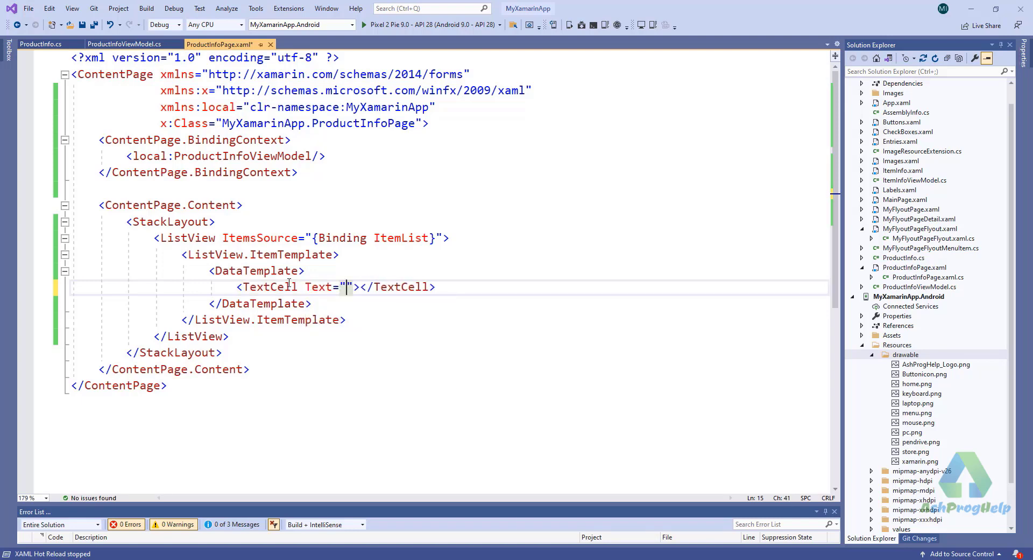
pyautogui.write('{}')
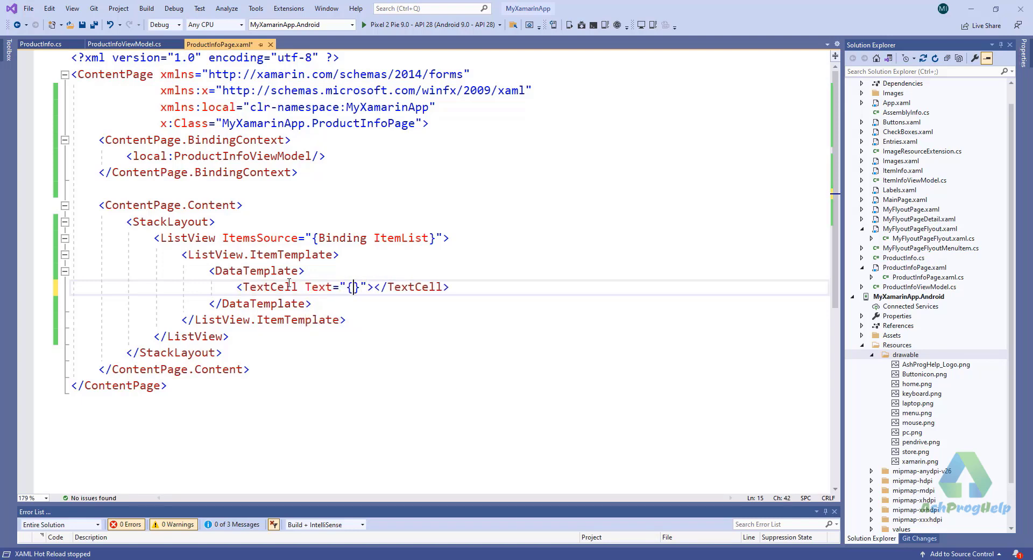
pyautogui.write('Binding')
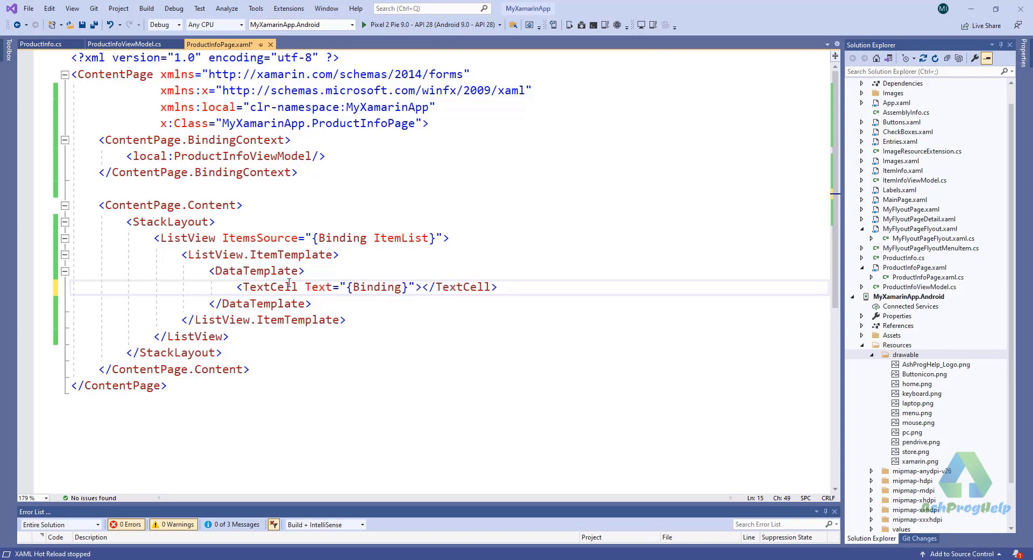
pyautogui.write('ProductName')
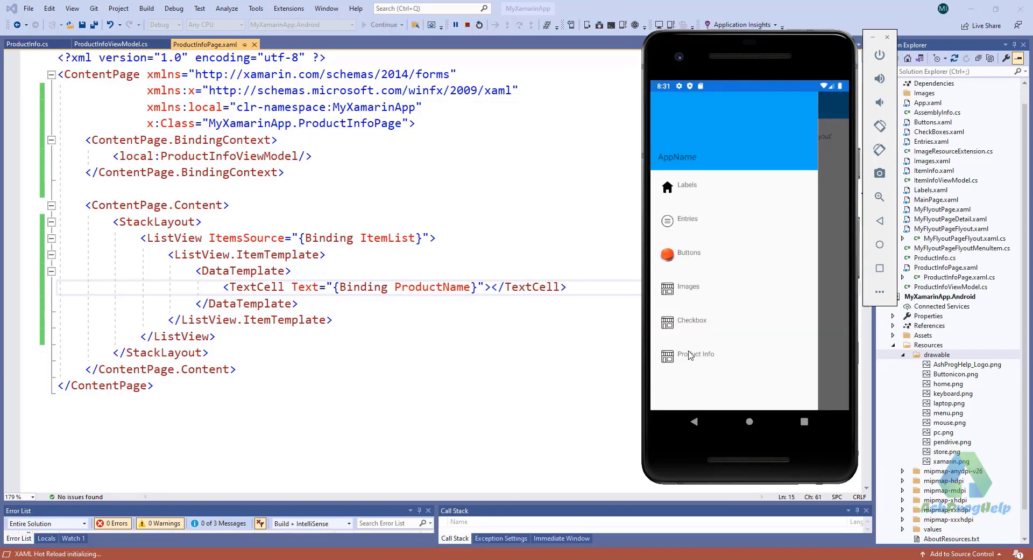
# - Replace the TextCell with an ImageCell whose ImageSource binds to ImageUrl and view Product Info
pyautogui.click(694, 354)
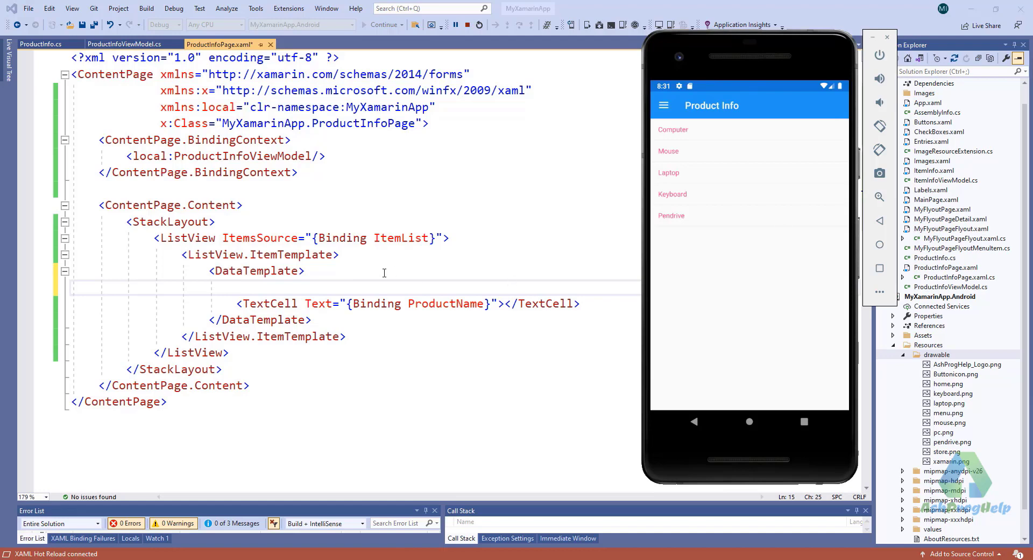
pyautogui.write('<')
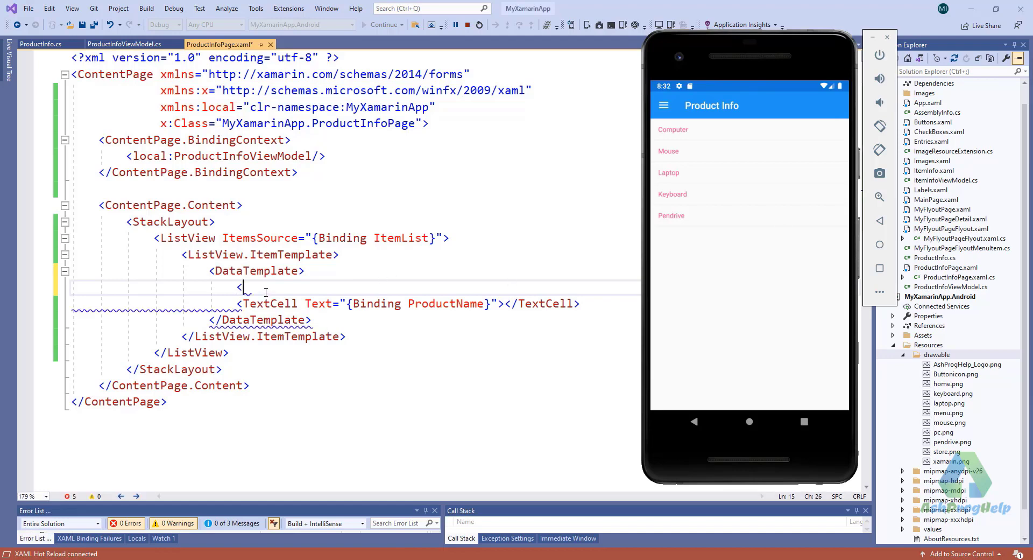
pyautogui.write('ImageCell ImageSource="{Binding ImageUrl}"></ImageCell>')
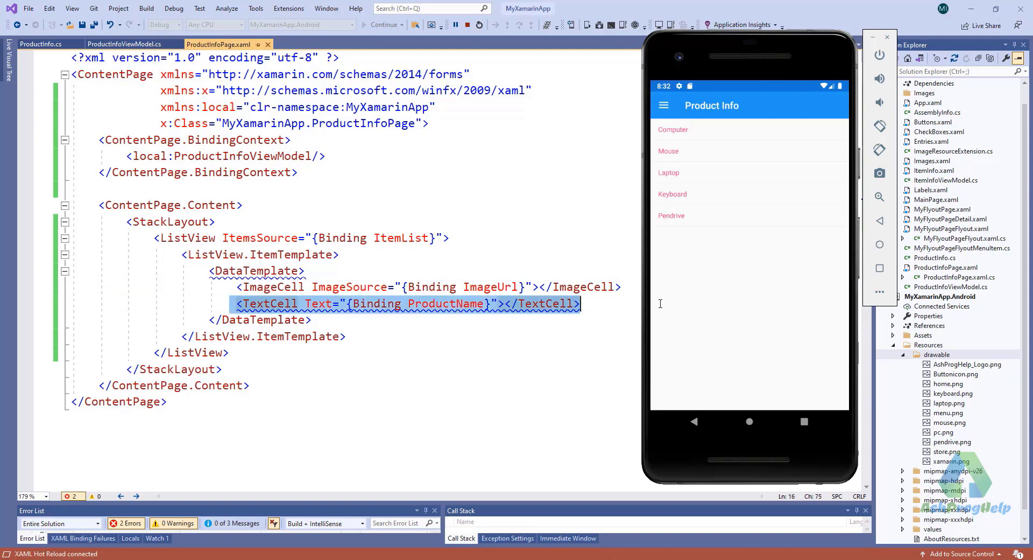
pyautogui.press('Delete')
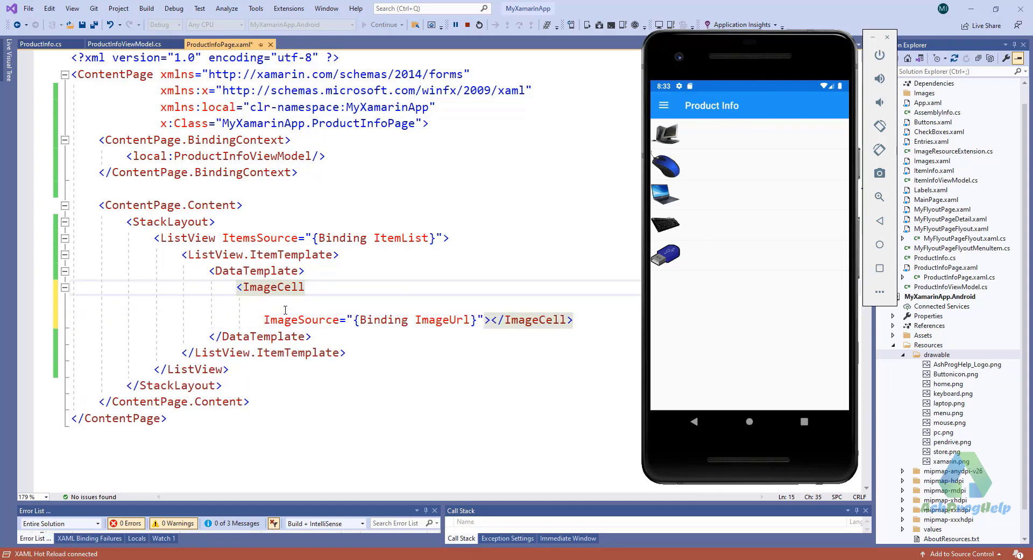
# - Give the ImageCell Text bound to ProductName and Detail bound to Price
pyautogui.write('Te')
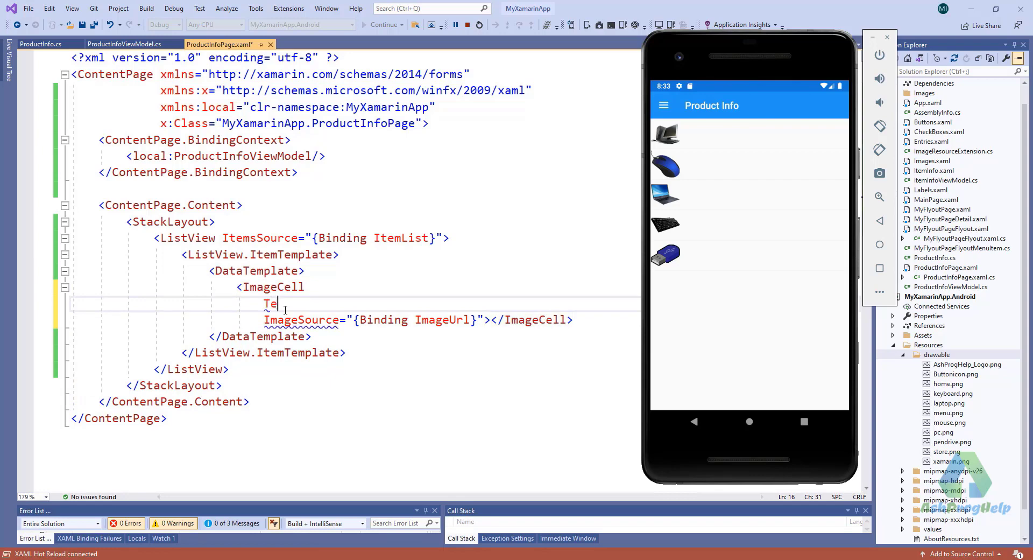
pyautogui.write('xt="')
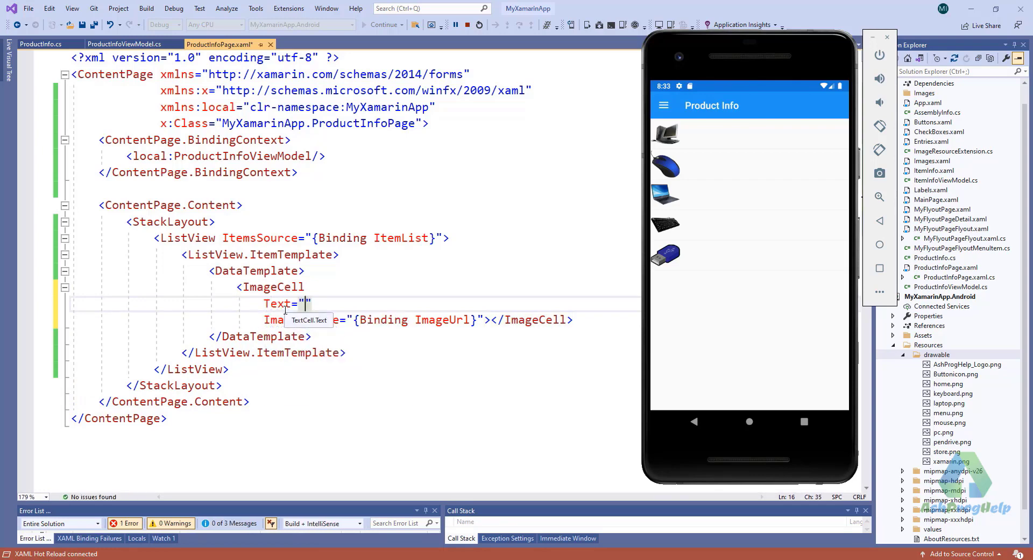
pyautogui.write('{')
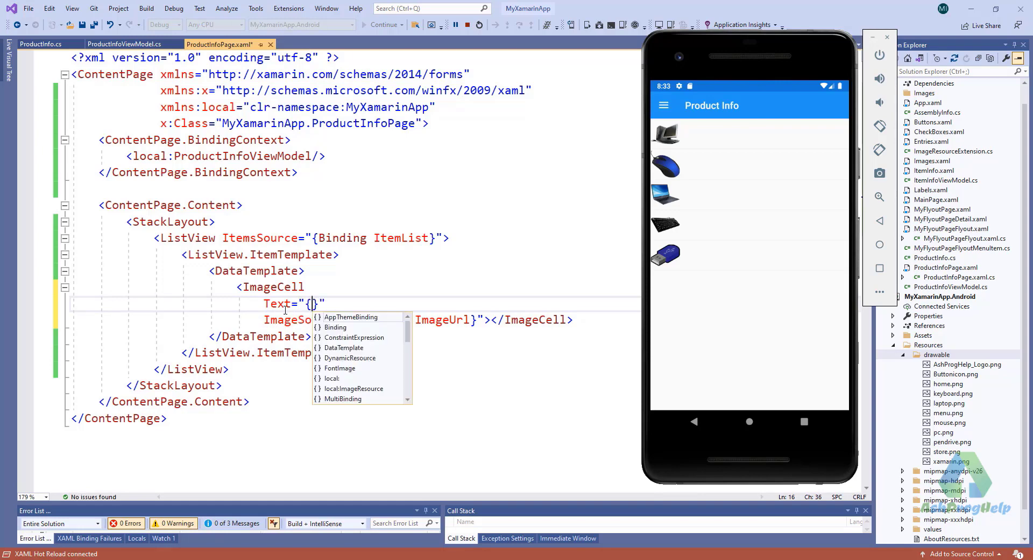
pyautogui.write('Binding')
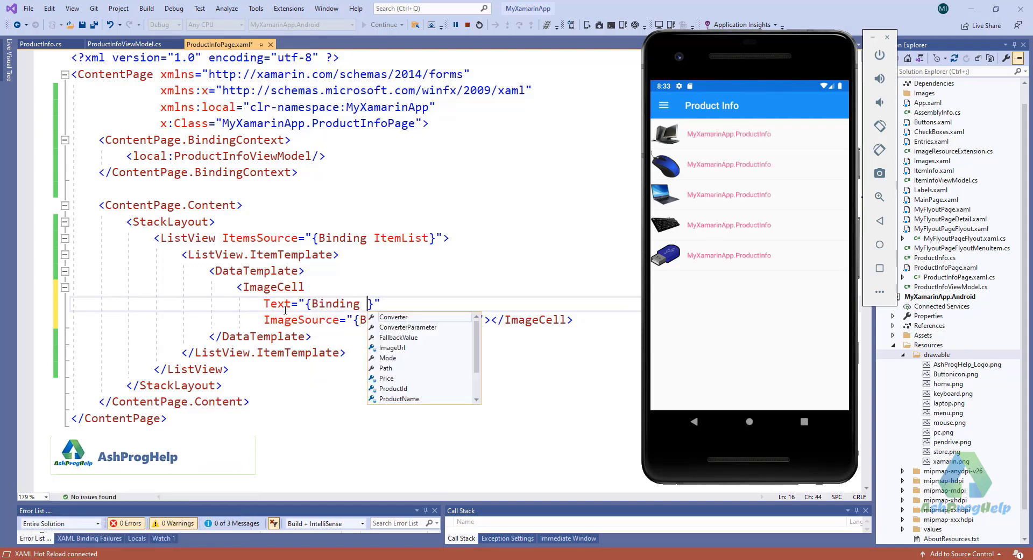
pyautogui.write('ProductName')
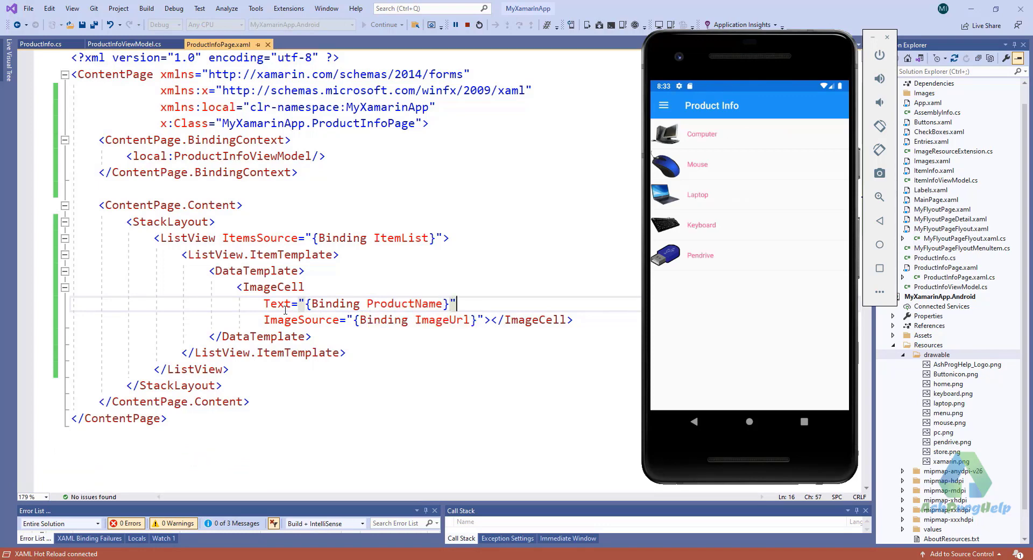
pyautogui.write('Detail=""')
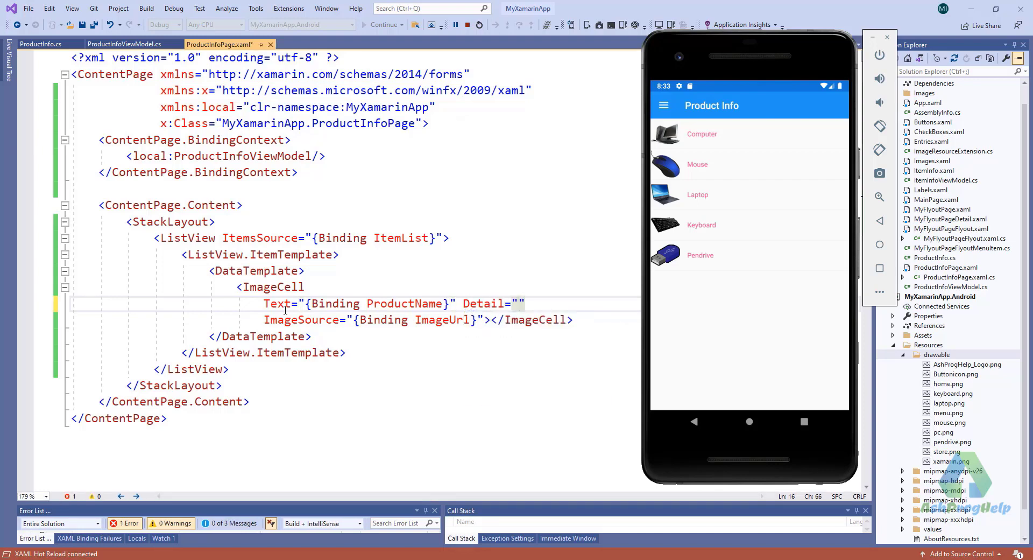
pyautogui.write('{Binding Price')
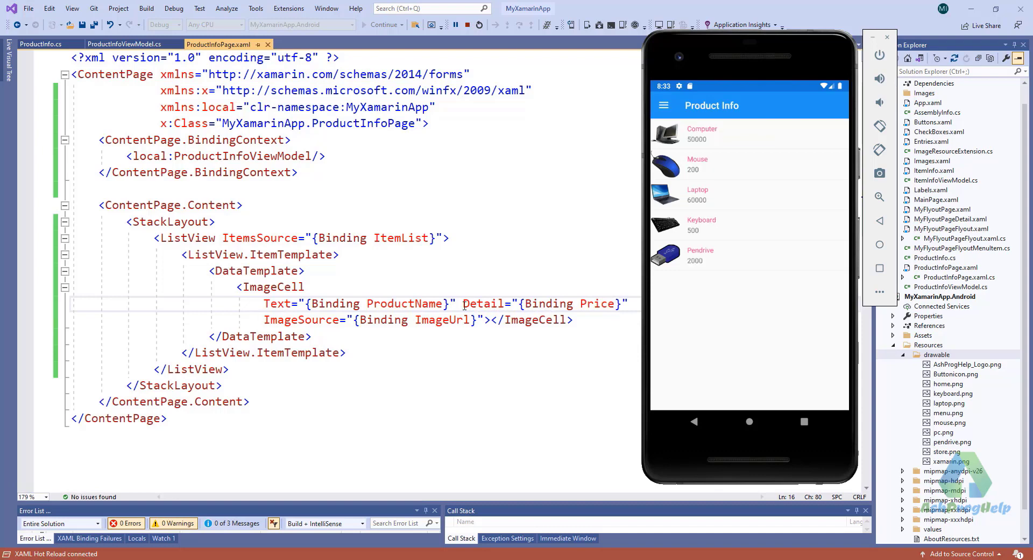
pyautogui.press('Enter')
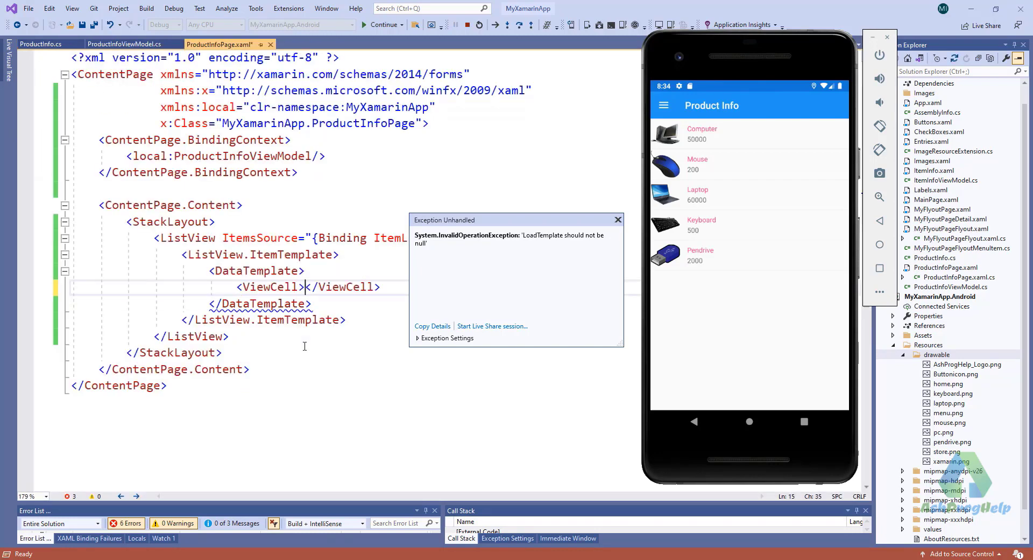
# - Build a ViewCell Grid holding two Labels bound to ProductName and Price
pyautogui.write('<Grid>')
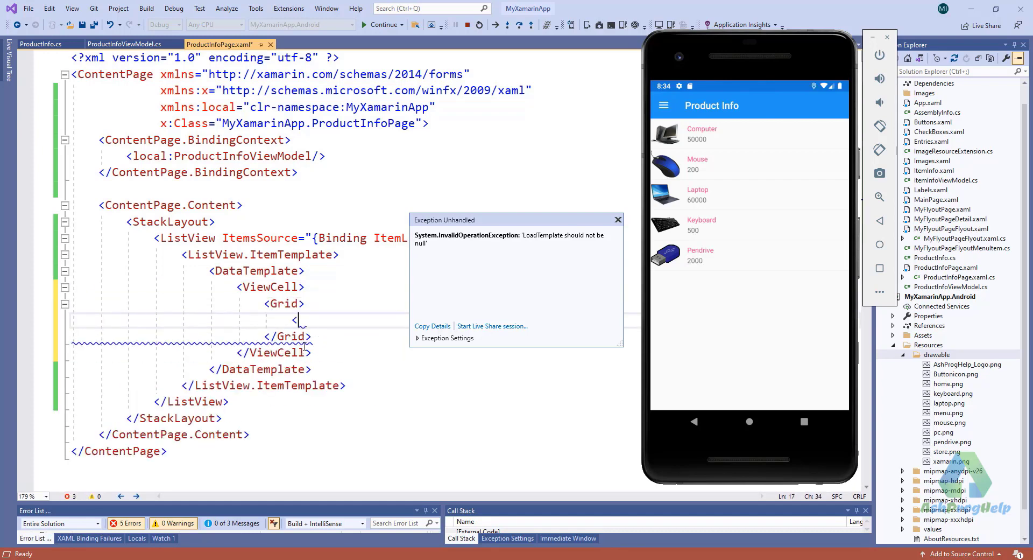
pyautogui.write('Label')
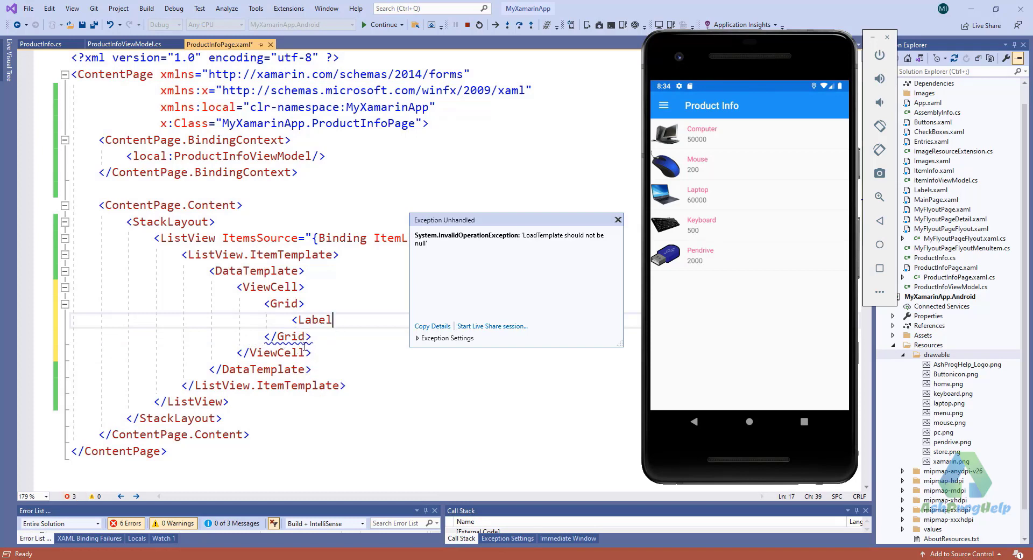
pyautogui.write('></Label>')
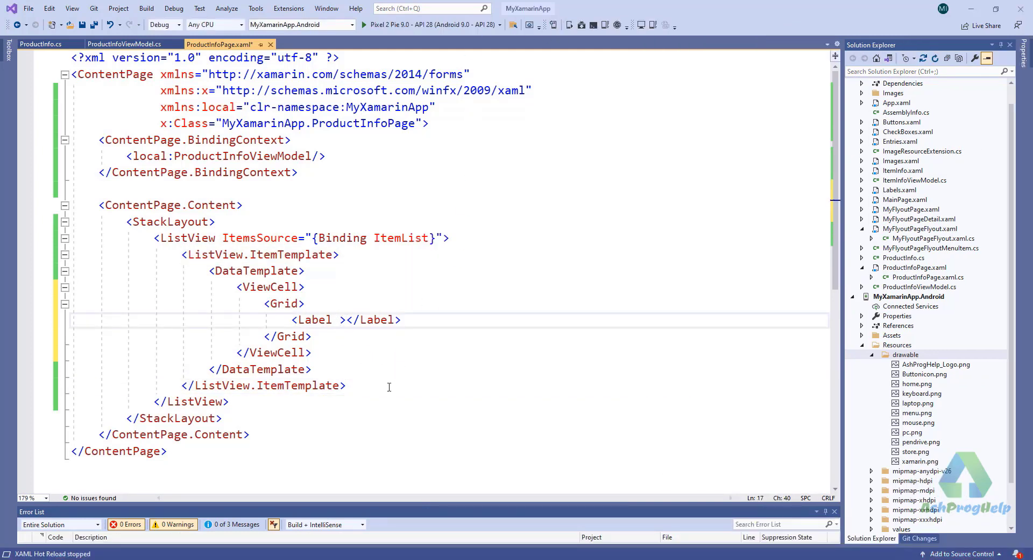
pyautogui.write('Text="')
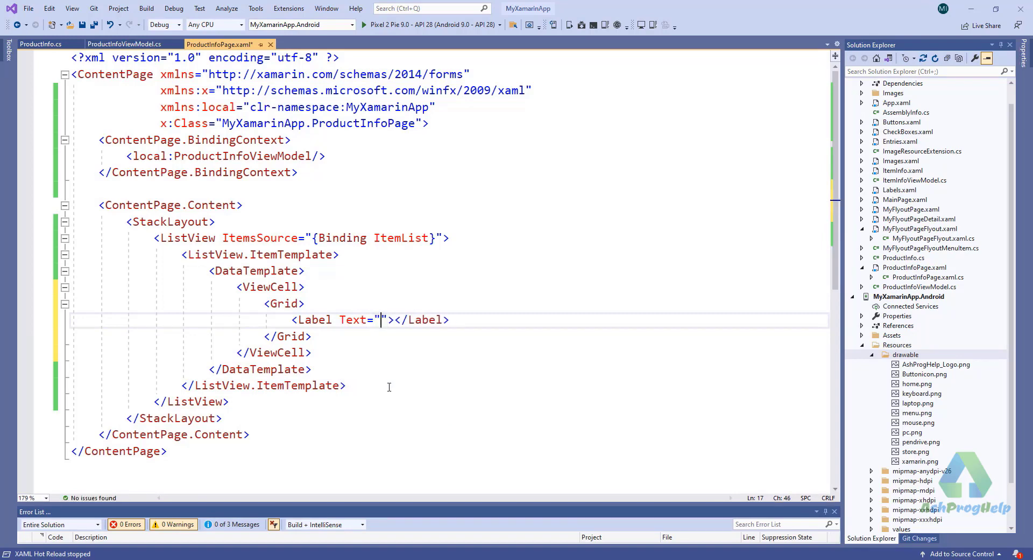
pyautogui.write('{Binding')
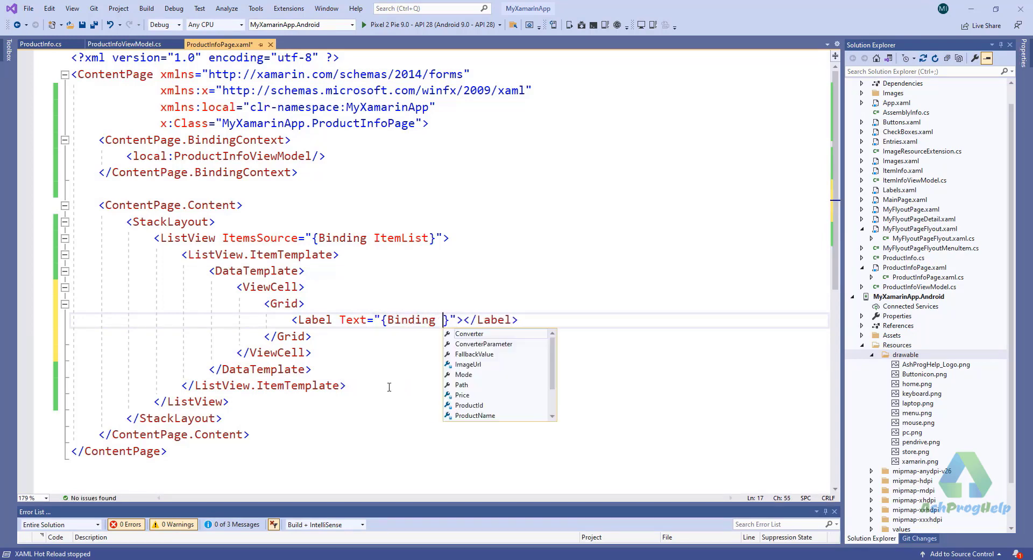
pyautogui.write('ProductName')
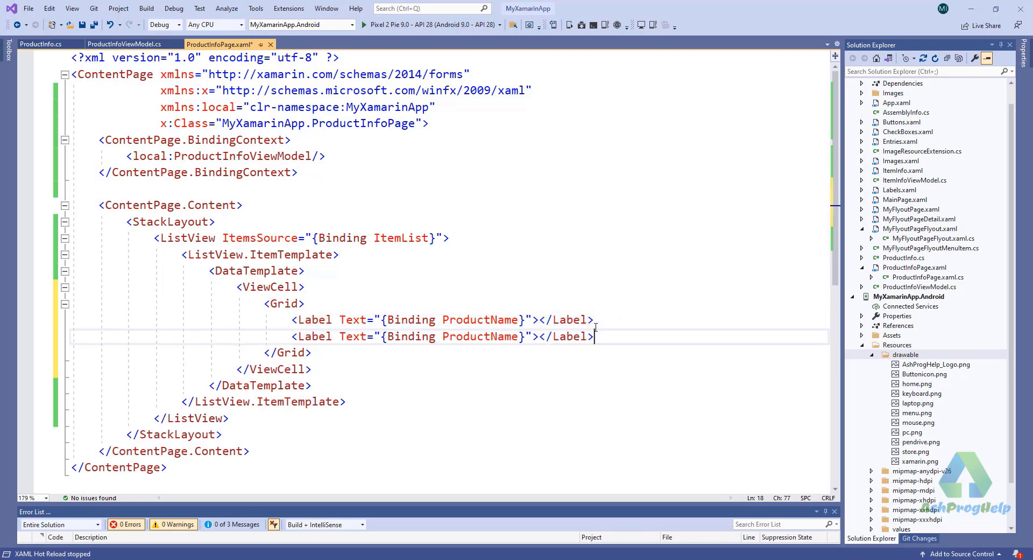
pyautogui.write('Pri')
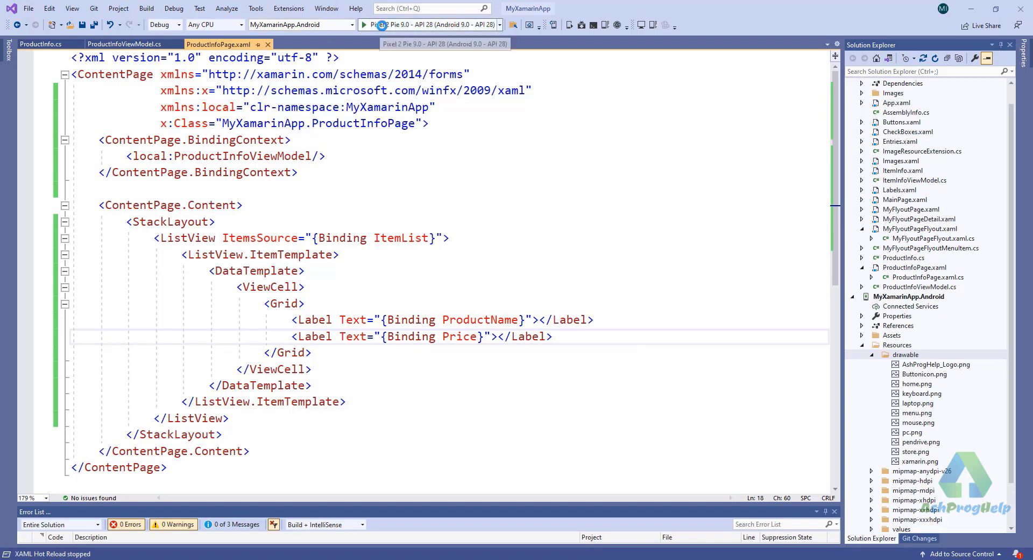
# - Run the app to Product Info and give the labels VerticalOptions Center
pyautogui.click(365, 25)
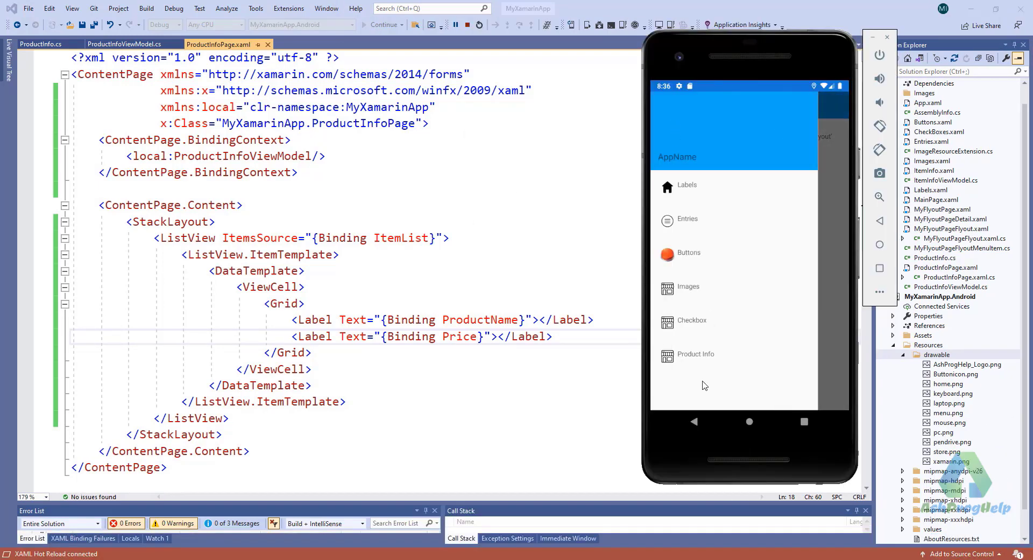
pyautogui.click(695, 353)
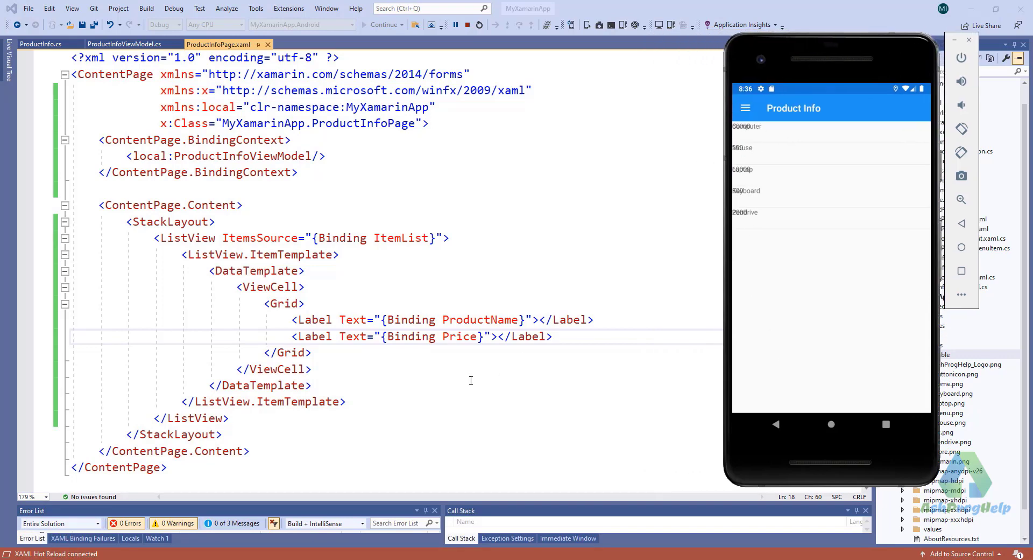
pyautogui.moveTo(339, 323)
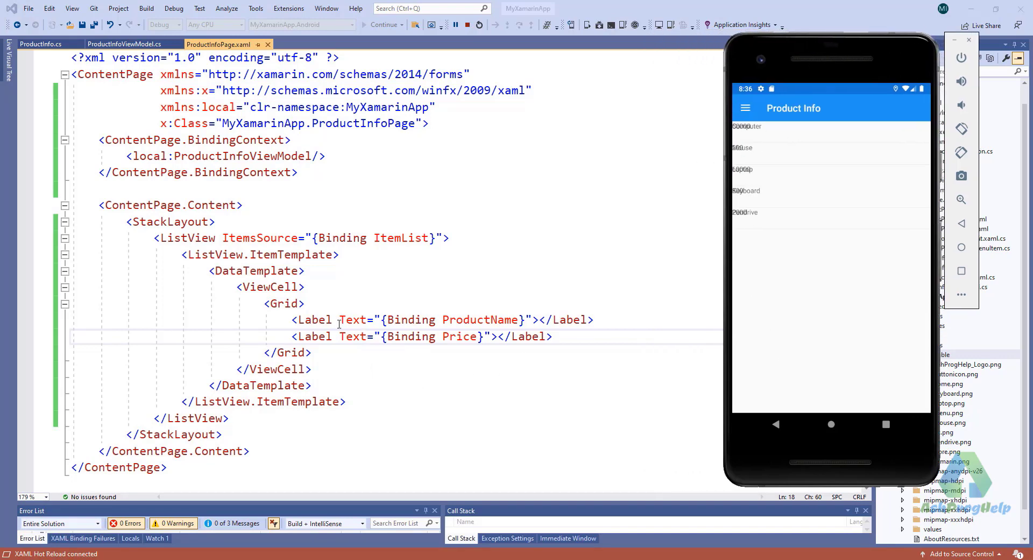
pyautogui.write('VerticalOptions="Center')
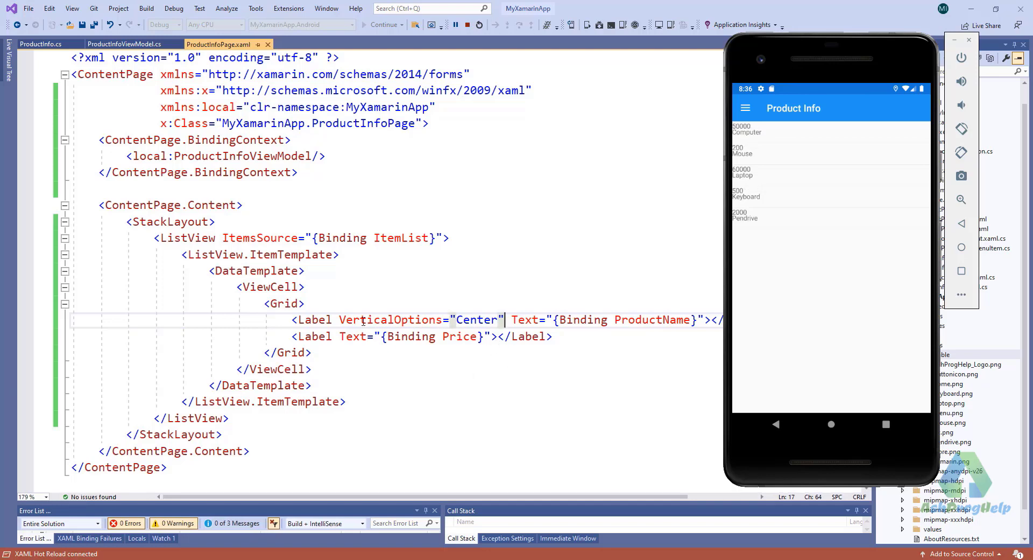
pyautogui.moveTo(339, 319); pyautogui.dragTo(504, 318)
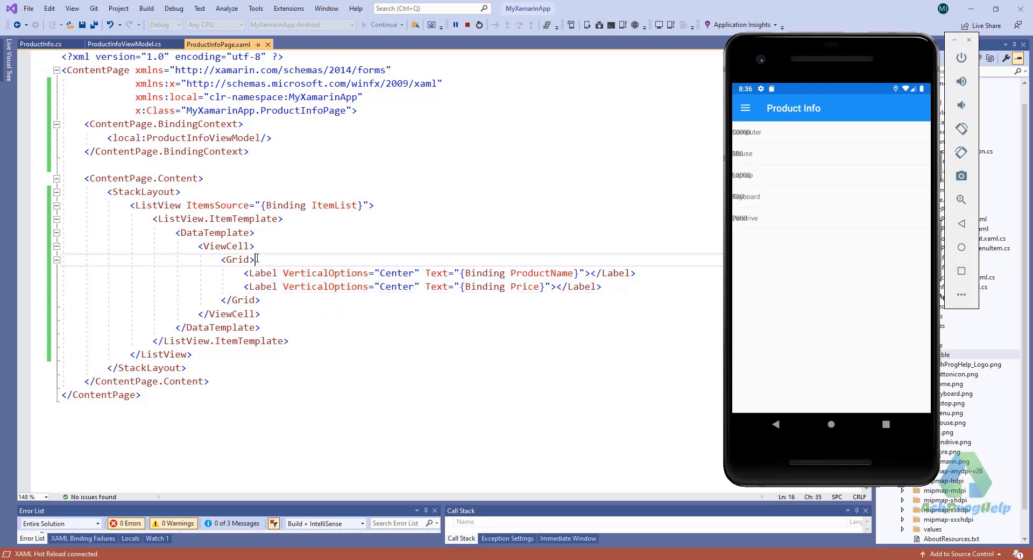
# - Wrap both labels in a StackLayout with VerticalOptions Center and start an Image above it
pyautogui.write('<StackLayout>')
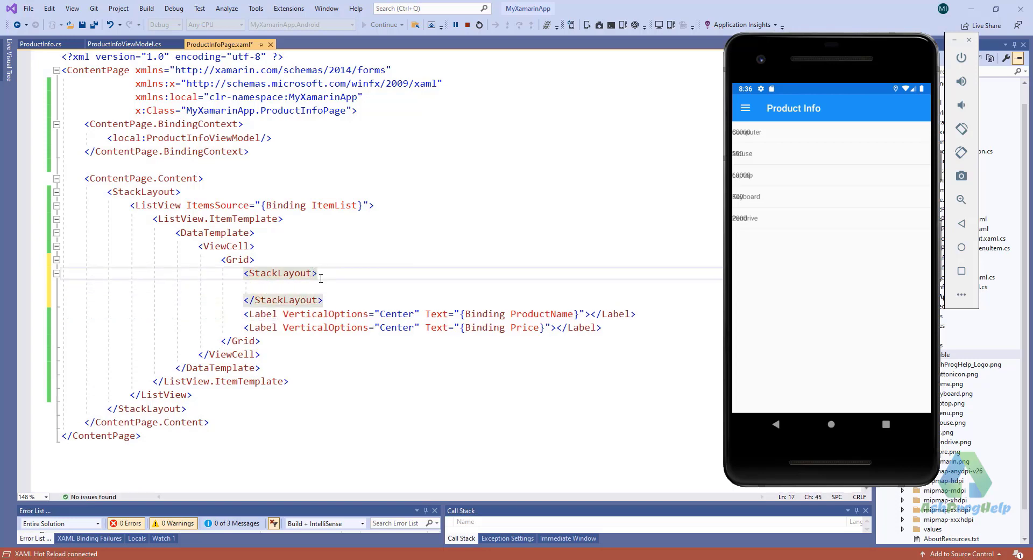
pyautogui.write('" "')
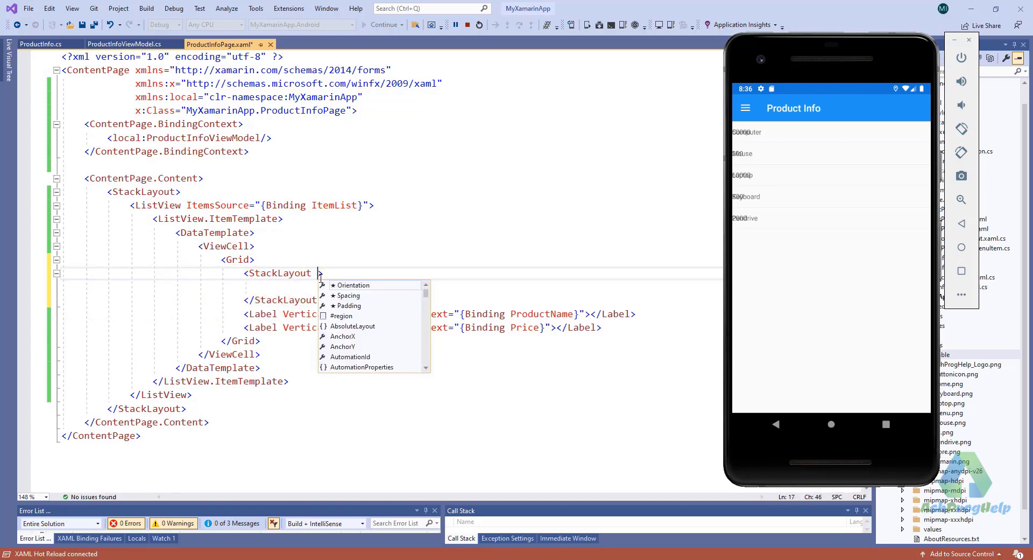
pyautogui.write('VerticalOptions="')
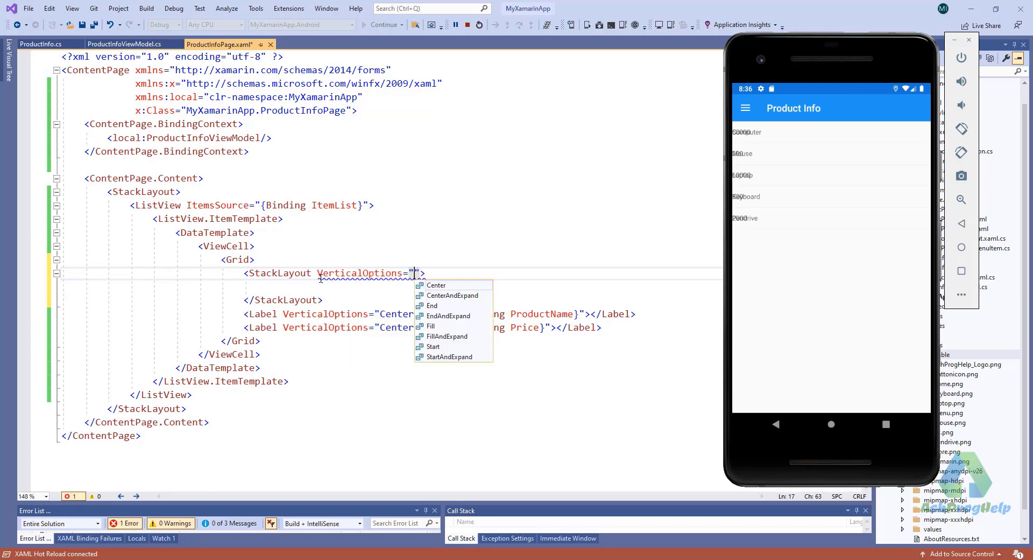
pyautogui.click(435, 286)
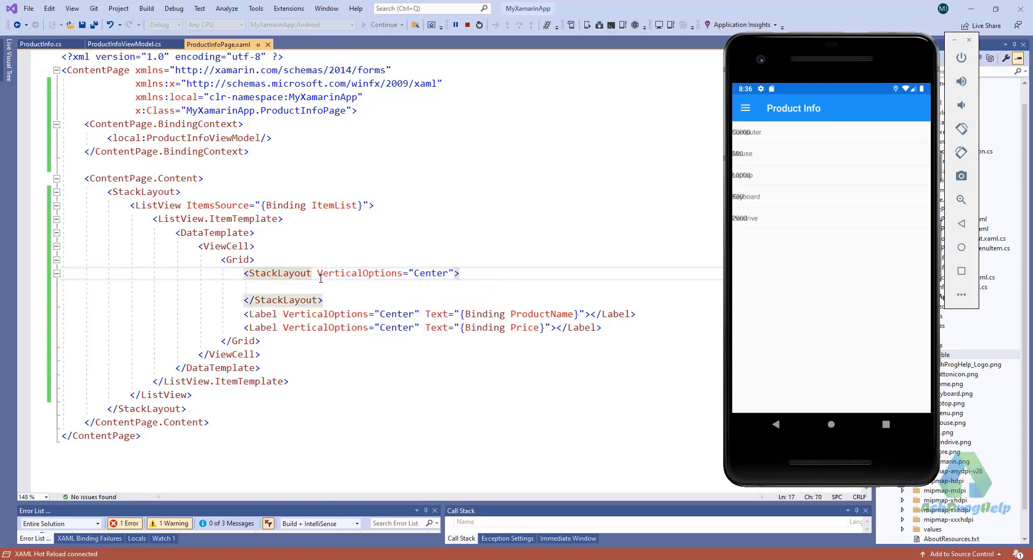
pyautogui.moveTo(245, 315); pyautogui.dragTo(600, 327)
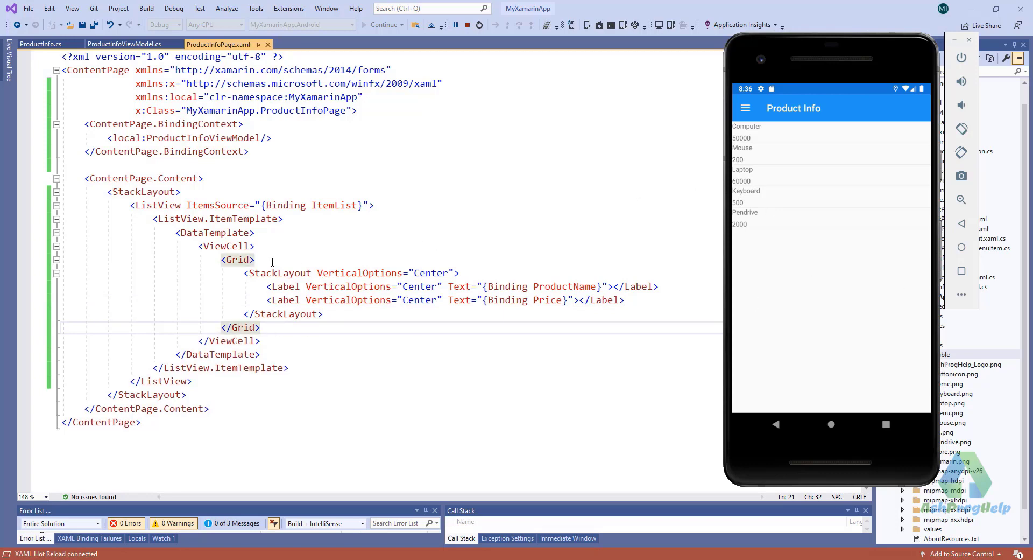
pyautogui.press('enter')
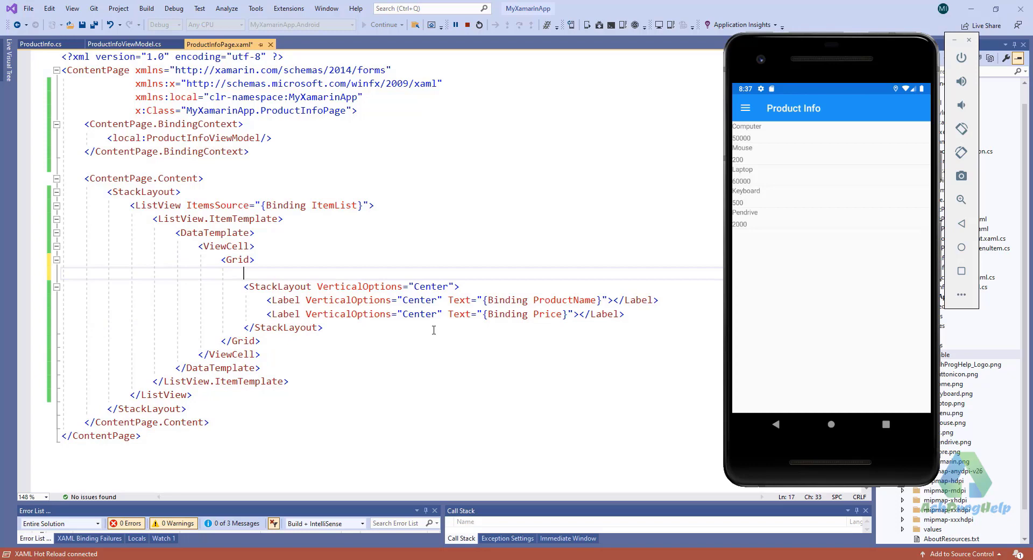
pyautogui.write('<Image></Image>')
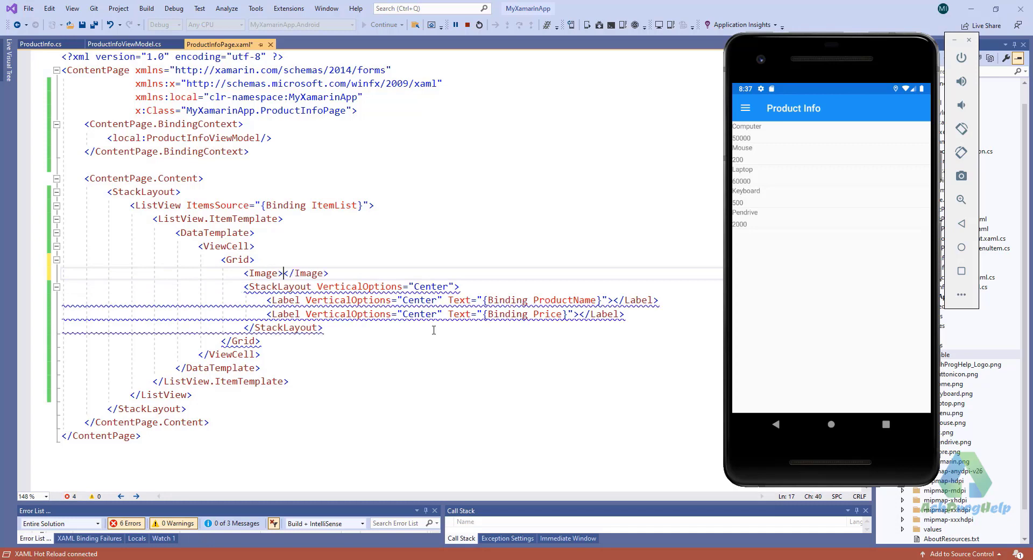
# - Bind the Image Source to ImageUrl and place it with the label stack in a horizontal StackLayout
pyautogui.write('Source="{Binding')
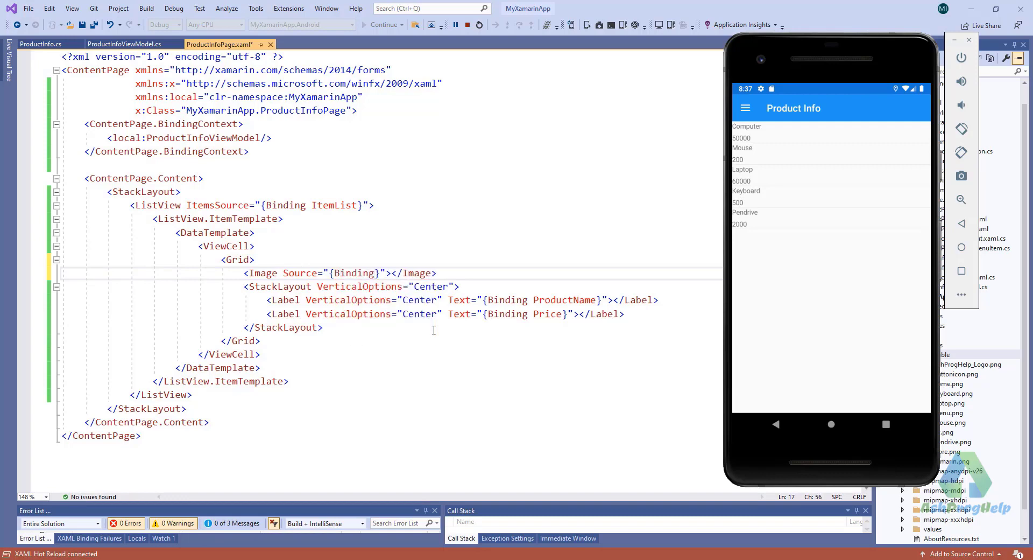
pyautogui.write('ImageUrl')
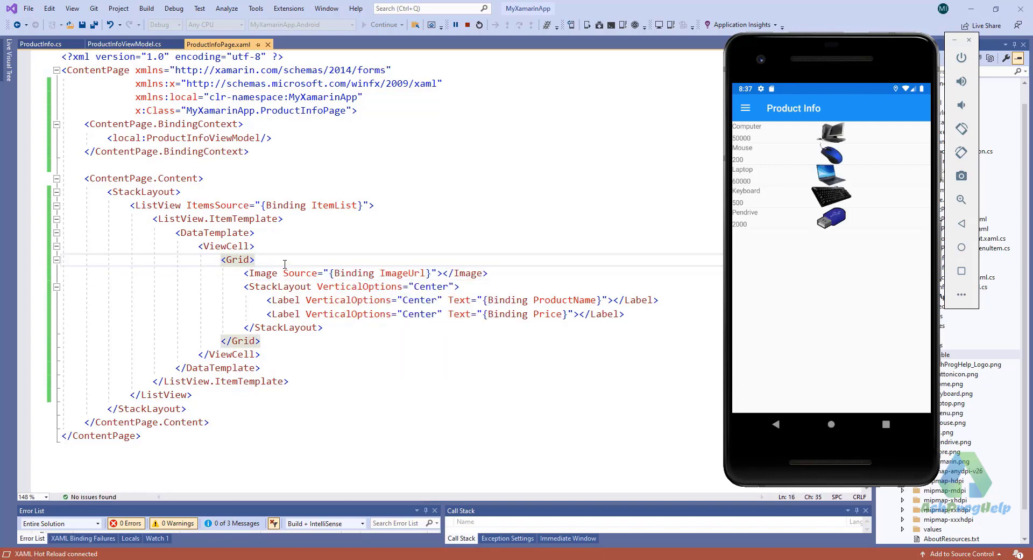
pyautogui.write('<sta')
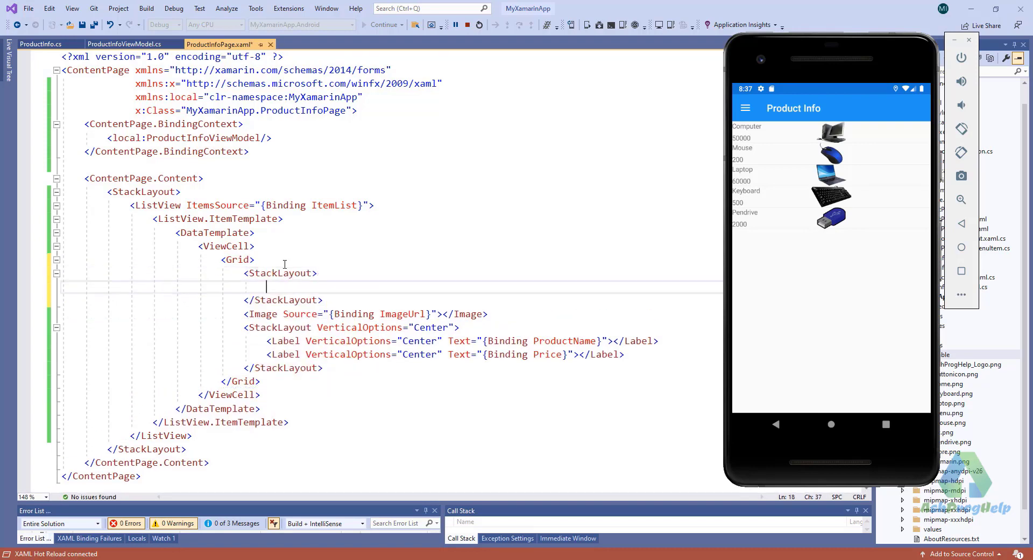
pyautogui.moveTo(333, 251)
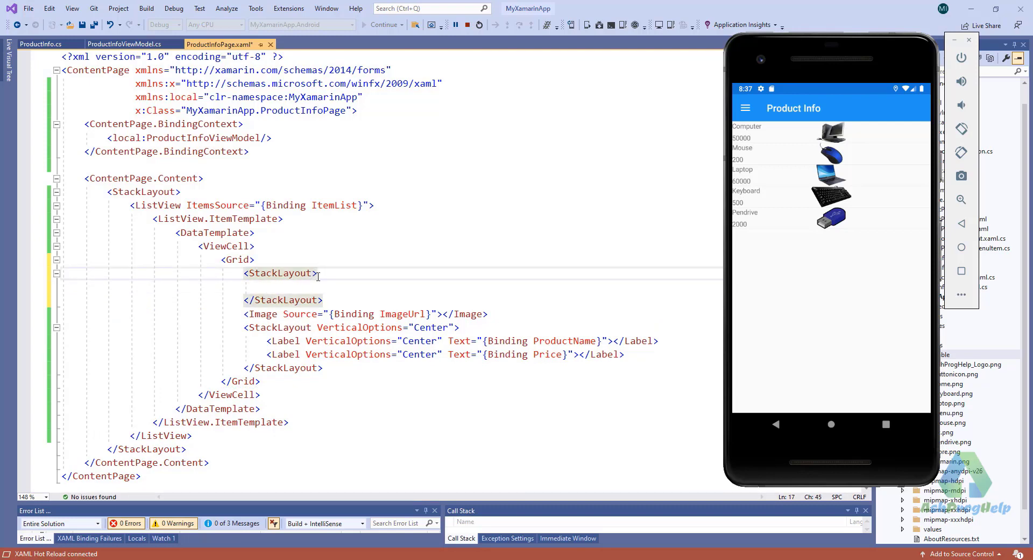
pyautogui.write('Orientation=""')
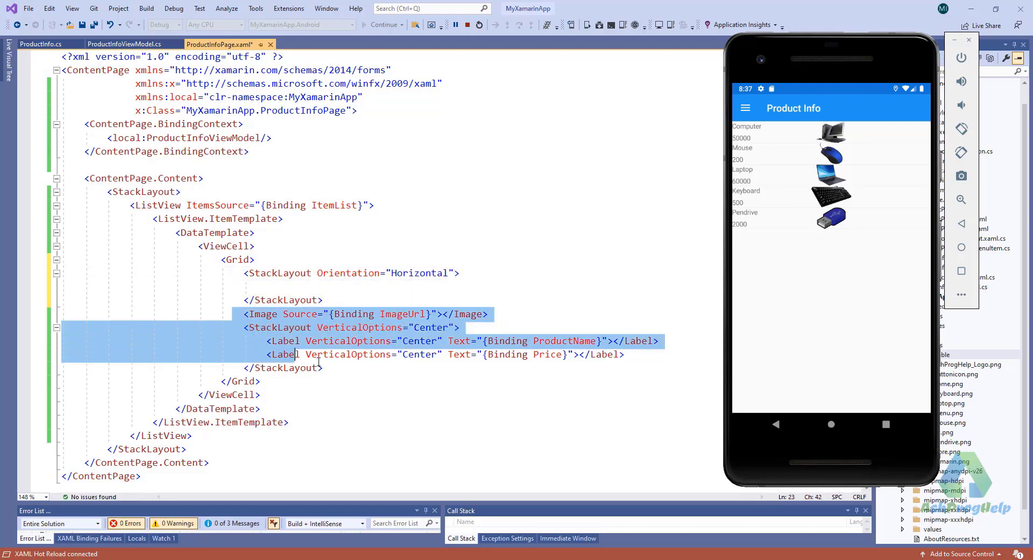
pyautogui.press('Delete')
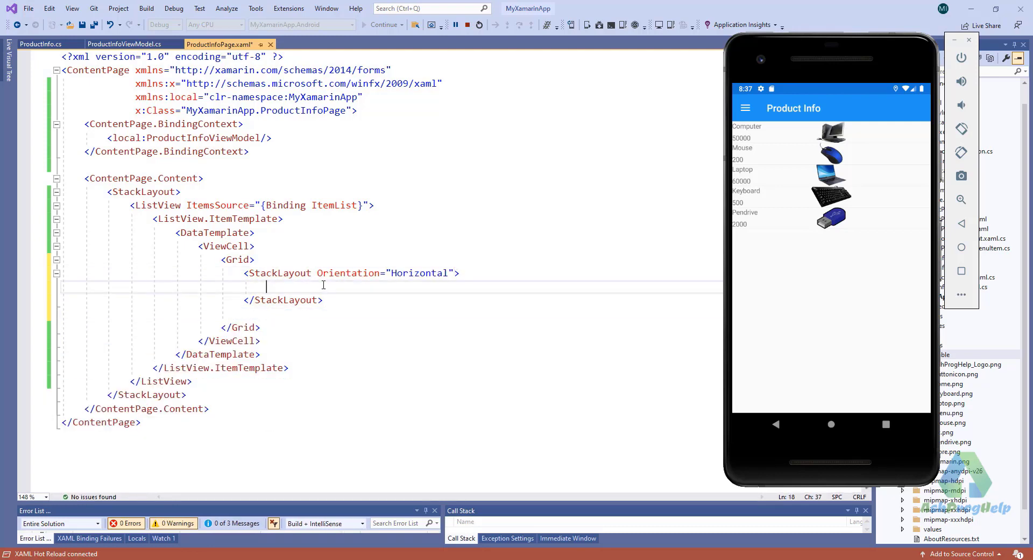
pyautogui.write('<Image Source="{Binding ImageUrl}"></Image>')
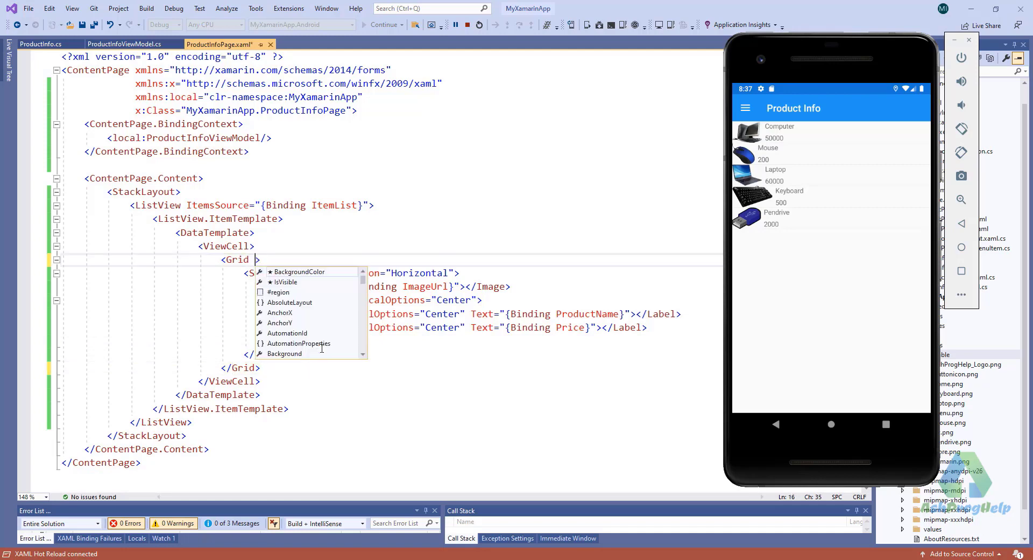
# - Set Grid Padding 10 and Image WidthRequest 100, HeightRequest 100
pyautogui.write('Padding=""')
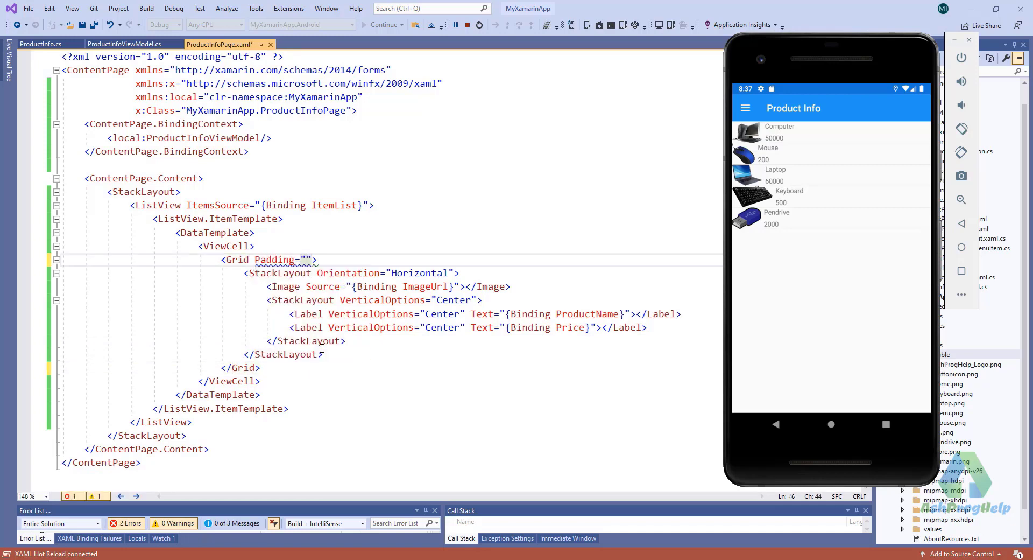
pyautogui.write('10')
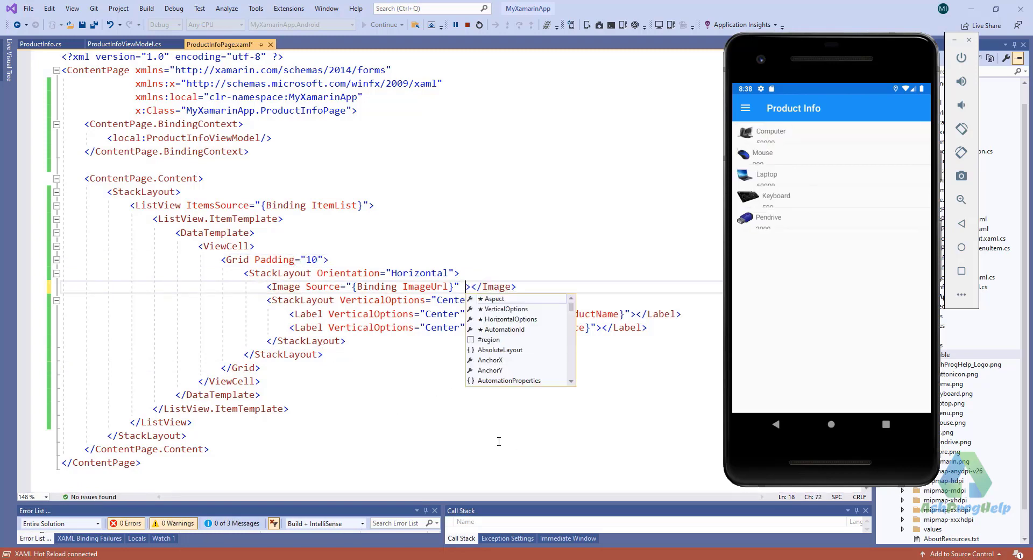
pyautogui.write('WidthRequest="')
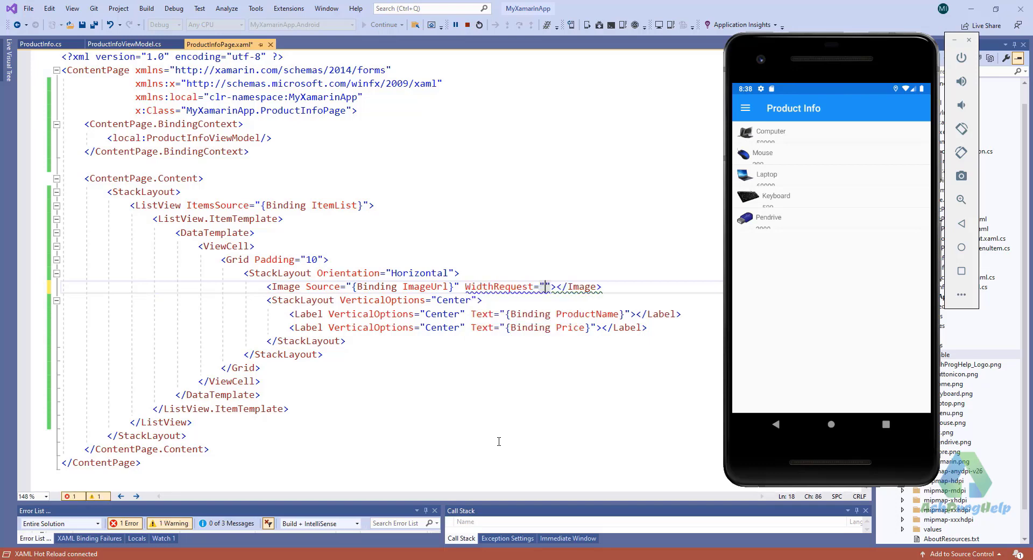
pyautogui.write('100')
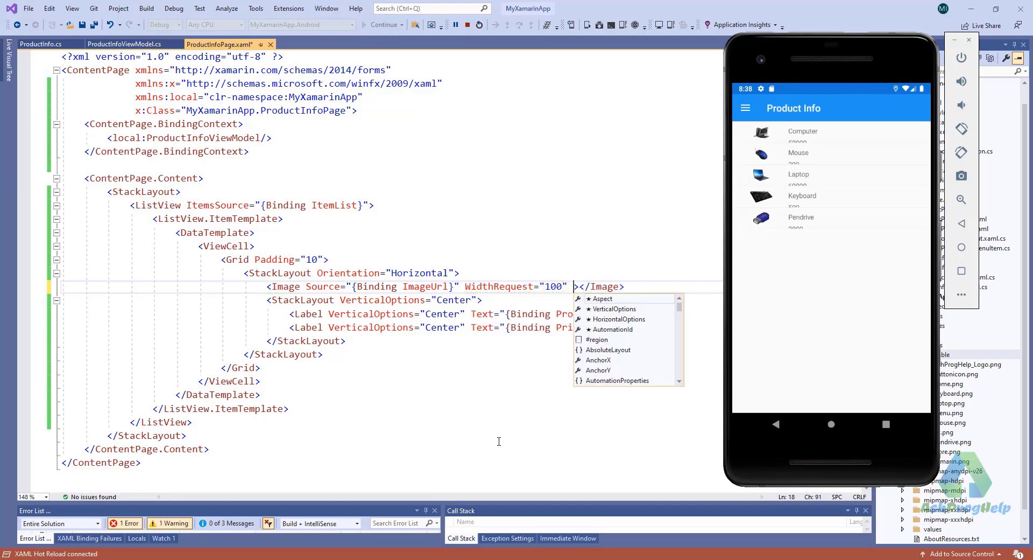
pyautogui.write('HeightRequest=""')
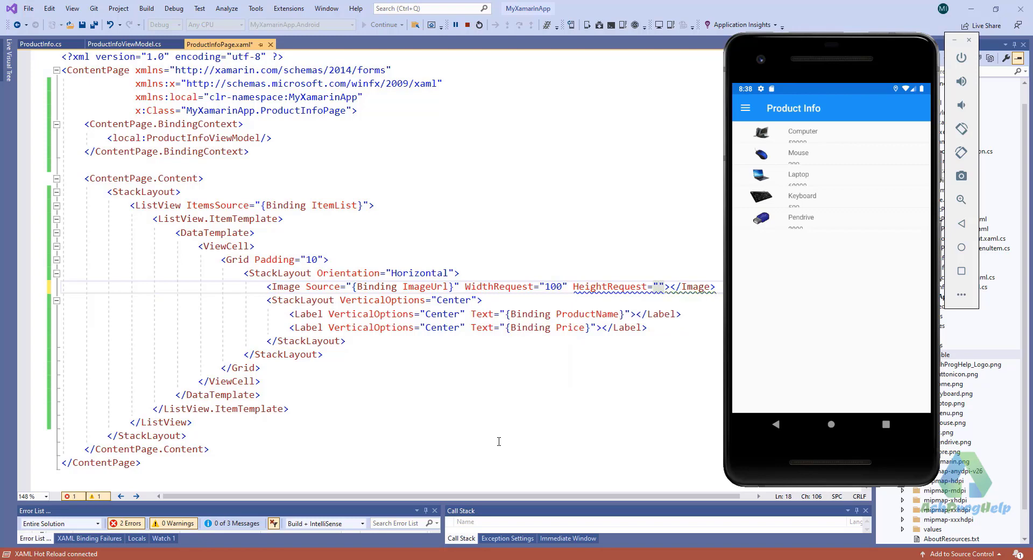
pyautogui.write('100')
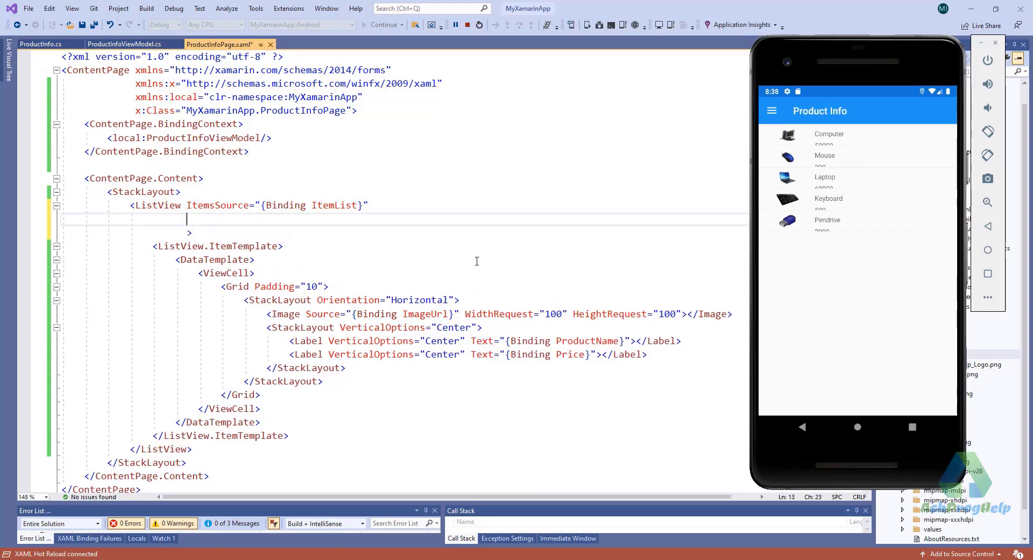
# - Set the ListView HasUnevenRows True and begin a Frame around the row
pyautogui.write('Has')
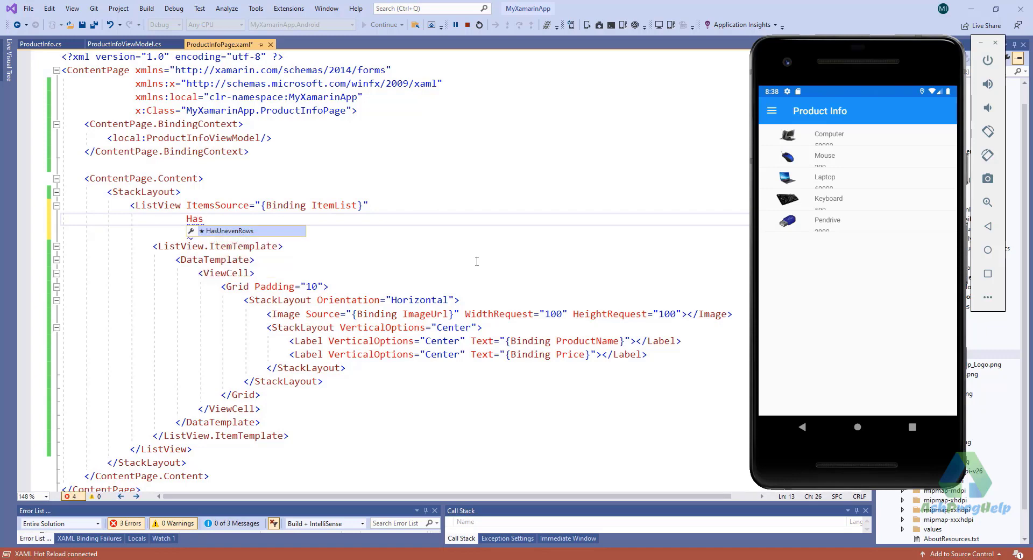
pyautogui.write('HasUnevenRows="True"')
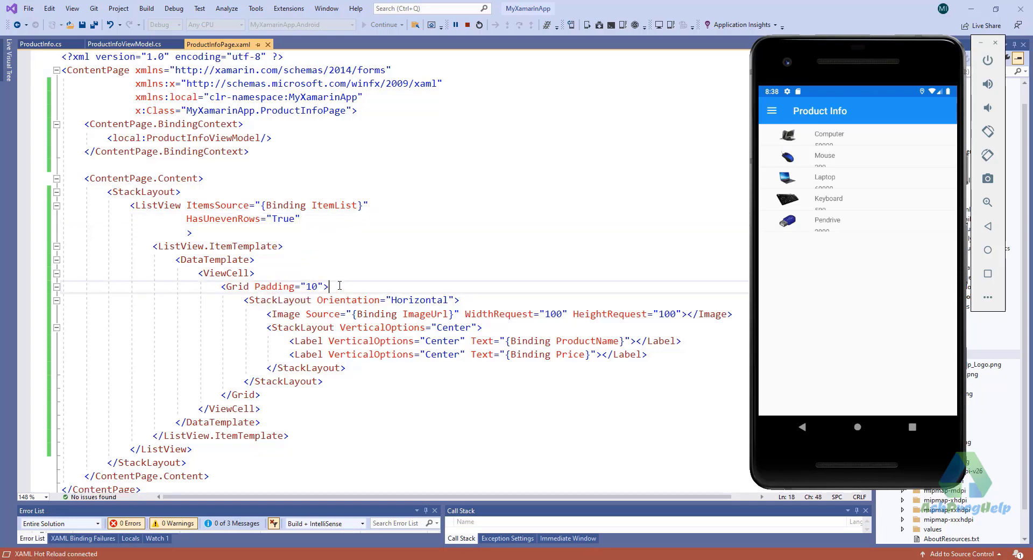
pyautogui.write('<Frame>')
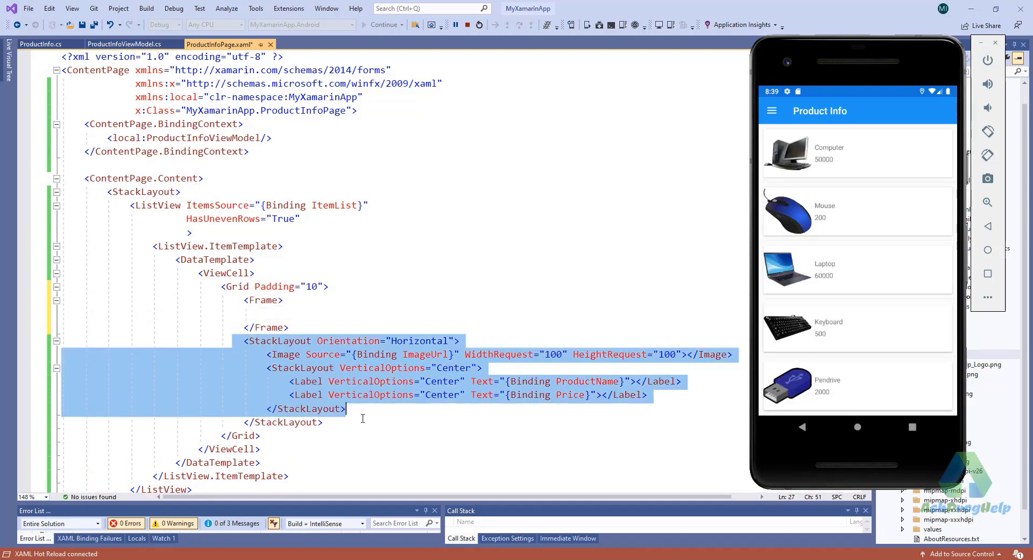
# - Move the row into a Frame with CornerRadius 10 and set SeparatorVisibility None
pyautogui.press('Delete')
pyautogui.write(' CornerRadius="')
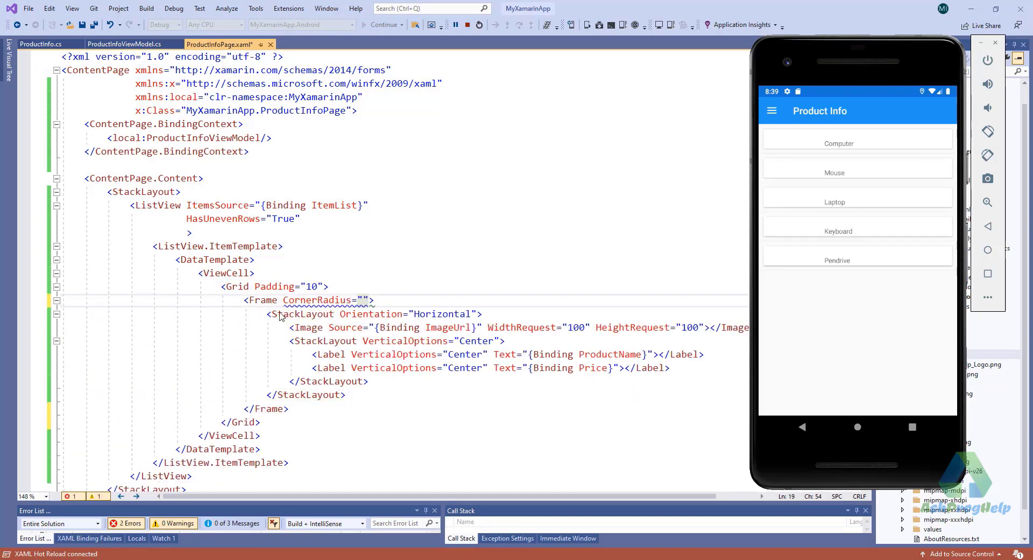
pyautogui.write('10')
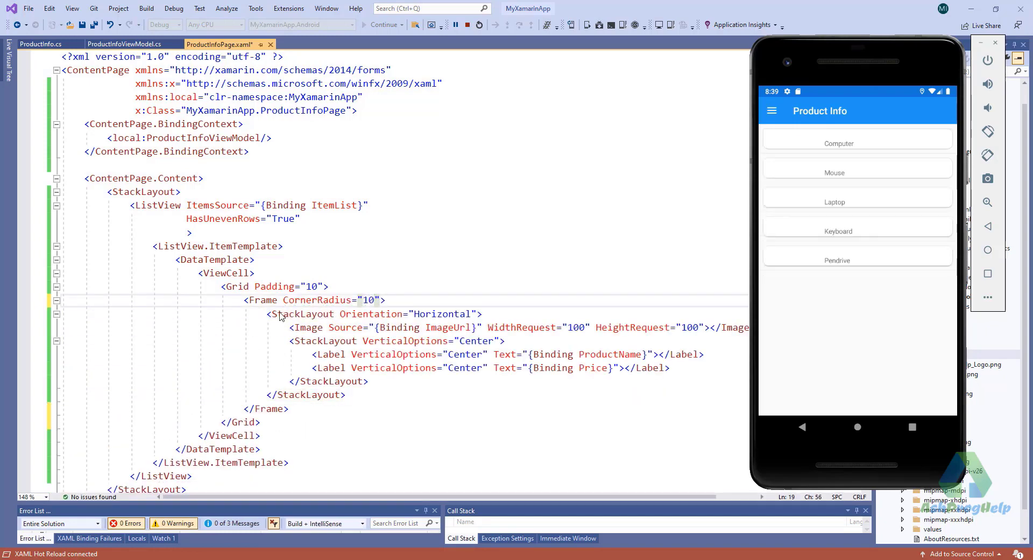
pyautogui.write('S')
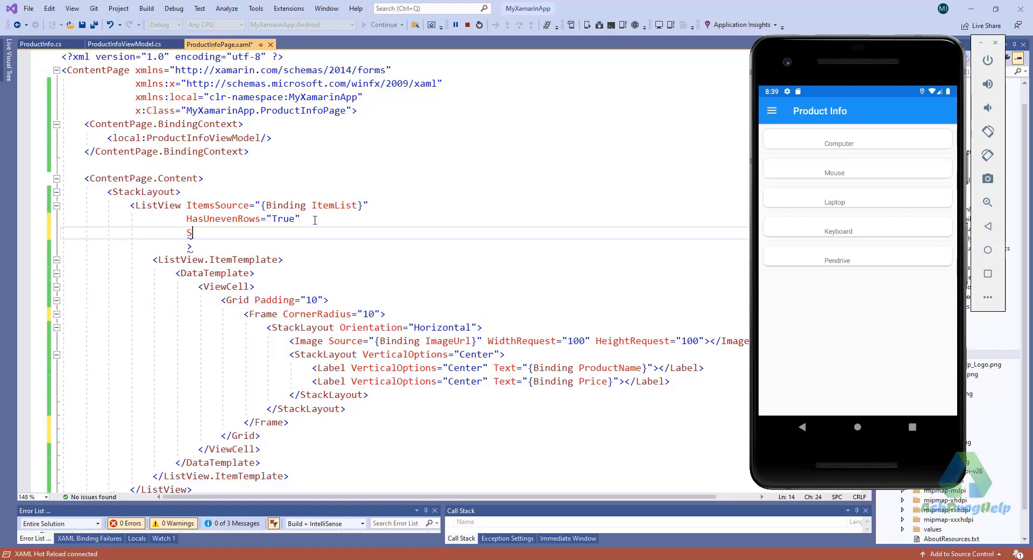
pyautogui.write('SeparatorVisibility=""')
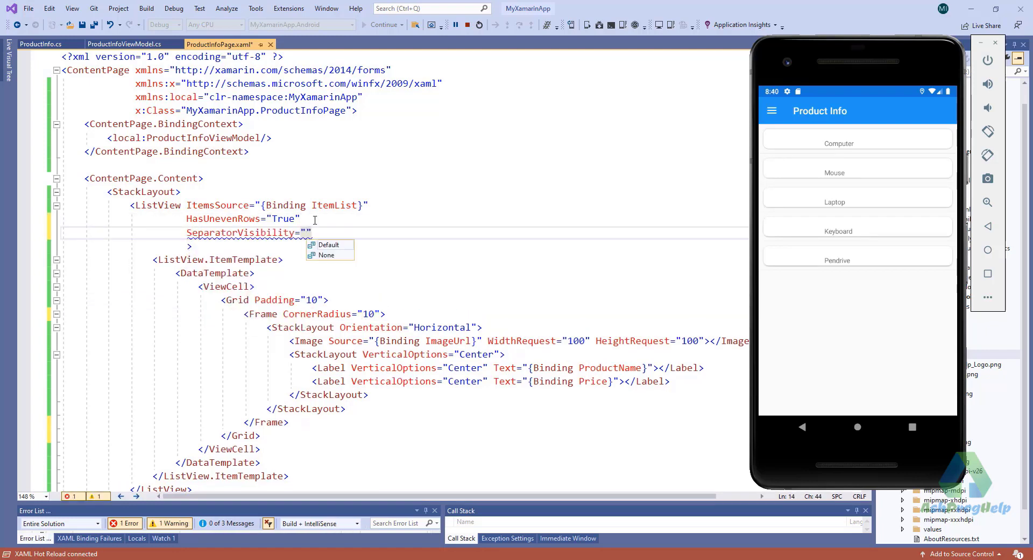
pyautogui.click(325, 255)
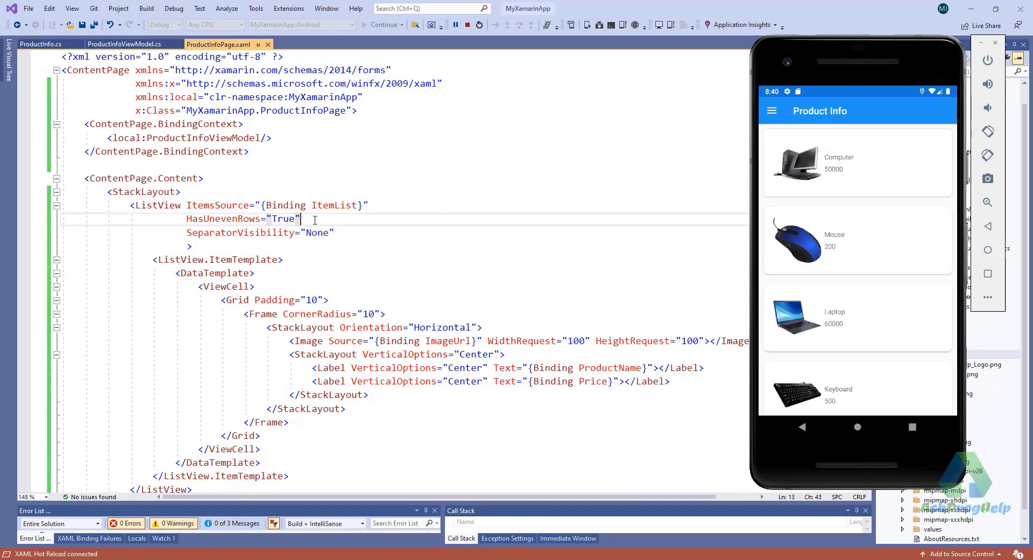
# - Set the ListView SeparatorColor to Blue and check the framed cards in the running app
pyautogui.press('Enter')
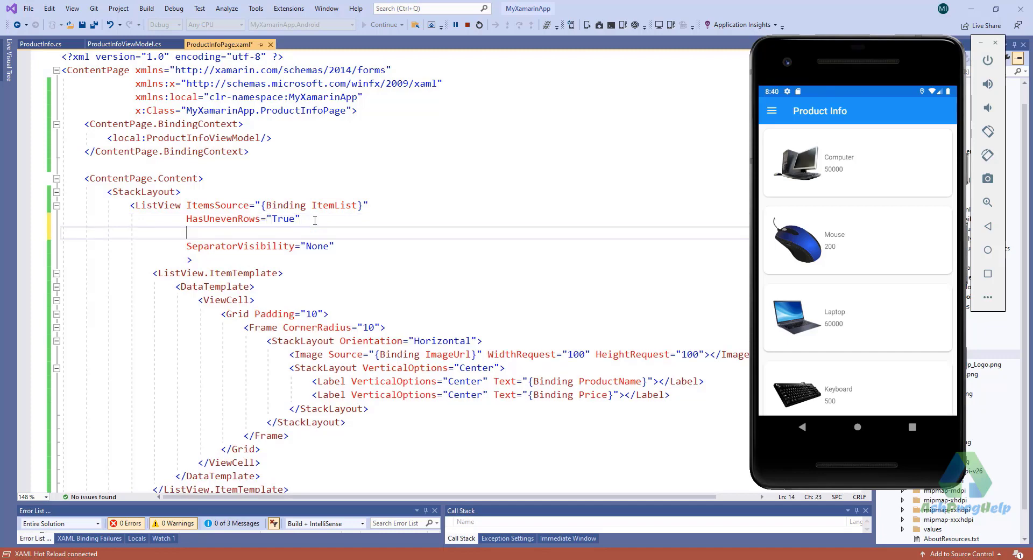
pyautogui.write('se')
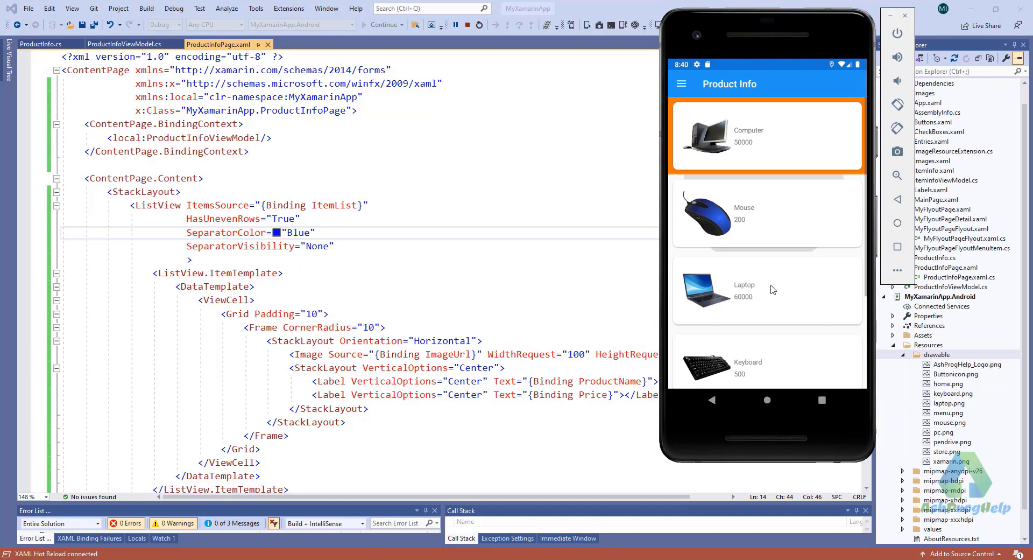
pyautogui.click(767, 360)
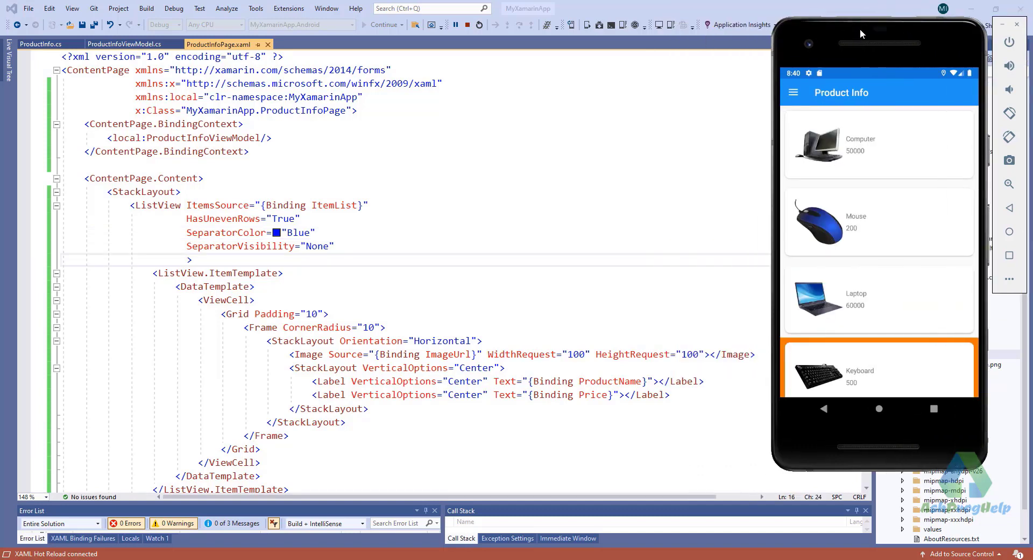
pyautogui.scroll(-3)
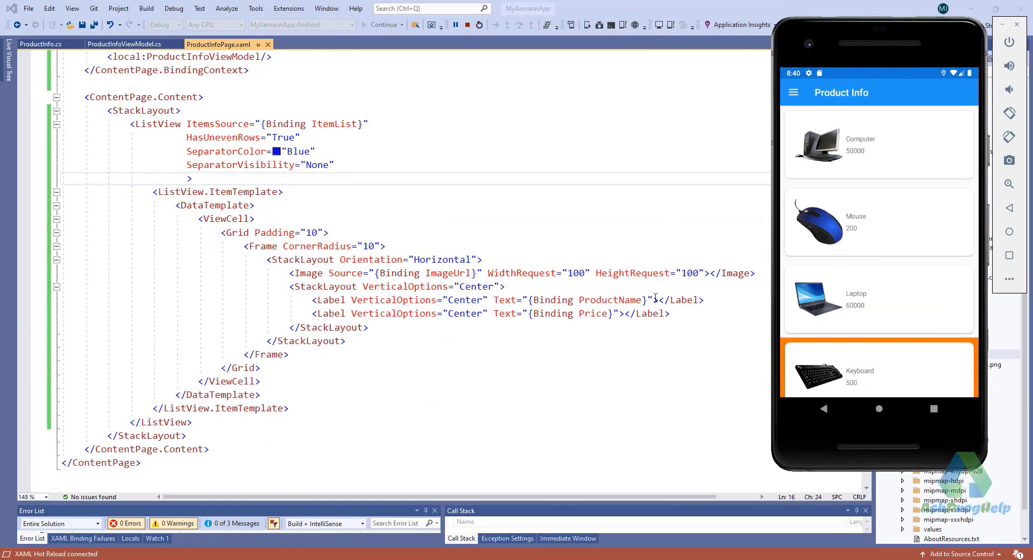
# - Give the product name and price Labels FontSize="Large"
pyautogui.write('fo')
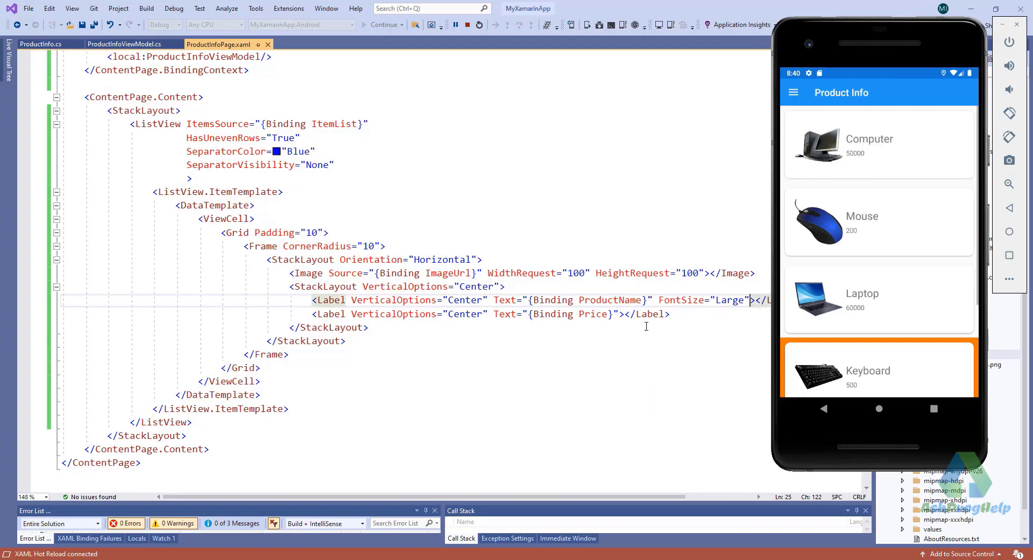
pyautogui.click(620, 315)
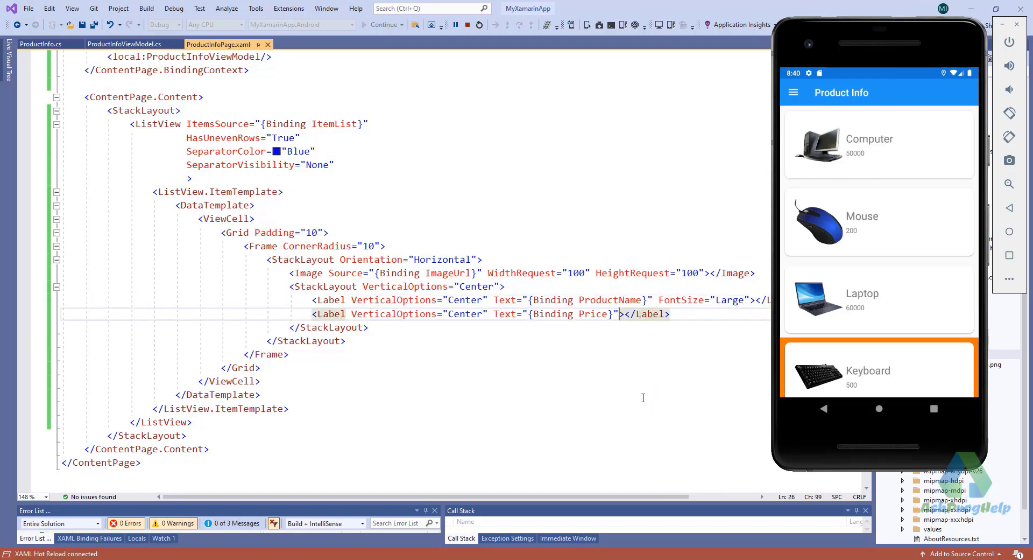
pyautogui.write('FontSize="la"')
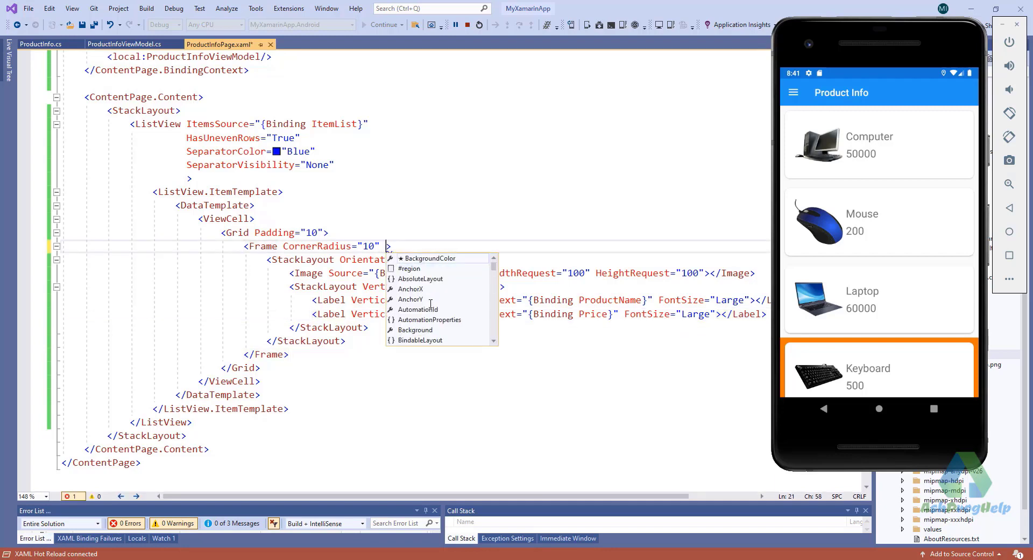
# - Add HasShadow="True" to the Frame and IsPullToRefreshEnabled="True" to the ListView
pyautogui.write('HasShadow="True')
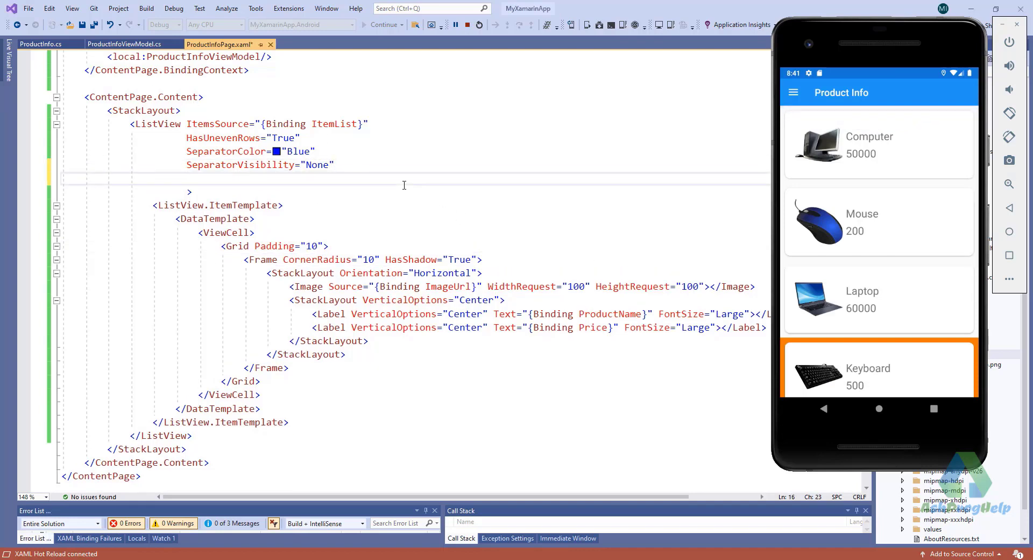
pyautogui.write('IsPullToRefreshEnabled="True"')
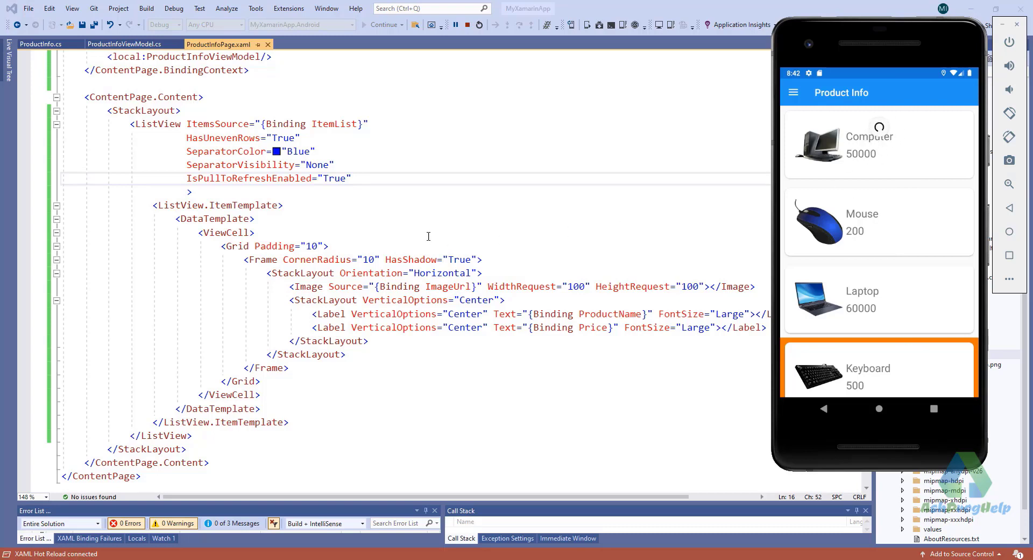
# - Add RefreshControlColor="Red" to the ListView and stop the running app
pyautogui.press('enter')
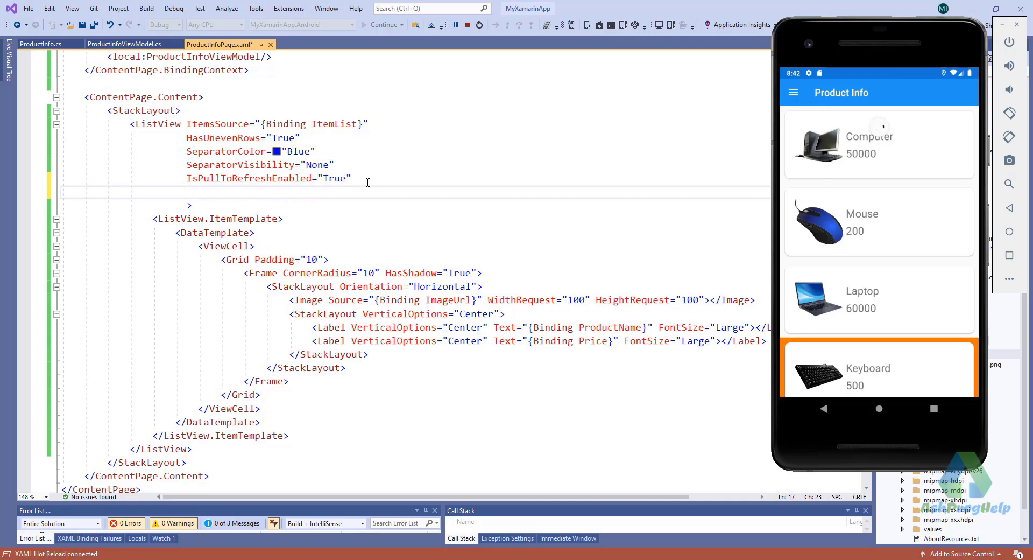
pyautogui.write('RefreshControlColor="')
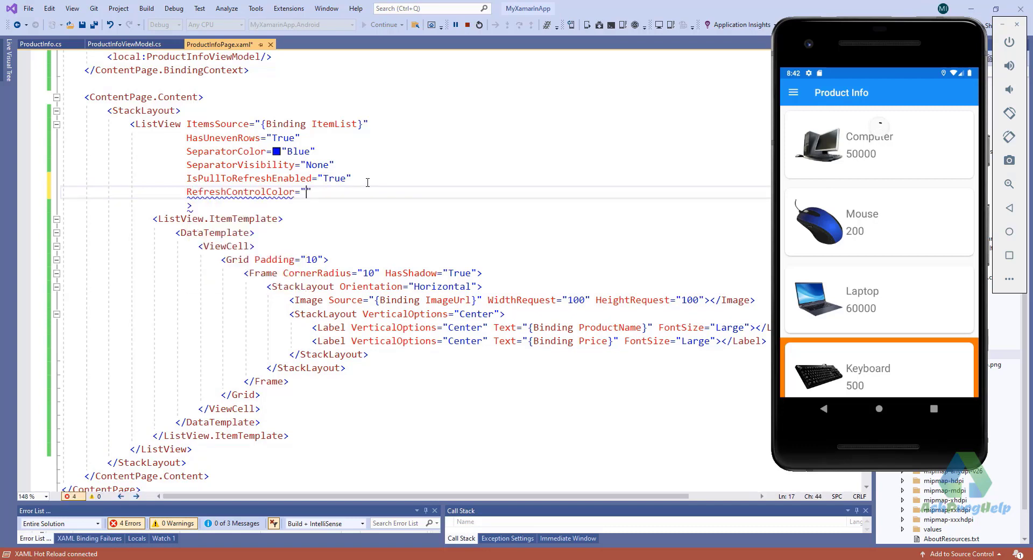
pyautogui.write('Red')
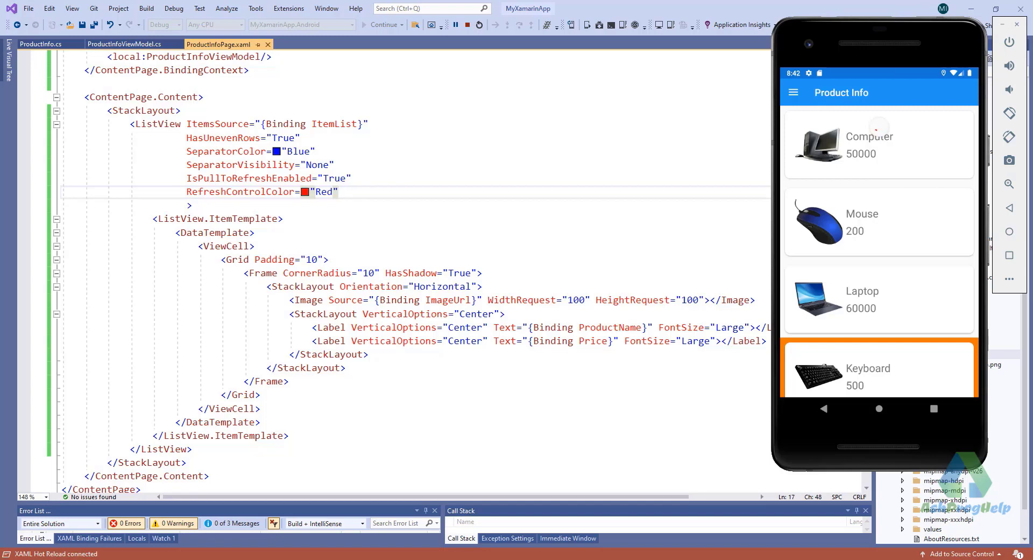
pyautogui.click(878, 144)
pyautogui.write('<')
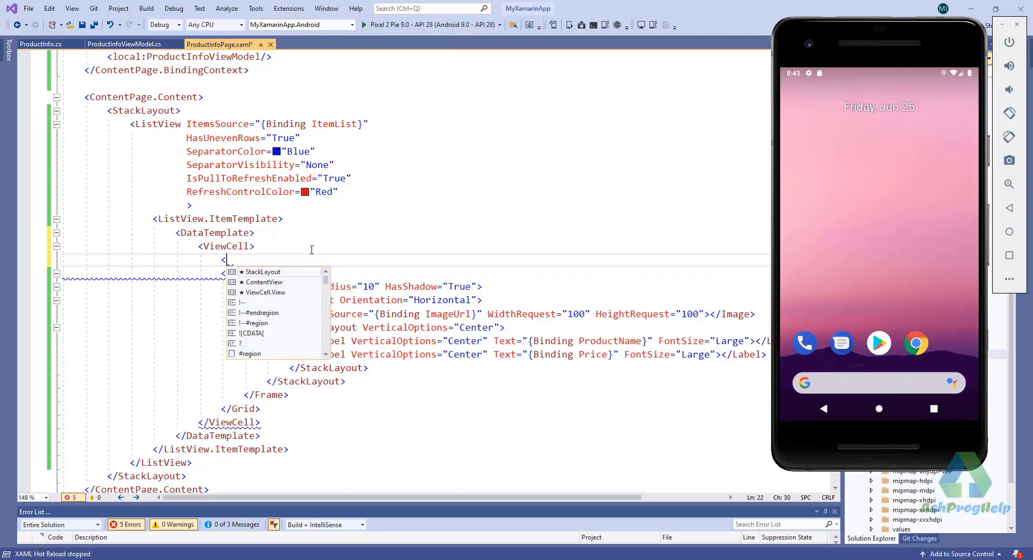
# - Add ViewCell.ContextActions holding a MenuItem with Text="Favourit"
pyautogui.write('Vi')
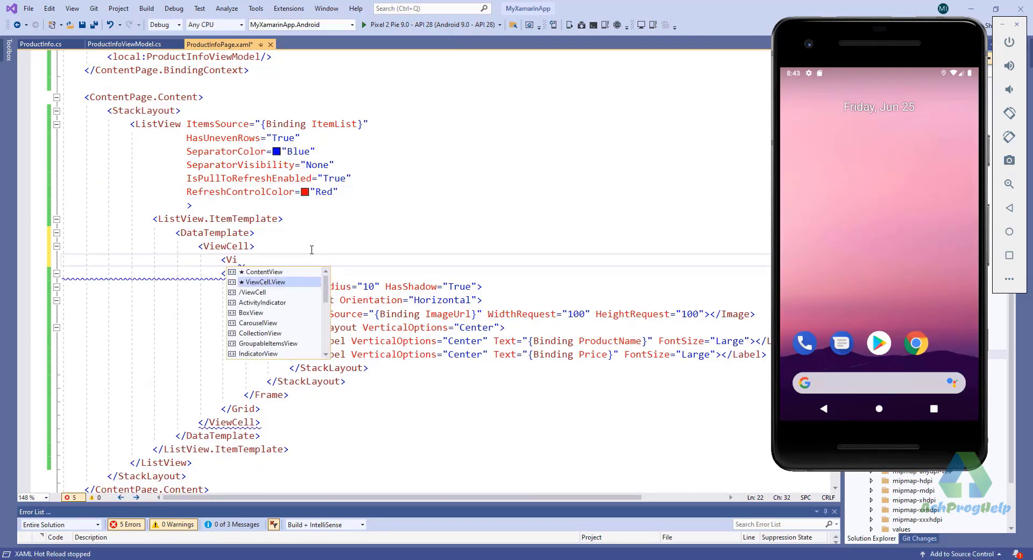
pyautogui.write('ew')
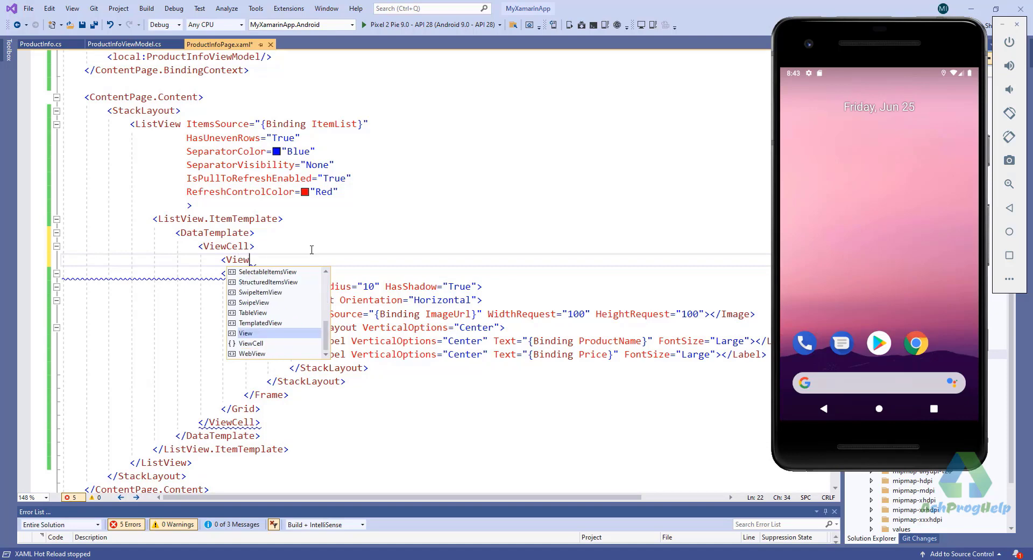
pyautogui.write('ce')
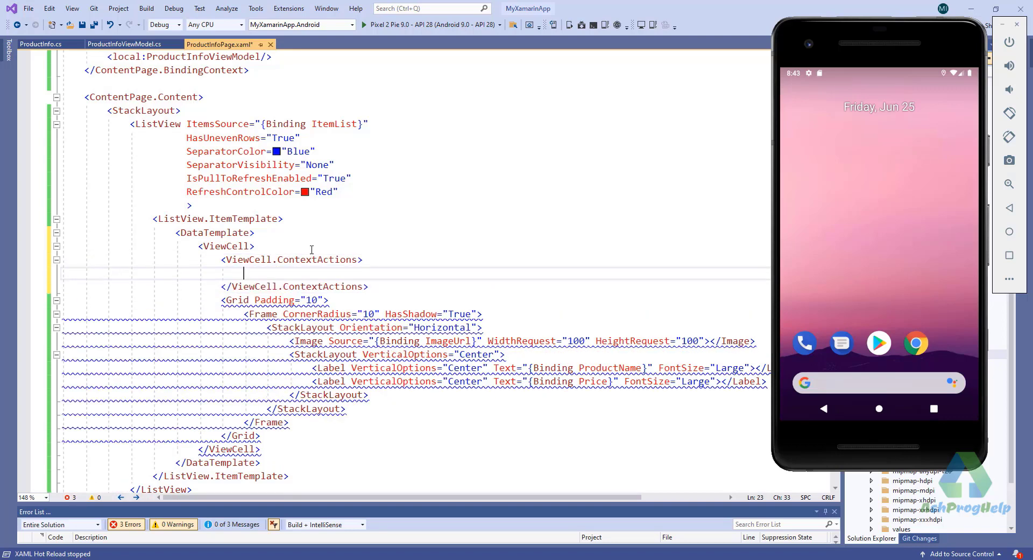
pyautogui.write('<MenuItem')
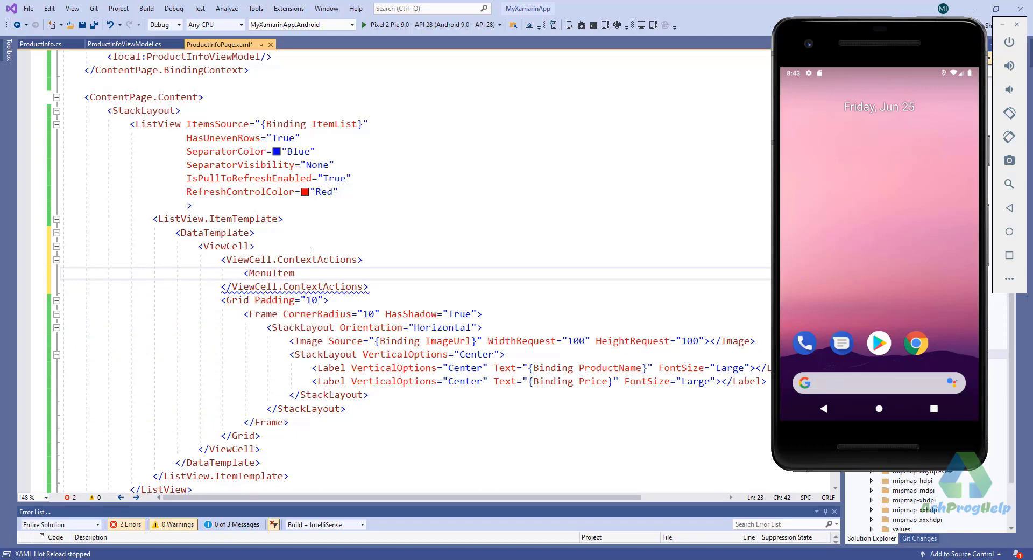
pyautogui.write('Text=""></MenuItem>')
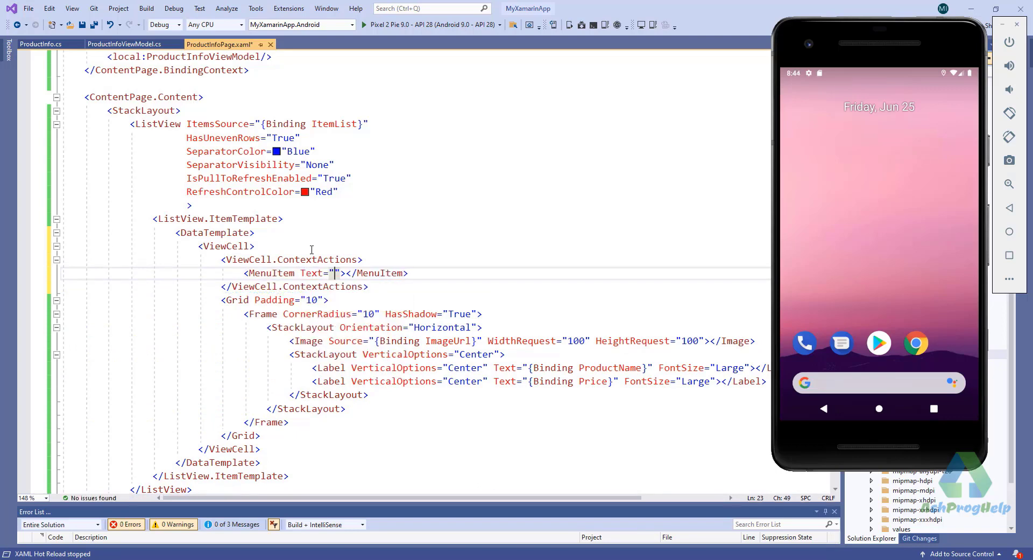
pyautogui.write('Favour')
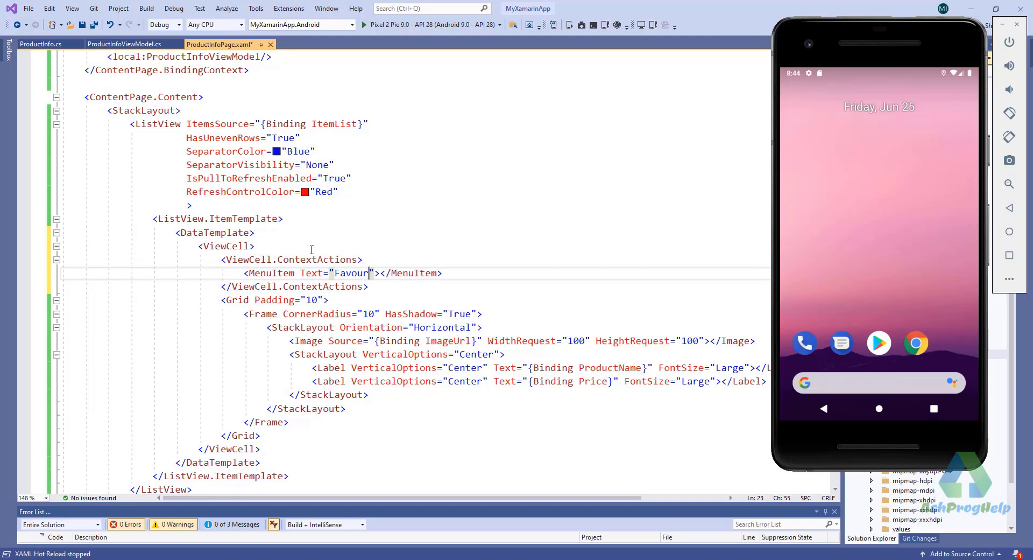
pyautogui.write('it')
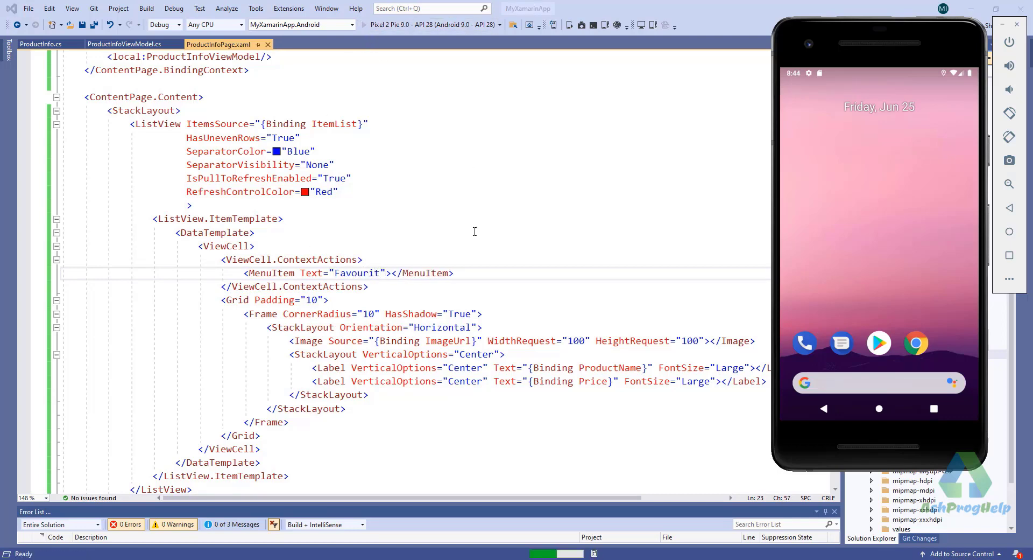
pyautogui.moveTo(488, 241)
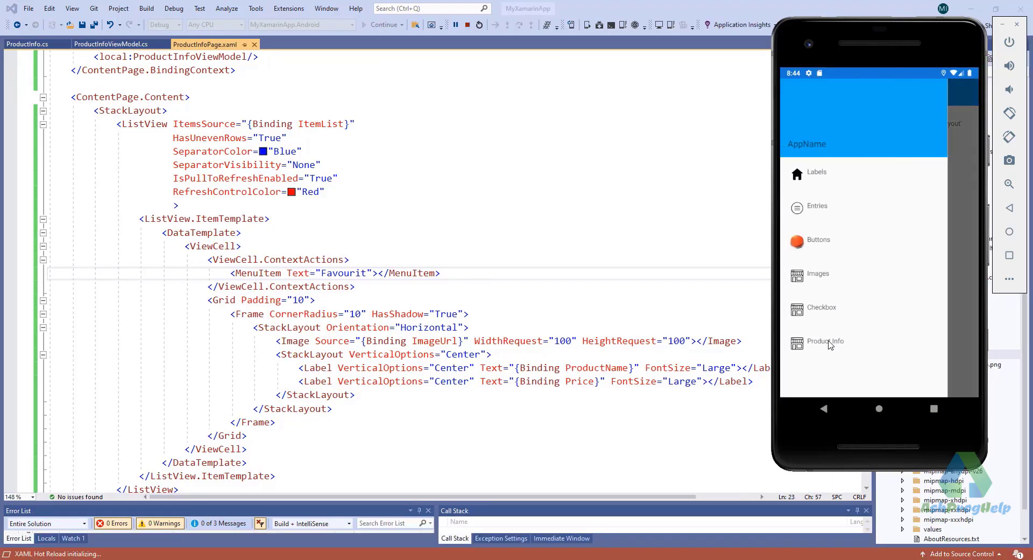
# - Long-press the Laptop card in the app to check Favourit, then add a Delete MenuItem
pyautogui.click(825, 341)
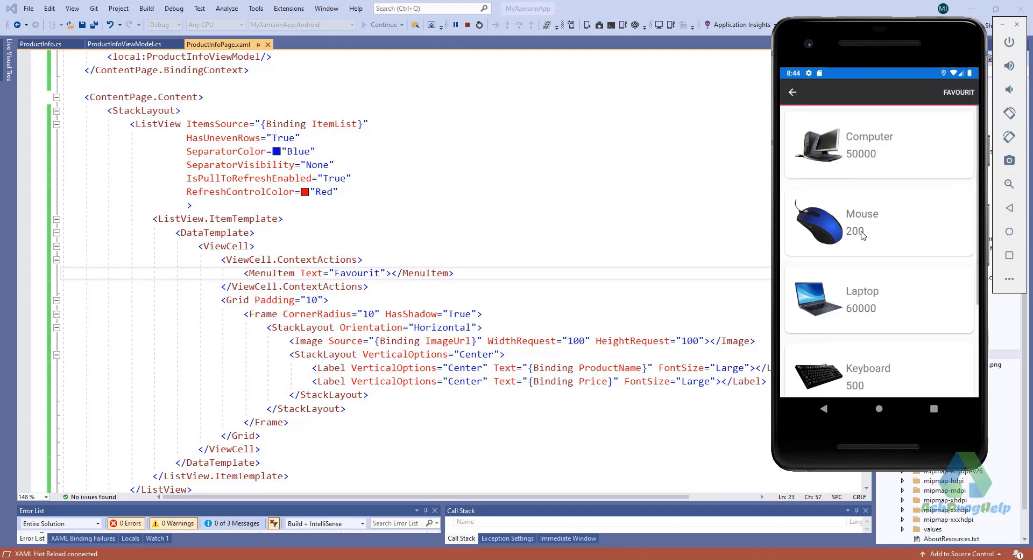
pyautogui.moveTo(956, 105)
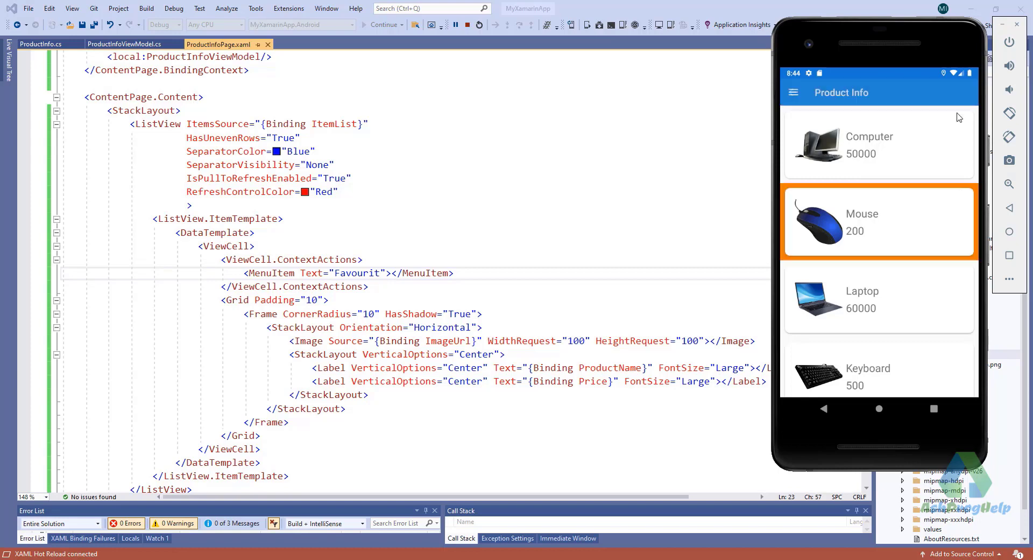
pyautogui.click(863, 298)
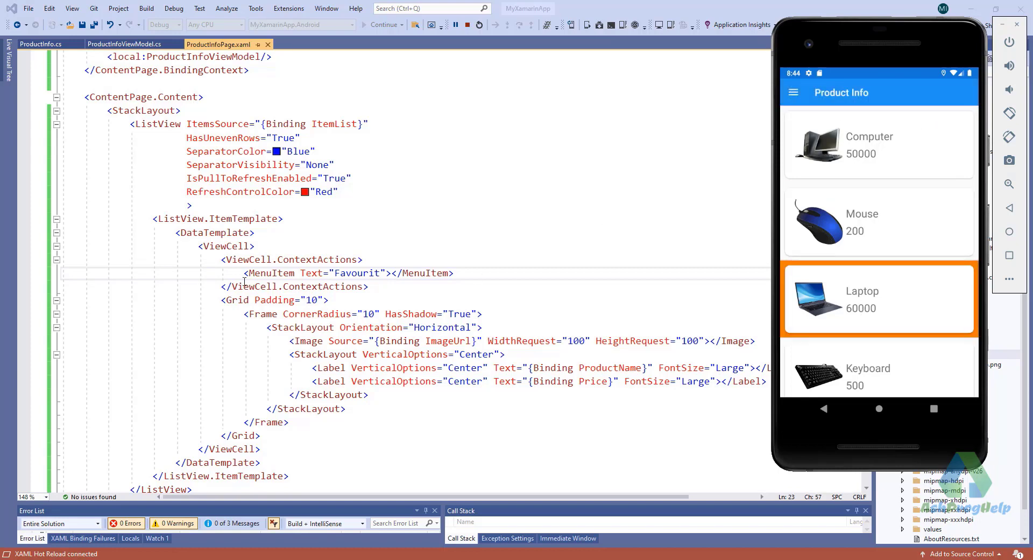
pyautogui.click(454, 273)
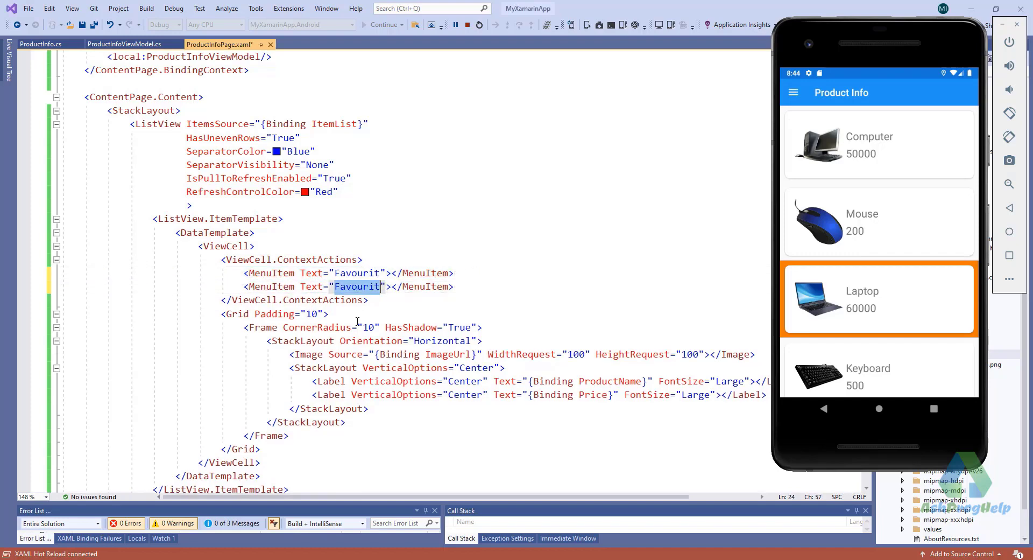
pyautogui.write('Delete')
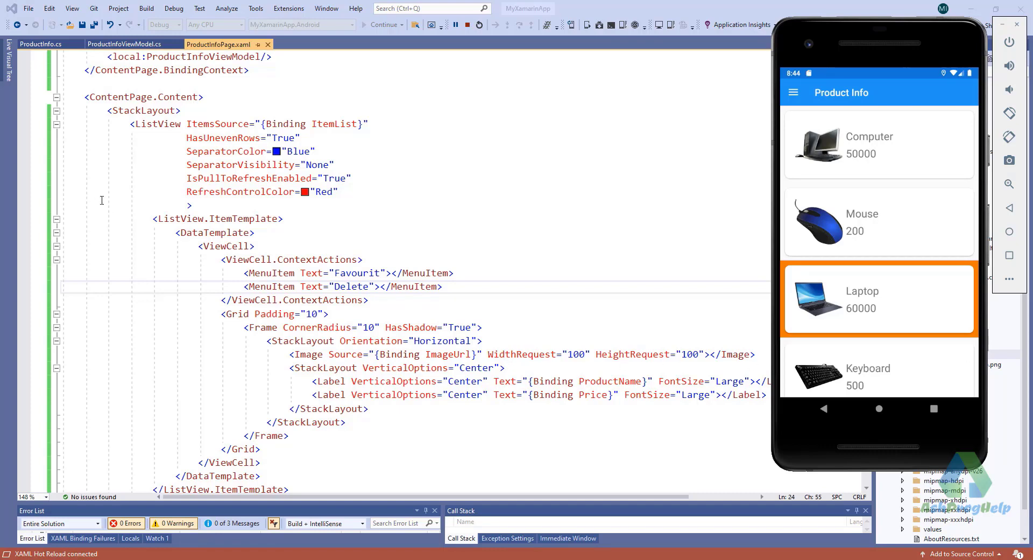
pyautogui.moveTo(252, 218)
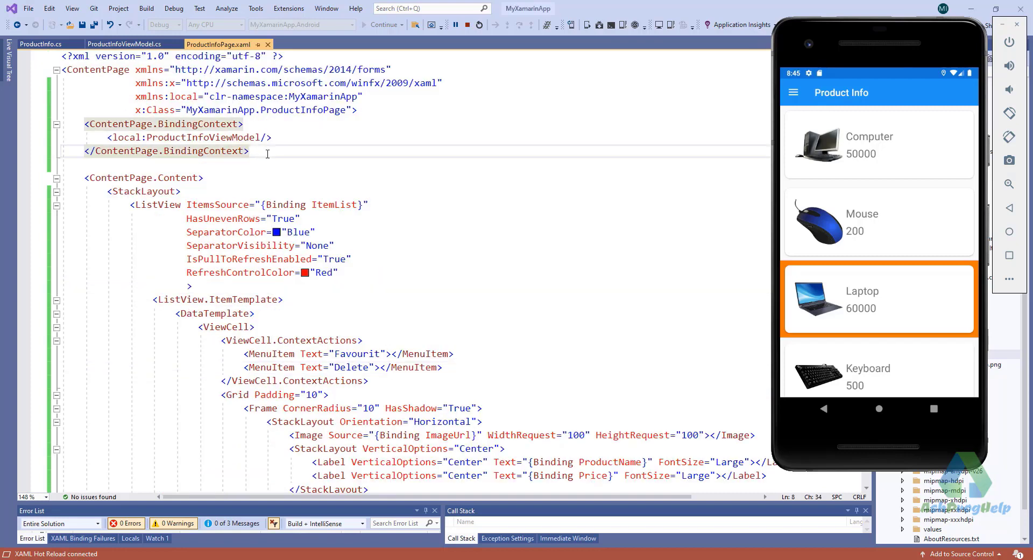
# - Add ContentPage.ToolbarItems containing a ToolbarItem with Text="Add"
pyautogui.write('Co')
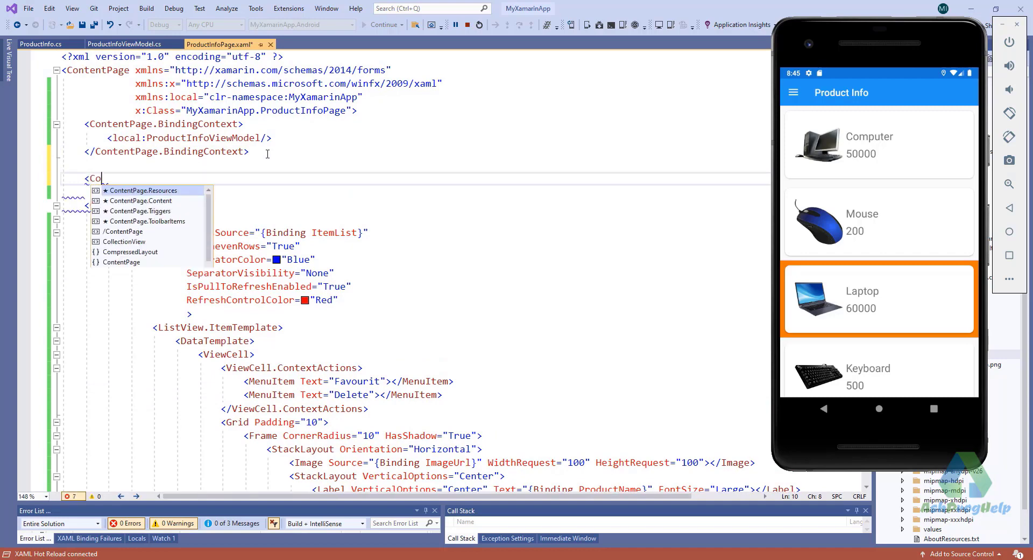
pyautogui.write('ntentPag')
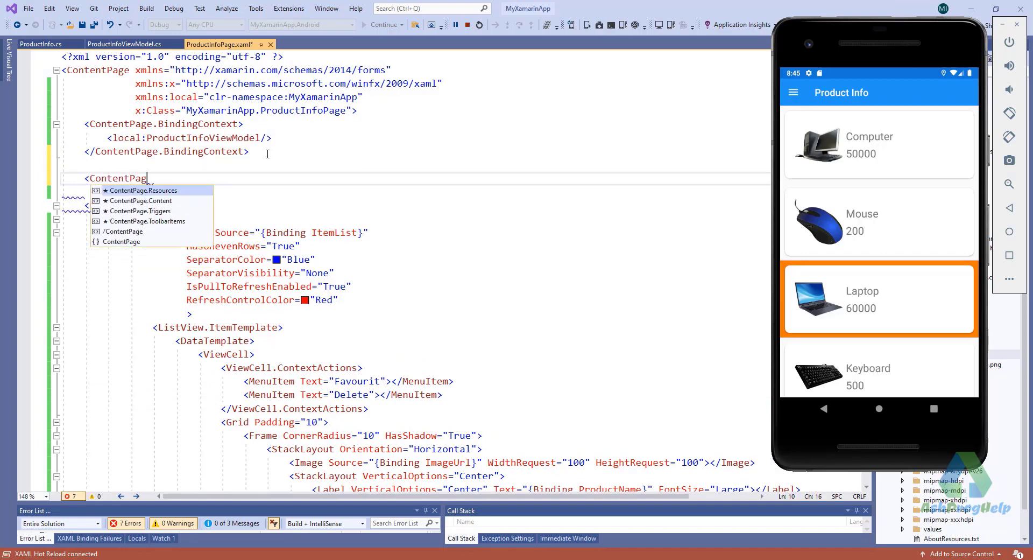
pyautogui.write('.ToolbarItems>')
pyautogui.write('<')
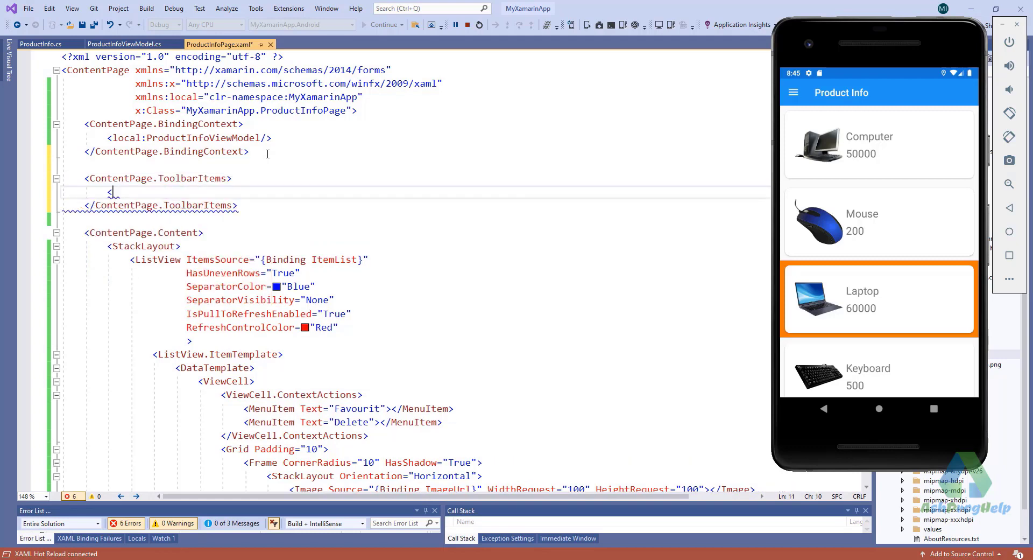
pyautogui.write('ToolbarItem></ToolbarItem>')
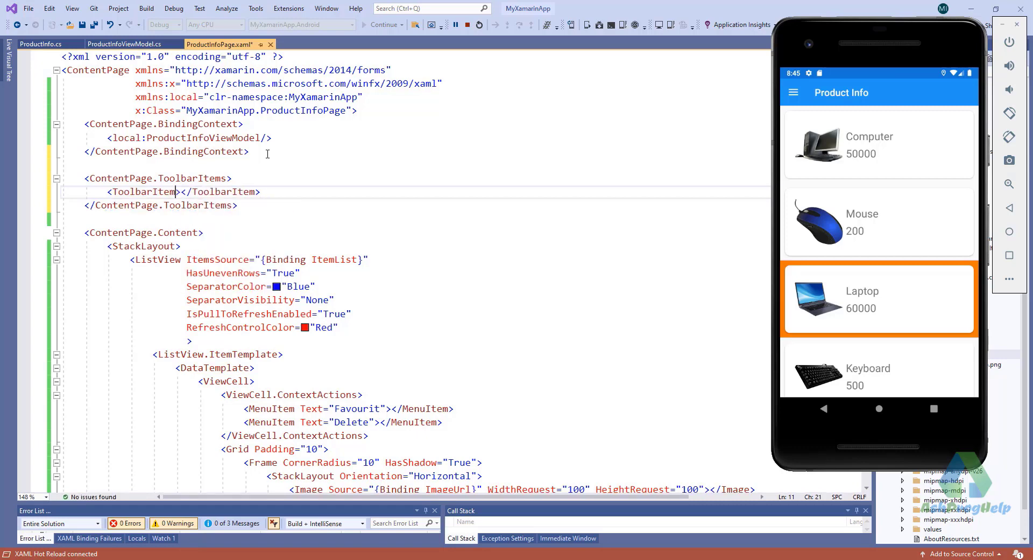
pyautogui.write('Text="Add"/>')
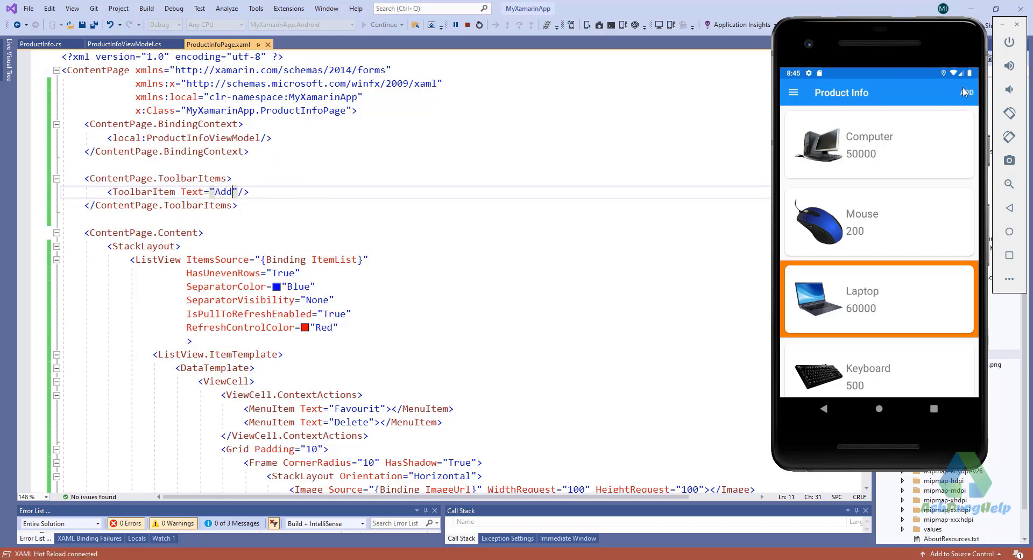
pyautogui.scroll(-3)
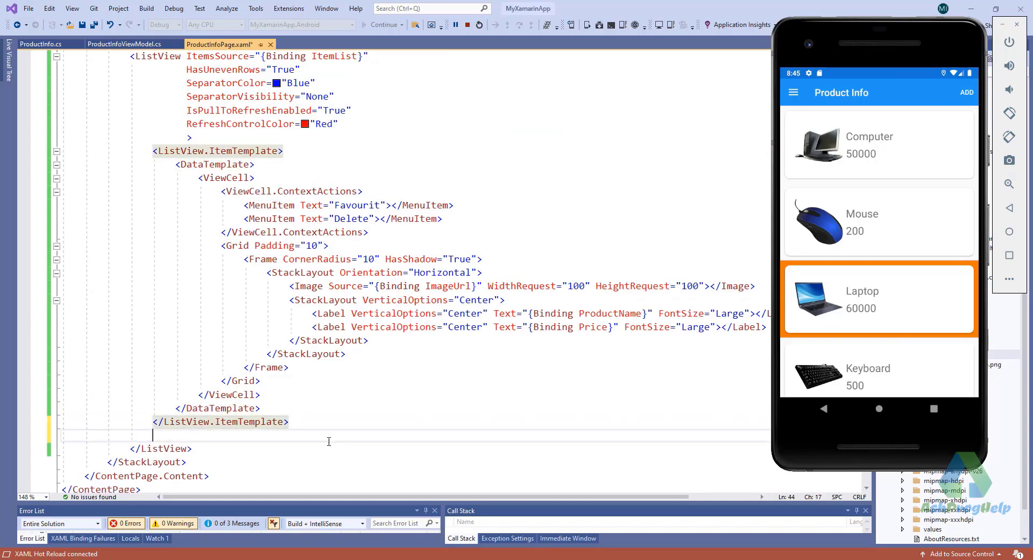
# - Add a ListView.Header with a StackLayout holding a Large Product Info label
pyautogui.write('<')
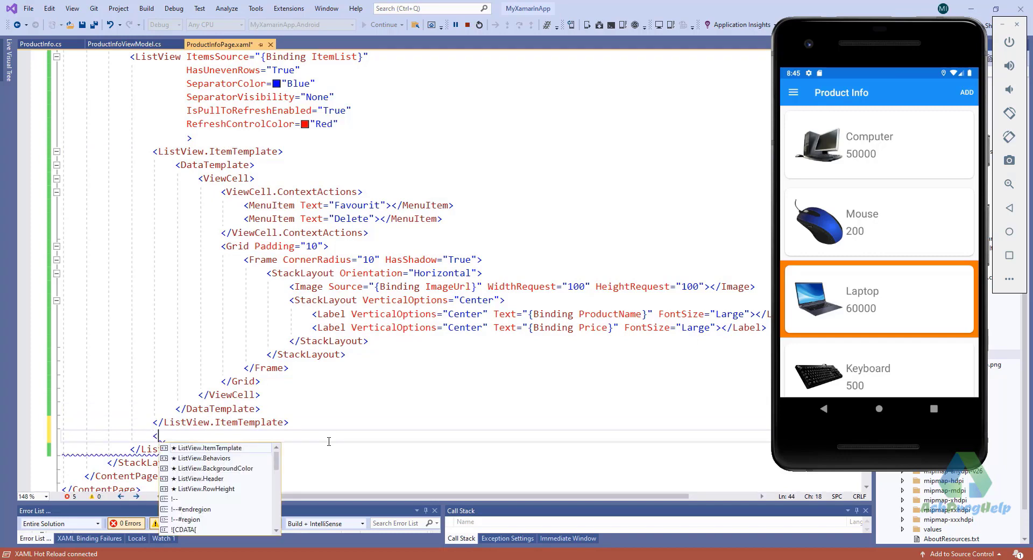
pyautogui.write('ListView.Header')
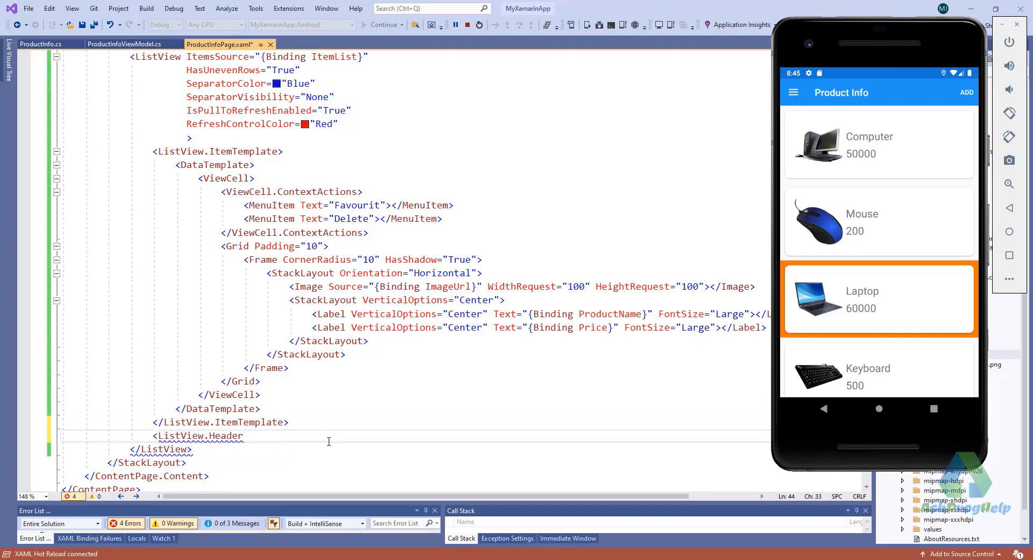
pyautogui.write('</ListView.Header>')
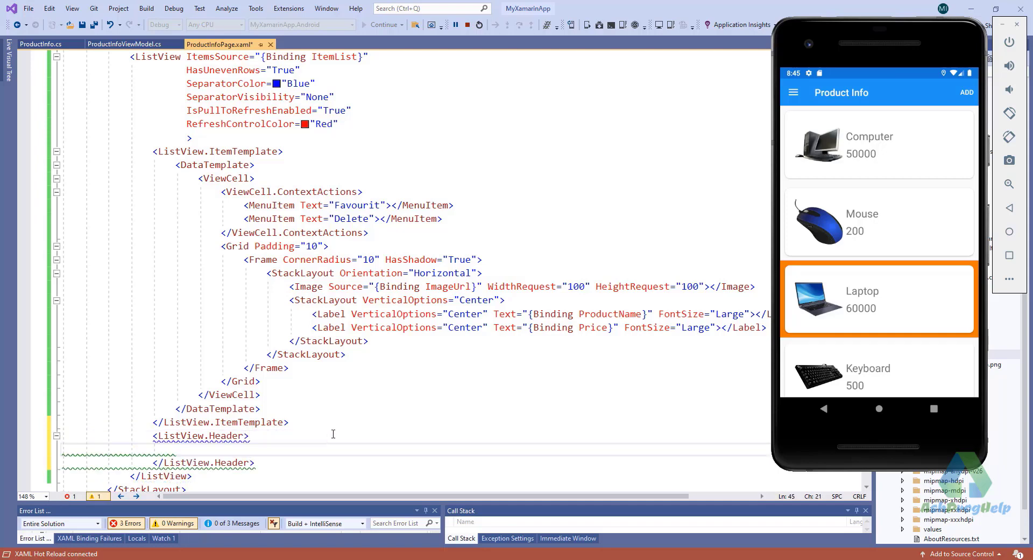
pyautogui.write('<')
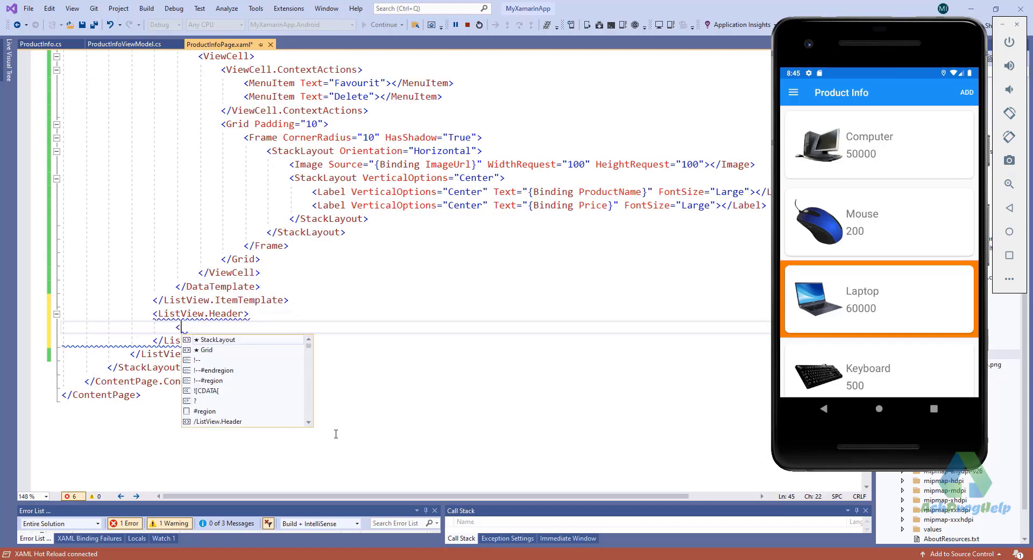
pyautogui.write('st')
pyautogui.write('<Label Text="Product Info"></Label>')
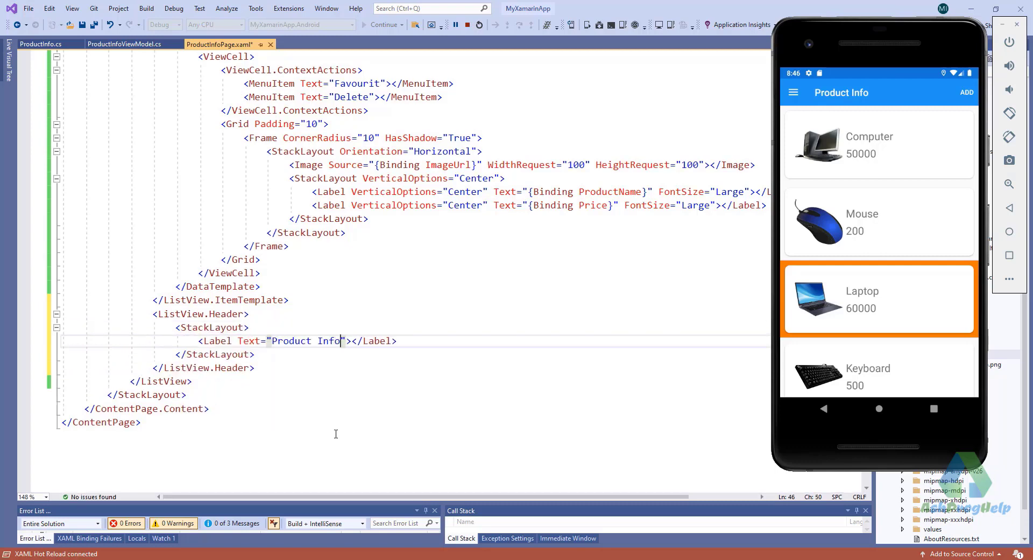
pyautogui.write('FontSize="L"')
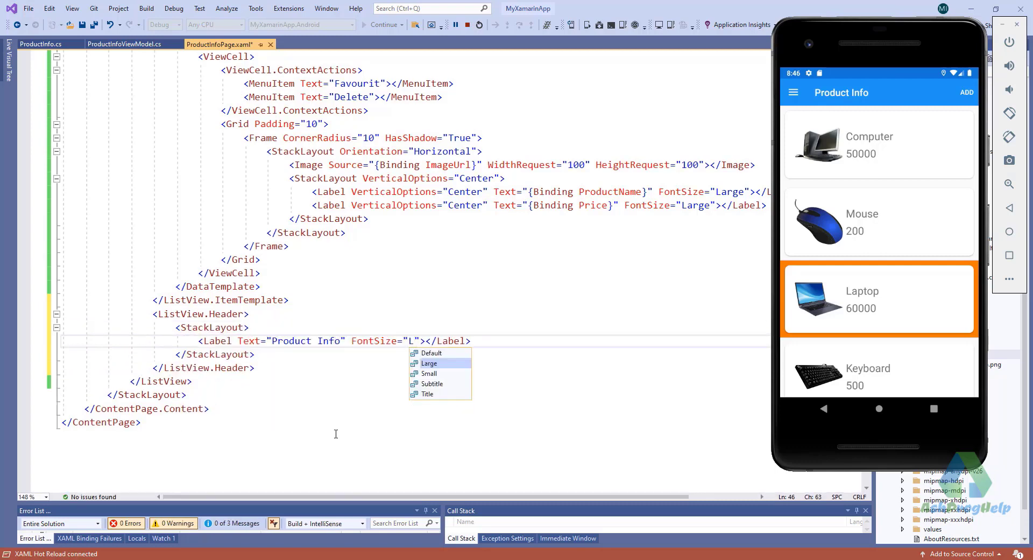
# - Make the header label gray with TextColor="Gray" and hot reload the app
pyautogui.click(429, 362)
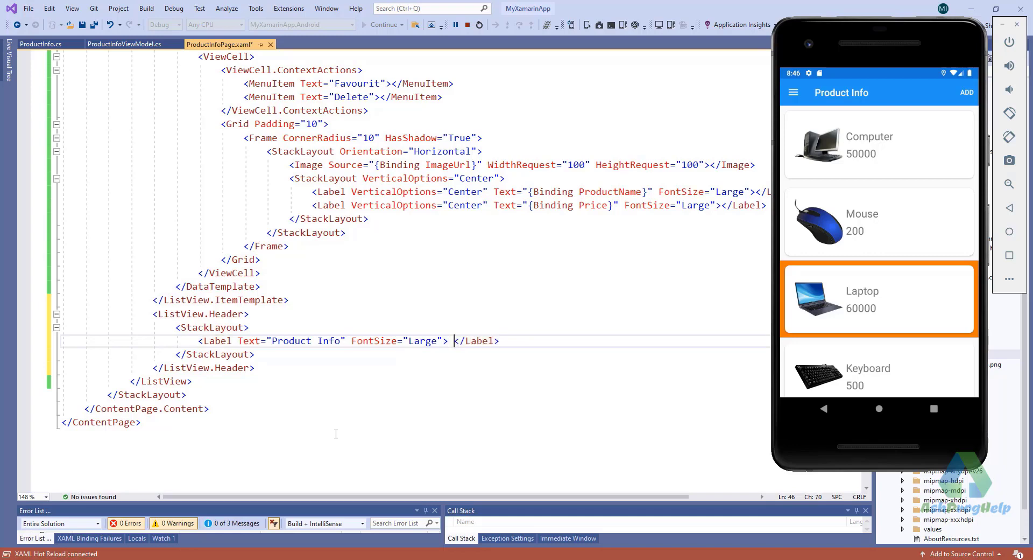
pyautogui.write('TextColor="Gray"')
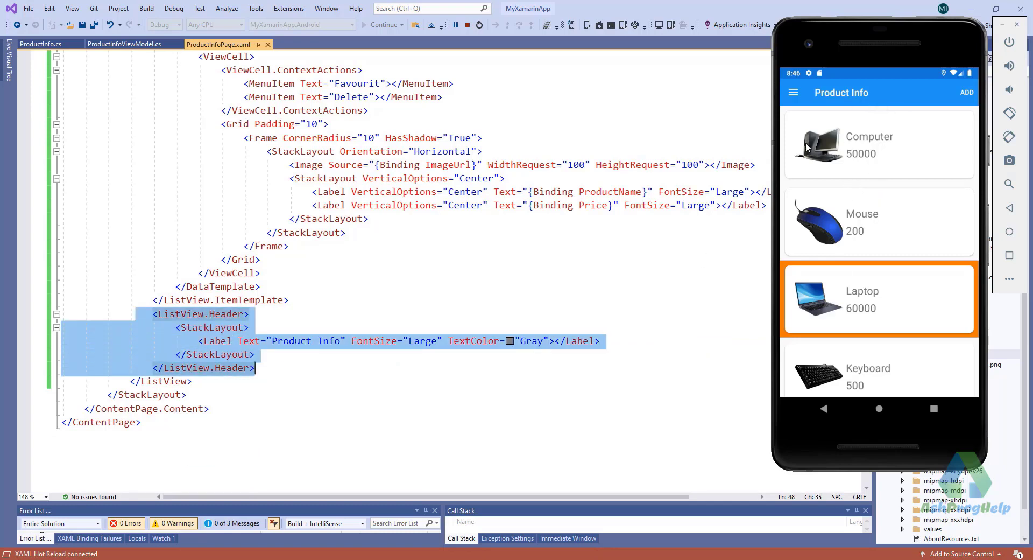
pyautogui.press('Delete')
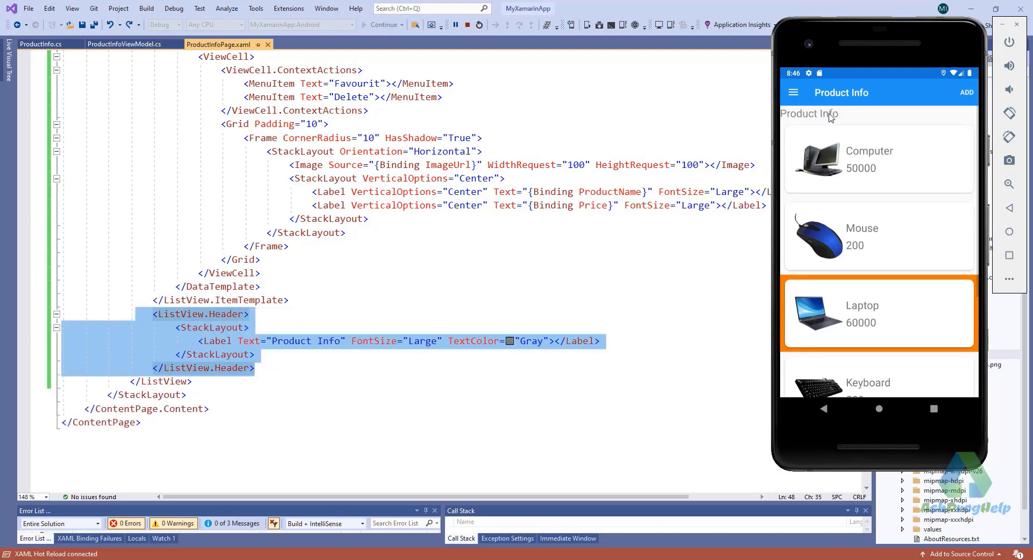
pyautogui.moveTo(914, 319)
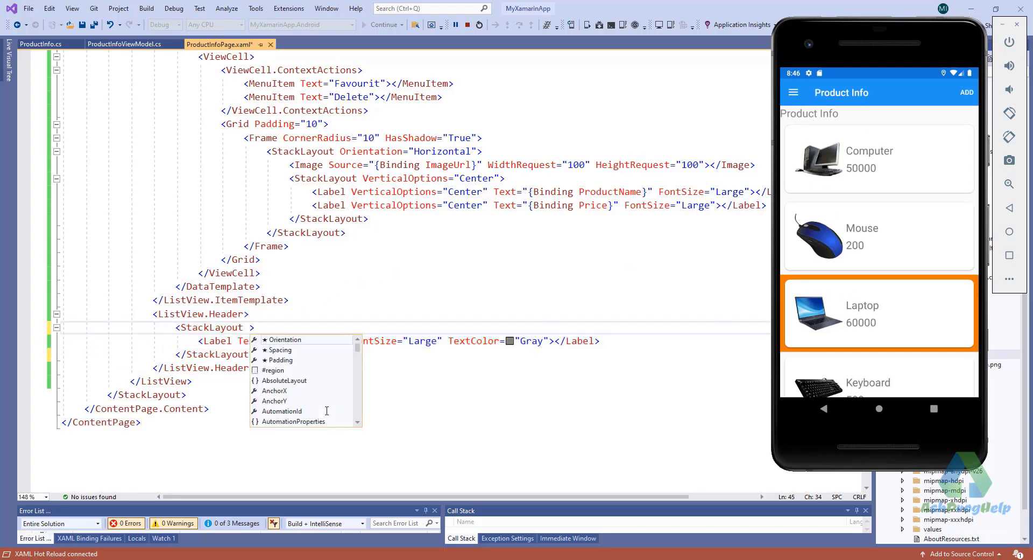
# - Set the header StackLayout to Orientation Horizontal, HorizontalOptions Center, and select the block
pyautogui.write('Orientation="Horizontal')
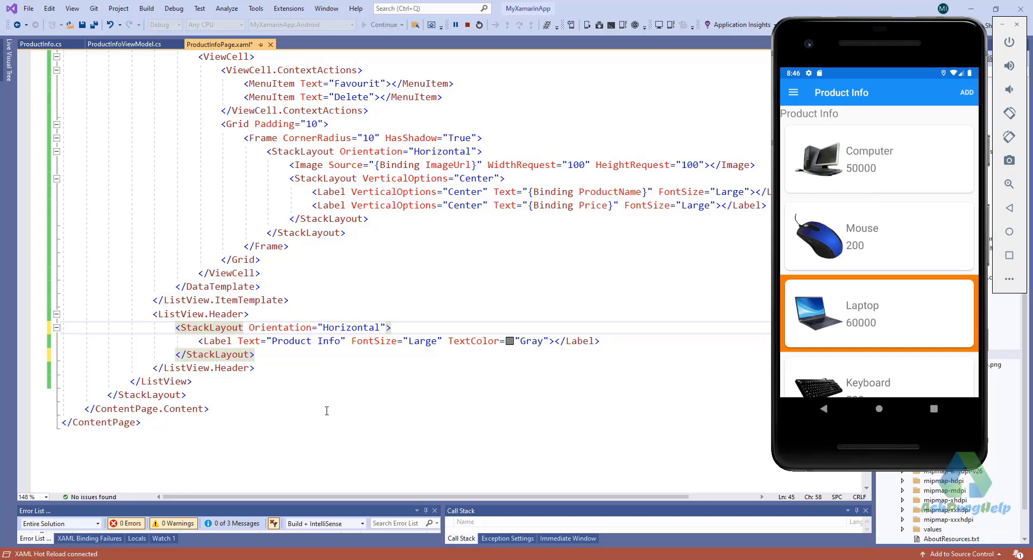
pyautogui.write('HorizontalOptions=""')
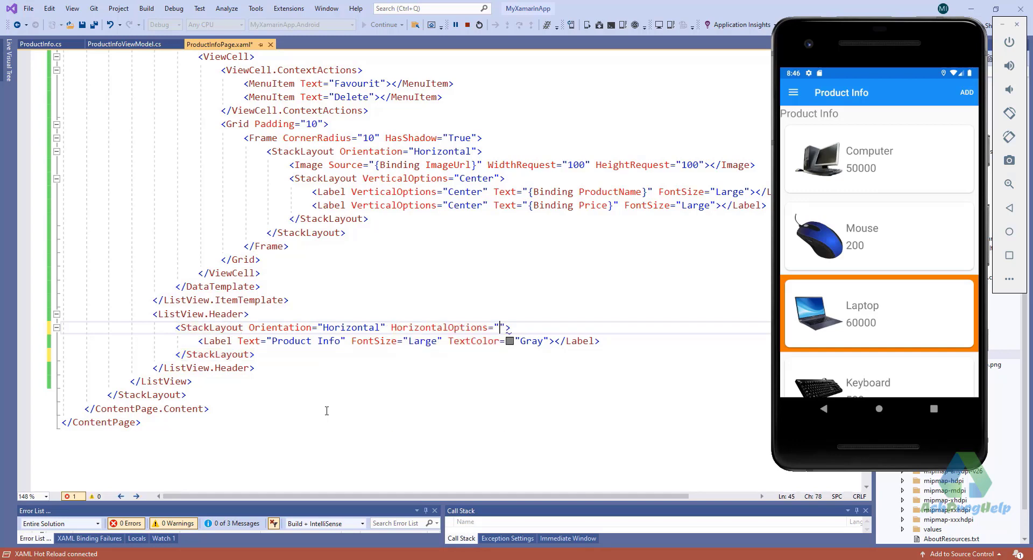
pyautogui.write('Center')
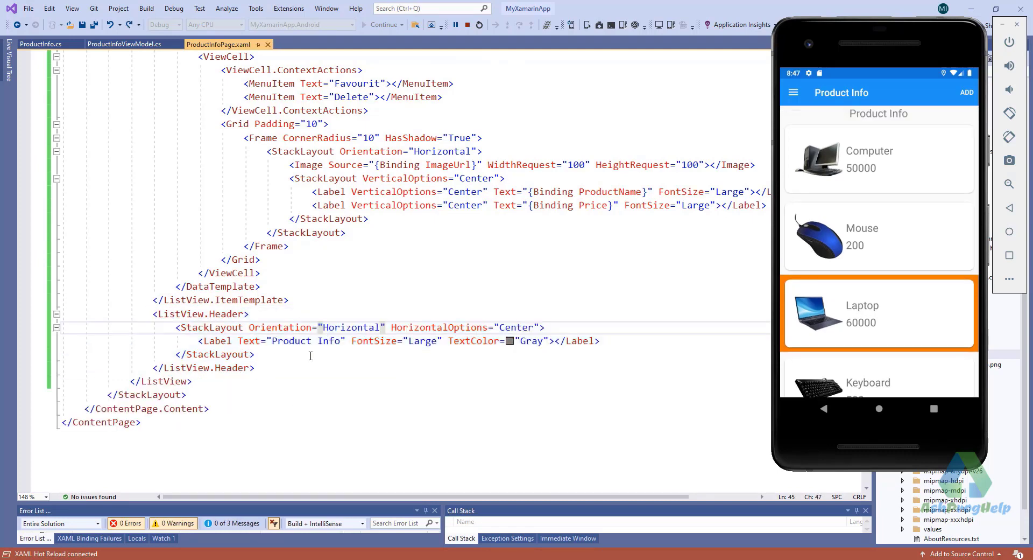
pyautogui.moveTo(150, 313); pyautogui.dragTo(254, 367)
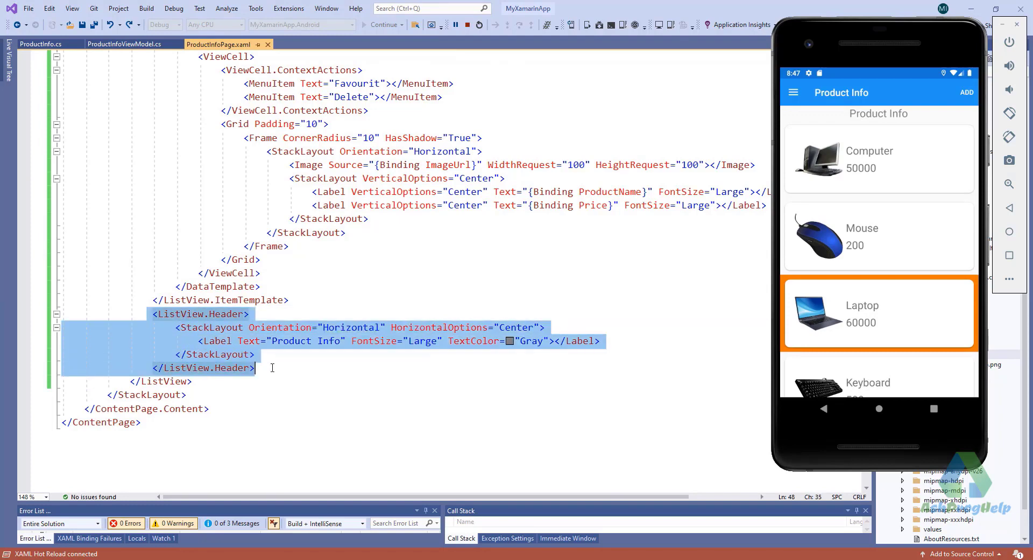
# - Paste the header as a ListView.Footer with its label text changed to Load More
pyautogui.press('ctrl+v')
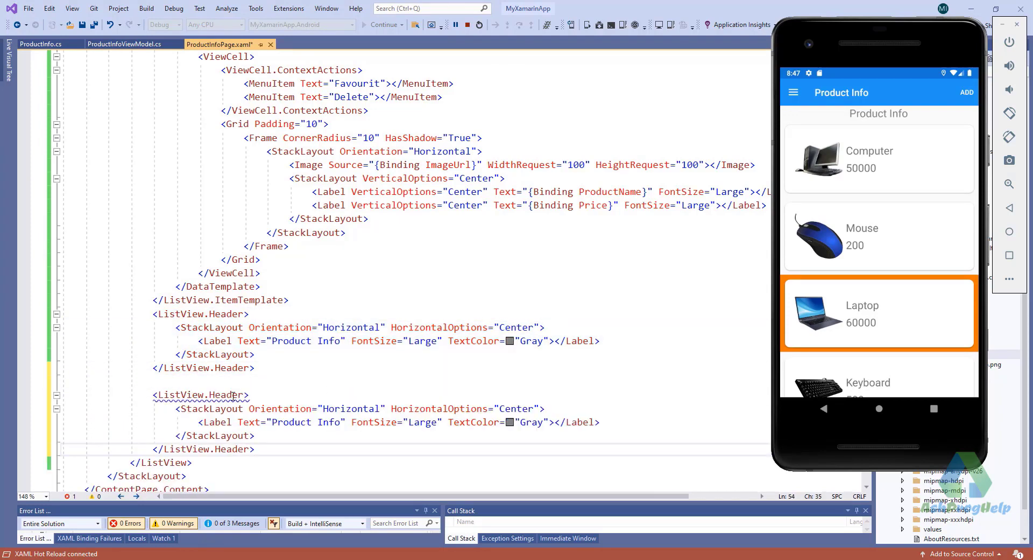
pyautogui.doubleClick(231, 394)
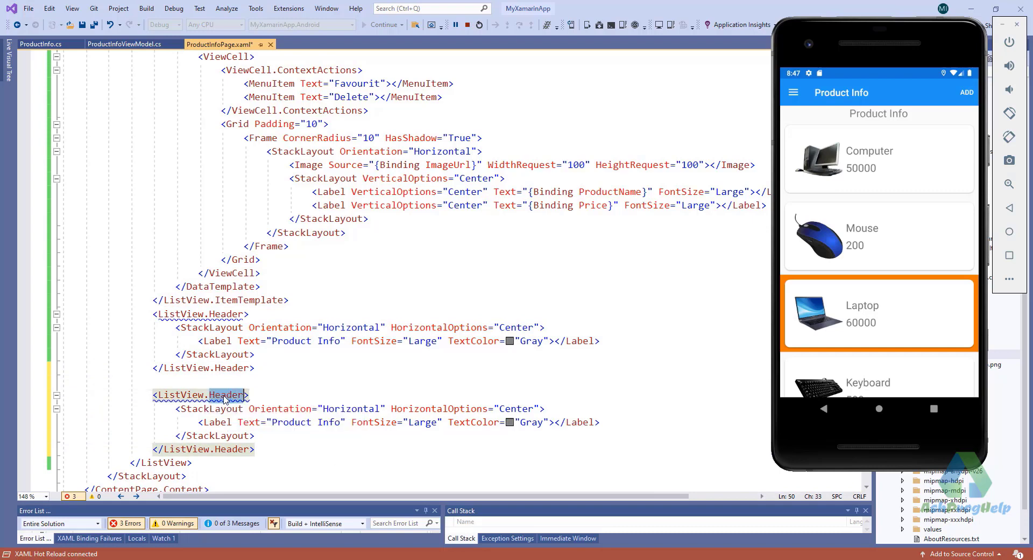
pyautogui.write('Footer')
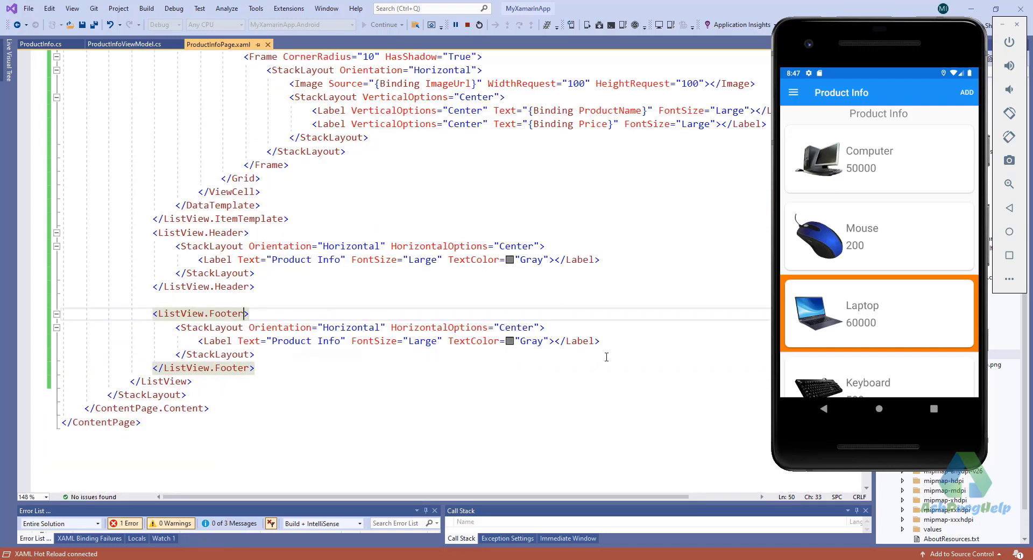
pyautogui.write('Load More')
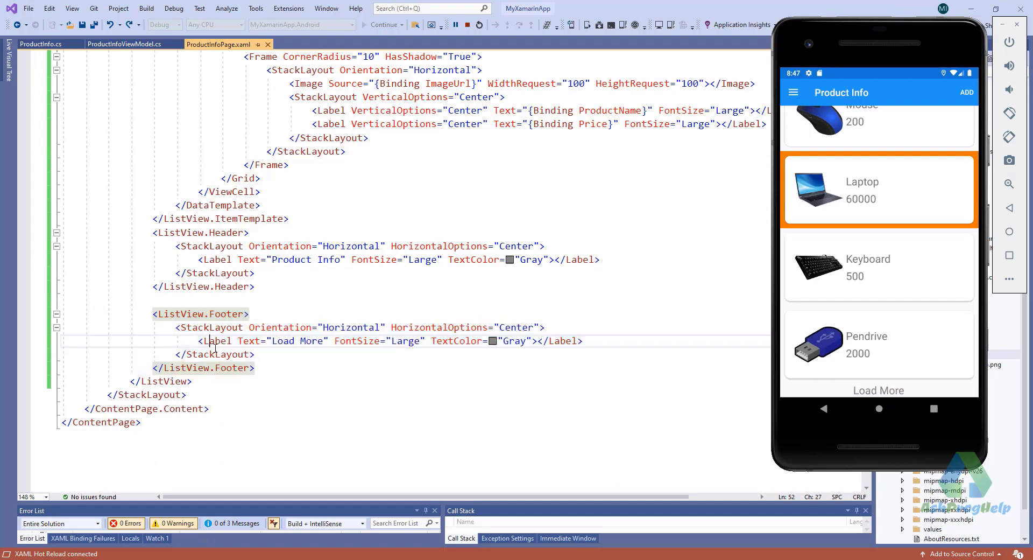
pyautogui.write('u')
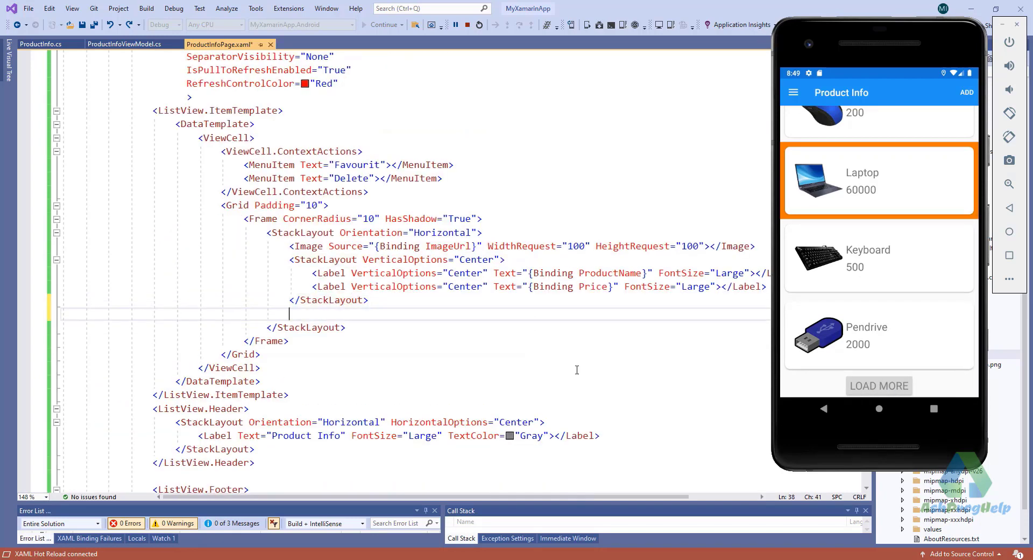
# - Add a nested StackLayout after the name/price layout and start an Image tag in it
pyautogui.write('<StackLayout>')
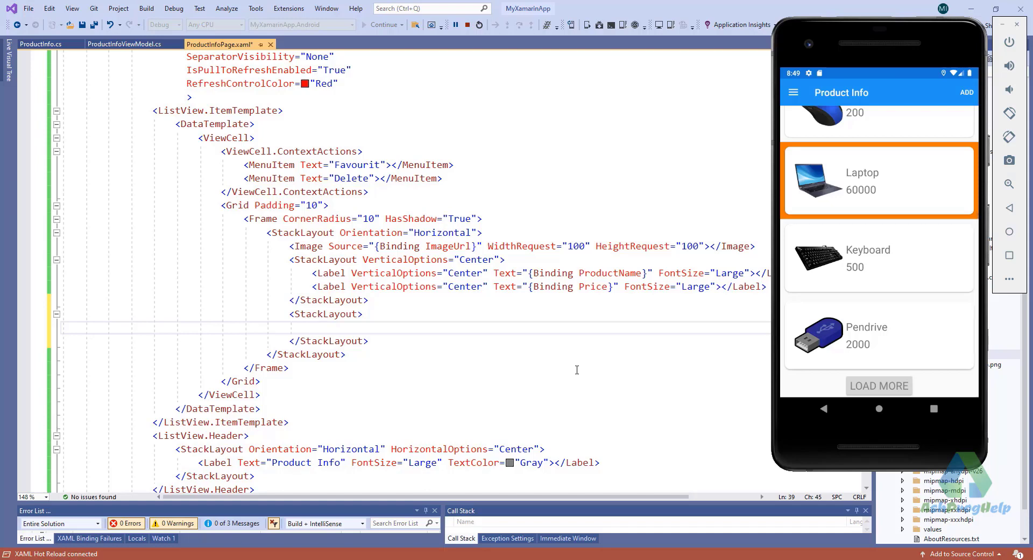
pyautogui.write('Im')
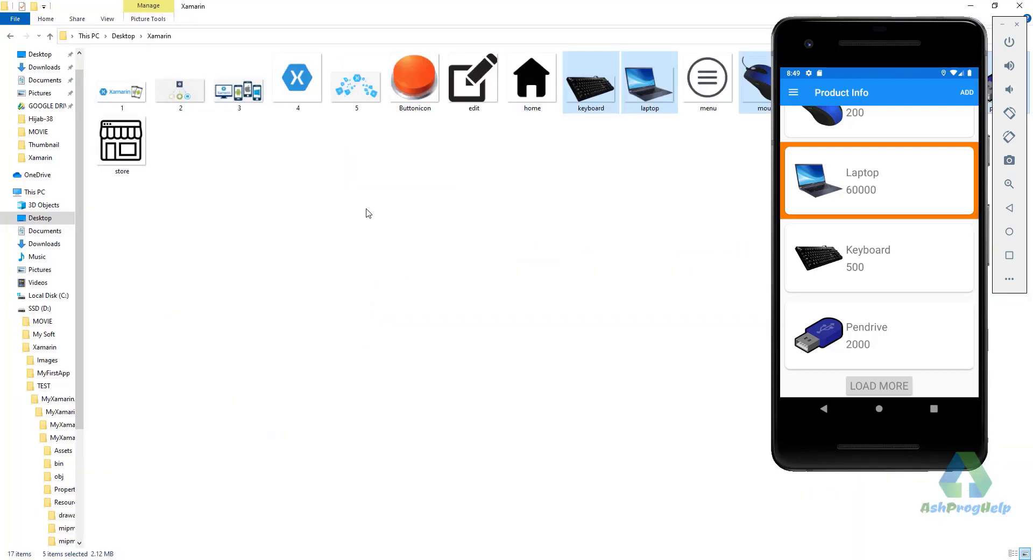
# - Select the trash.png icon in the desktop Xamarin folder next to edit.png
pyautogui.click(474, 79)
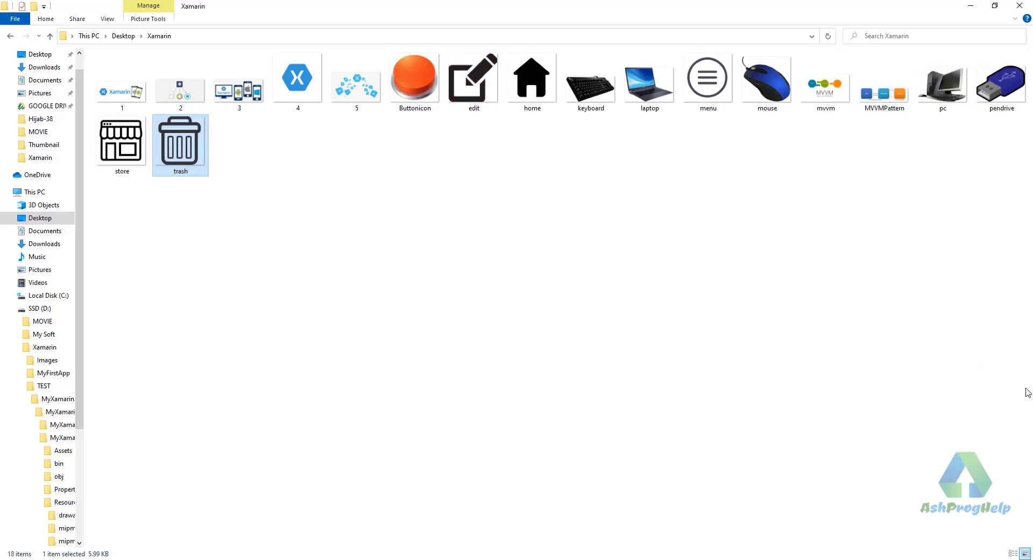
pyautogui.moveTo(850, 162)
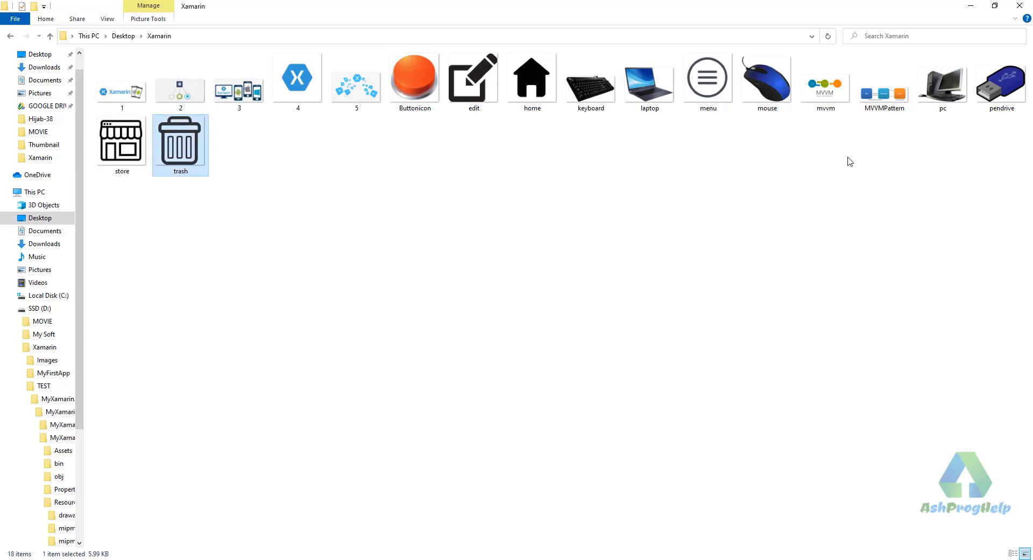
pyautogui.click(474, 76)
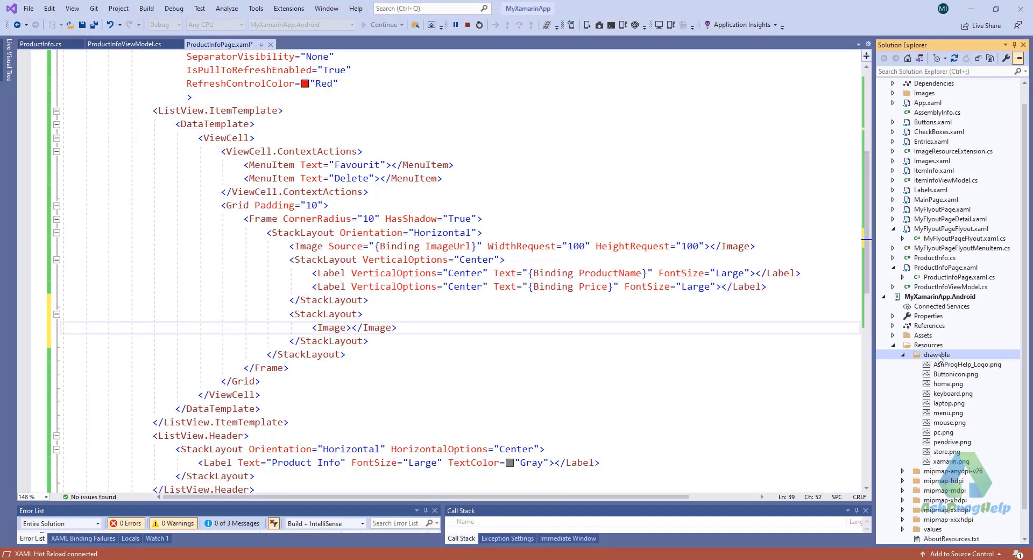
# - Add edit.png and trash.png to Resources/drawable and give the 30x30 Images those sources
pyautogui.rightClick(935, 354)
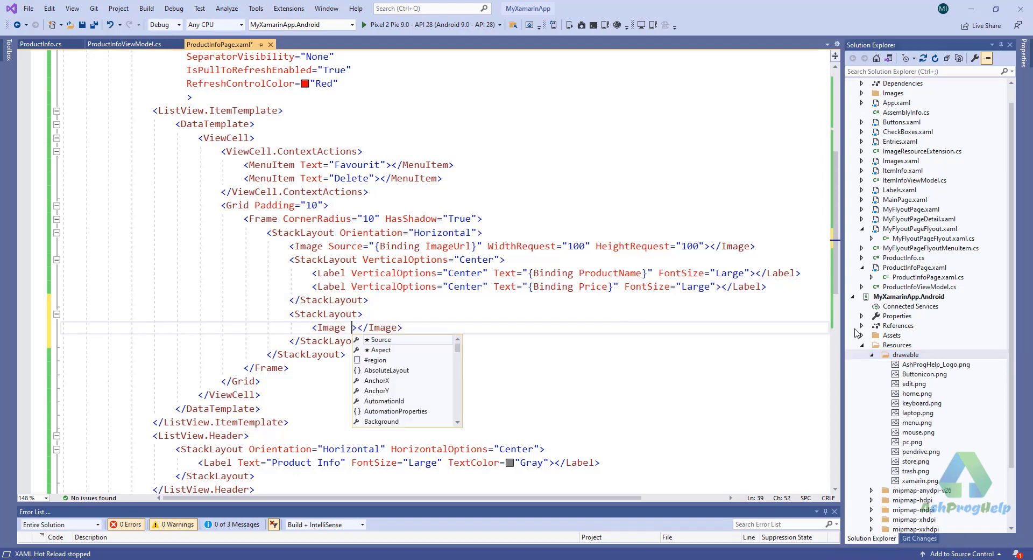
pyautogui.write('Source=""')
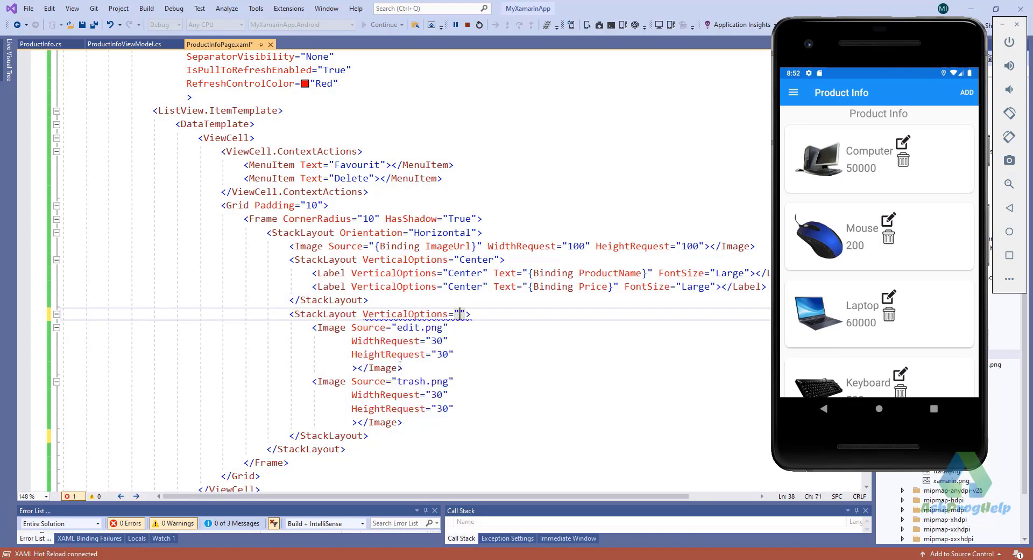
# - Set the icons' StackLayout to VerticalOptions Center and HorizontalOptions EndAndExpand
pyautogui.write('Center')
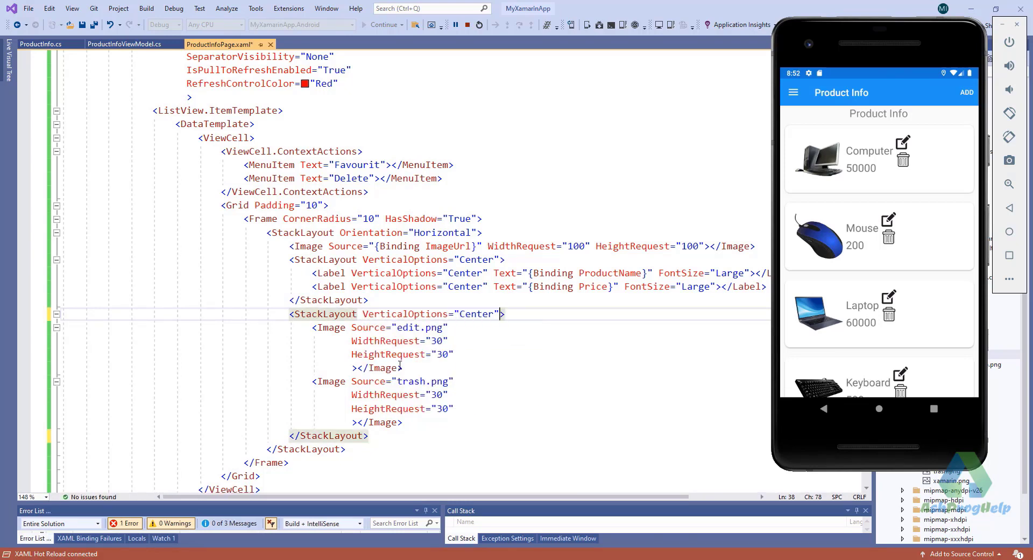
pyautogui.write('Ho')
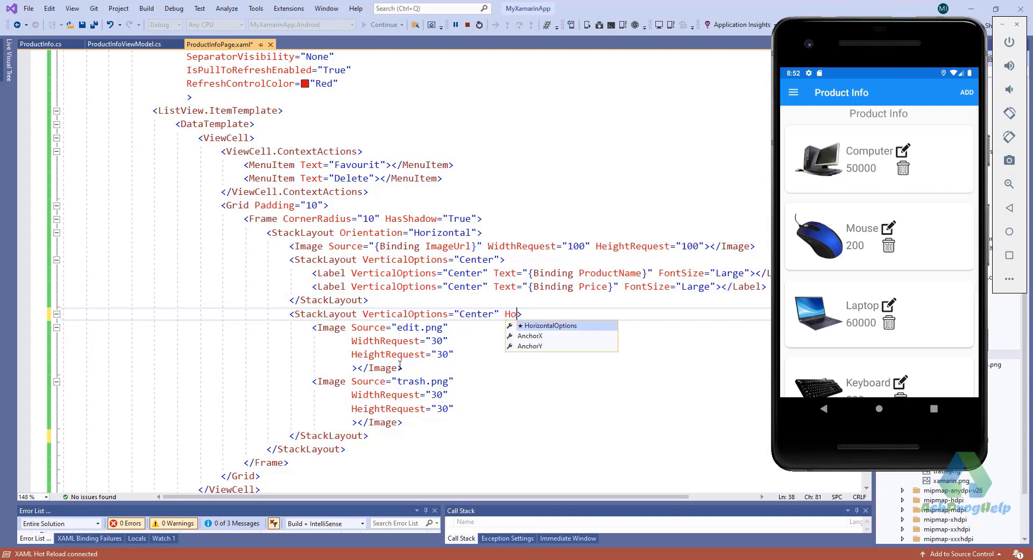
pyautogui.write('HorizontalOptions="EndAndExpand')
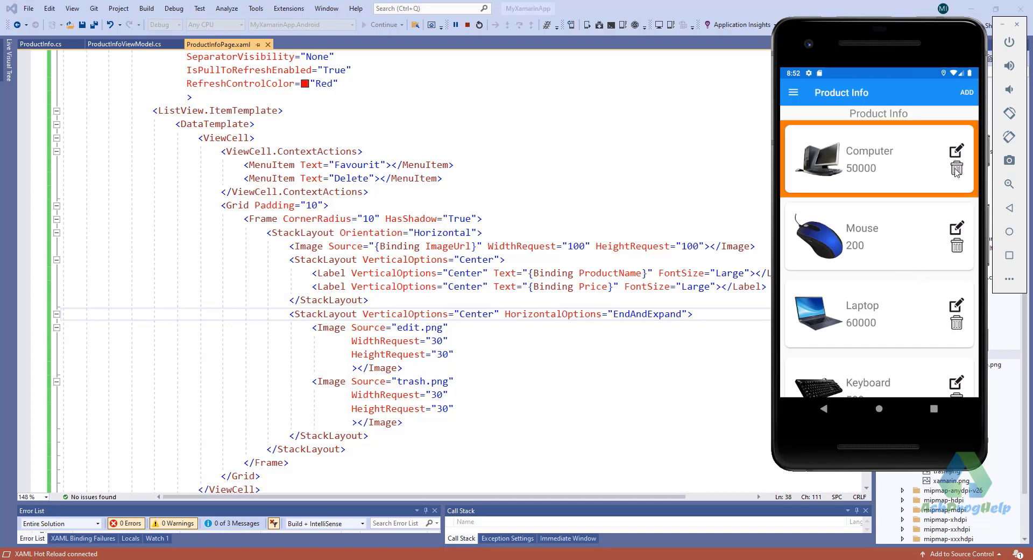
pyautogui.moveTo(974, 183)
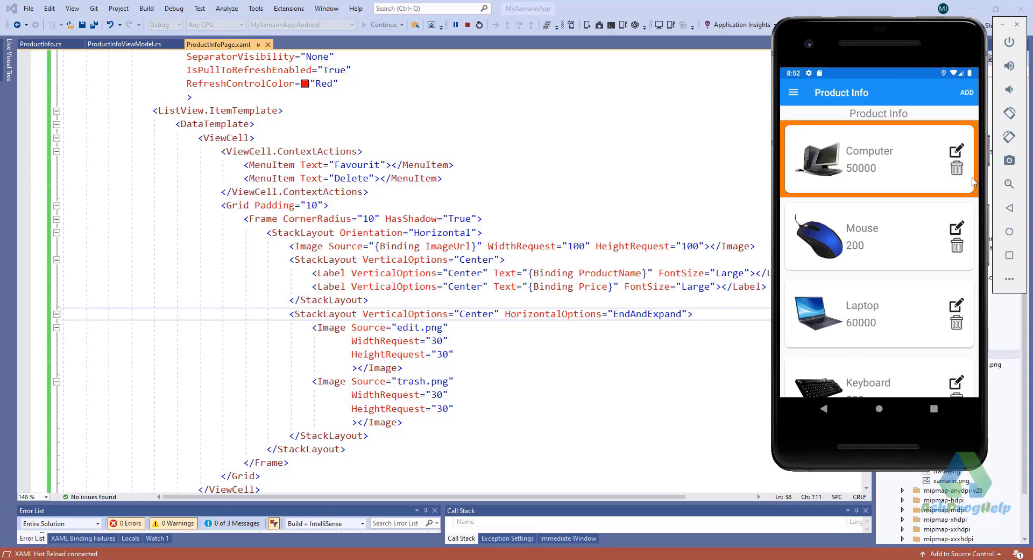
pyautogui.moveTo(974, 182)
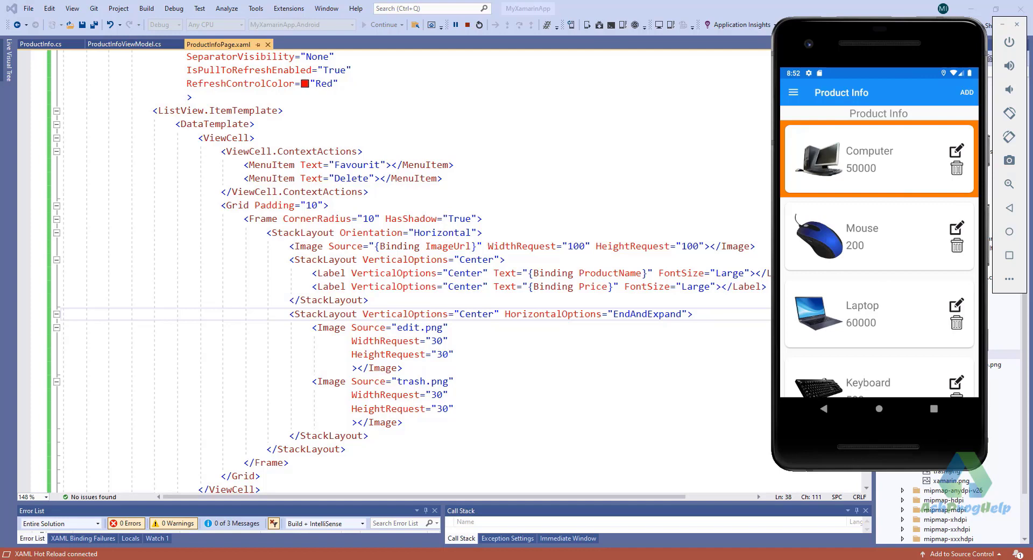
pyautogui.moveTo(881, 292)
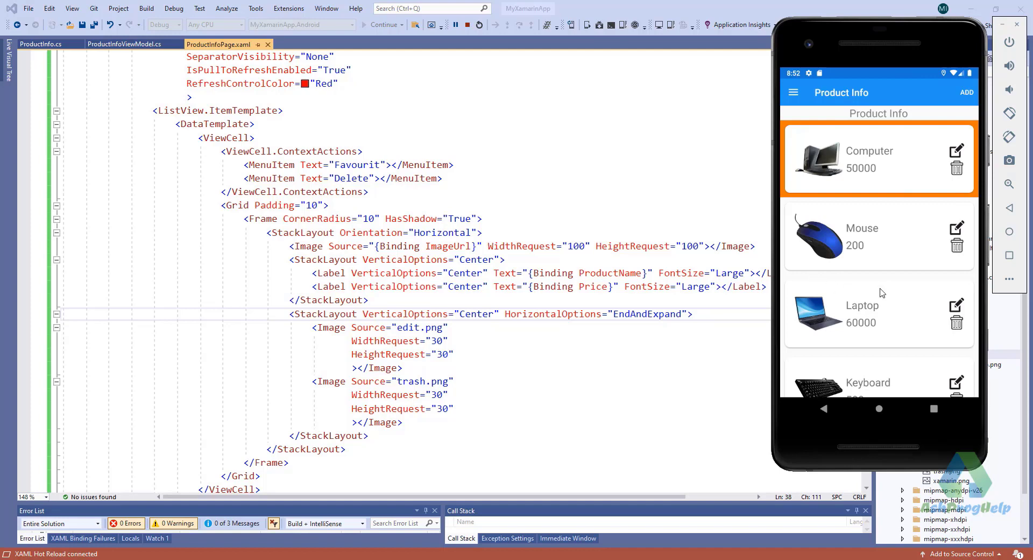